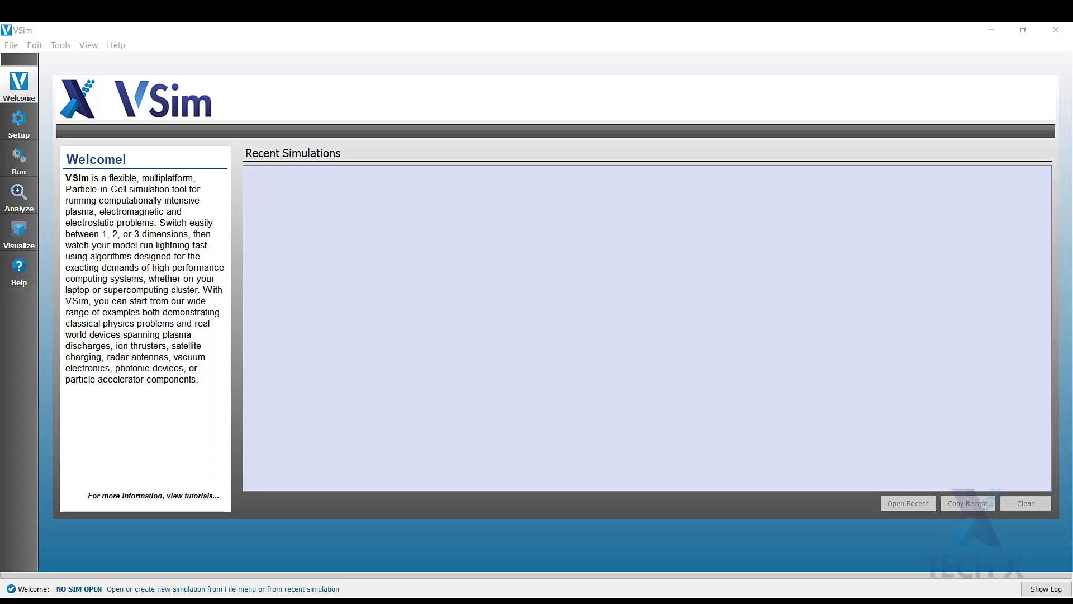
pyautogui.moveTo(379, 221)
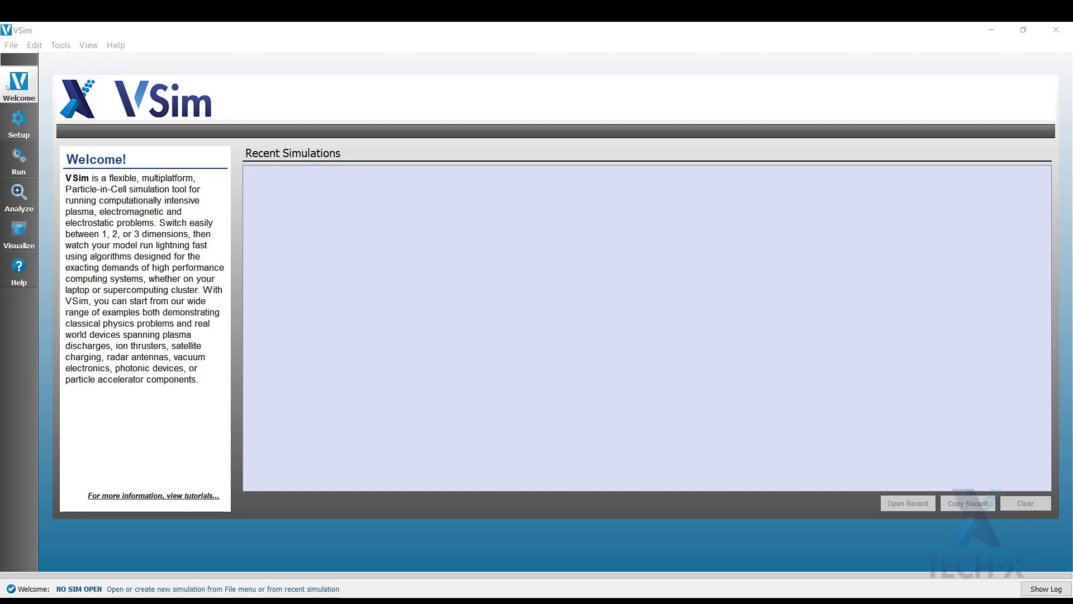
# Bring up the File menu to reach the New > Simulation choice.
pyautogui.click(11, 45)
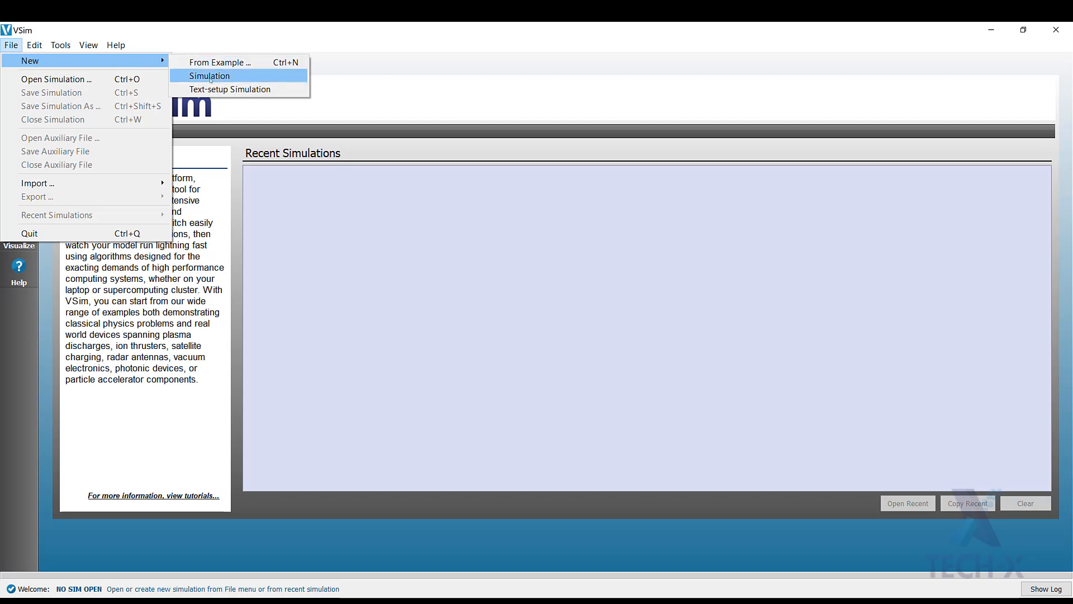
# Create a new blank simulation and select its Description node in the tree.
pyautogui.click(209, 76)
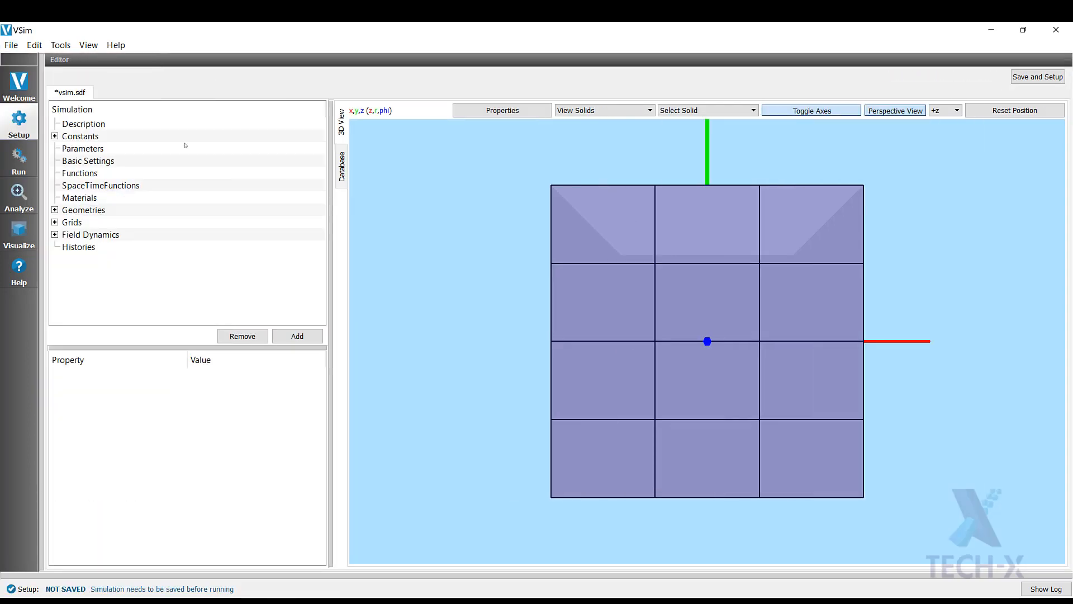
pyautogui.click(100, 185)
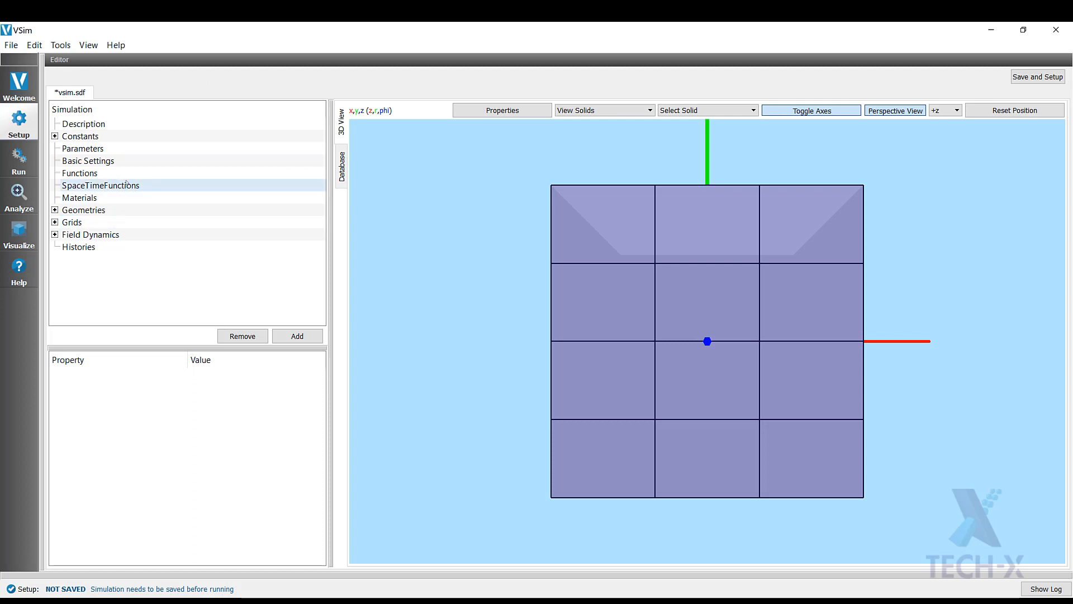
pyautogui.click(83, 124)
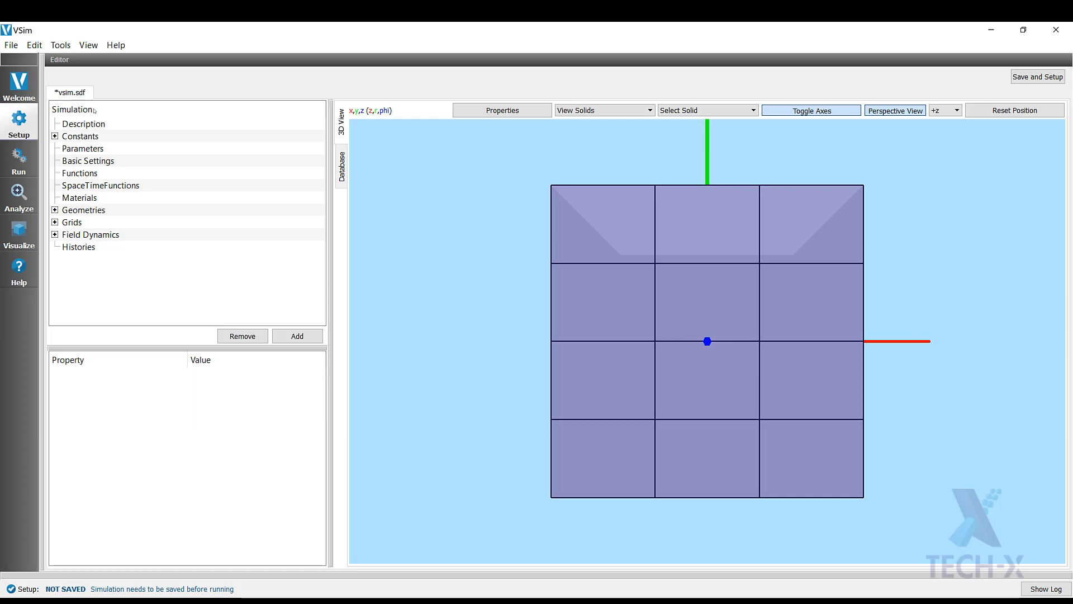
pyautogui.click(84, 124)
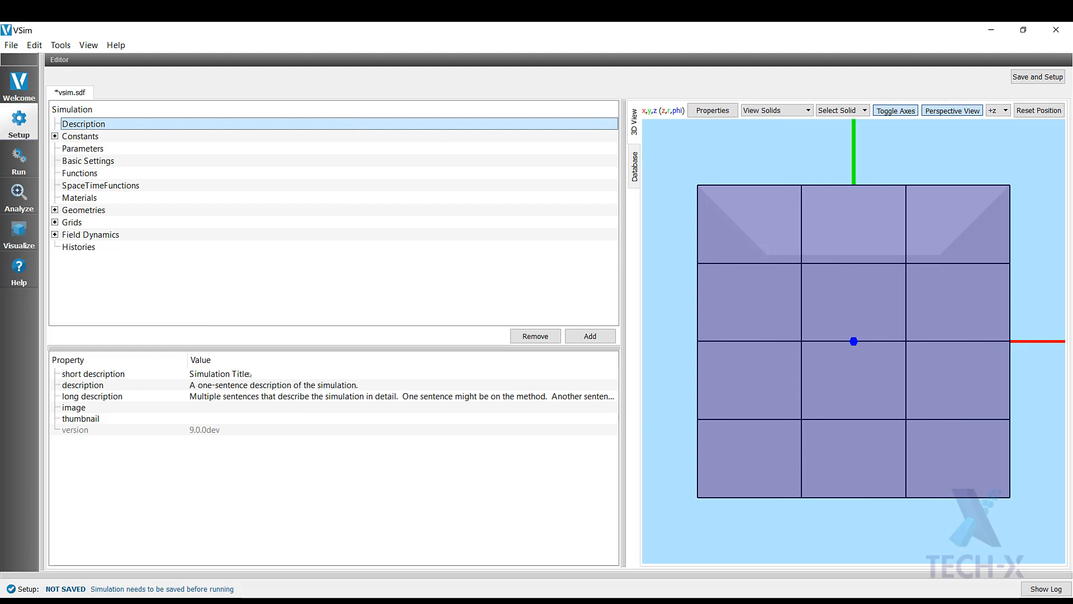
# Set the short description to 'Cylindrical RF cavity'.
pyautogui.click(92, 374)
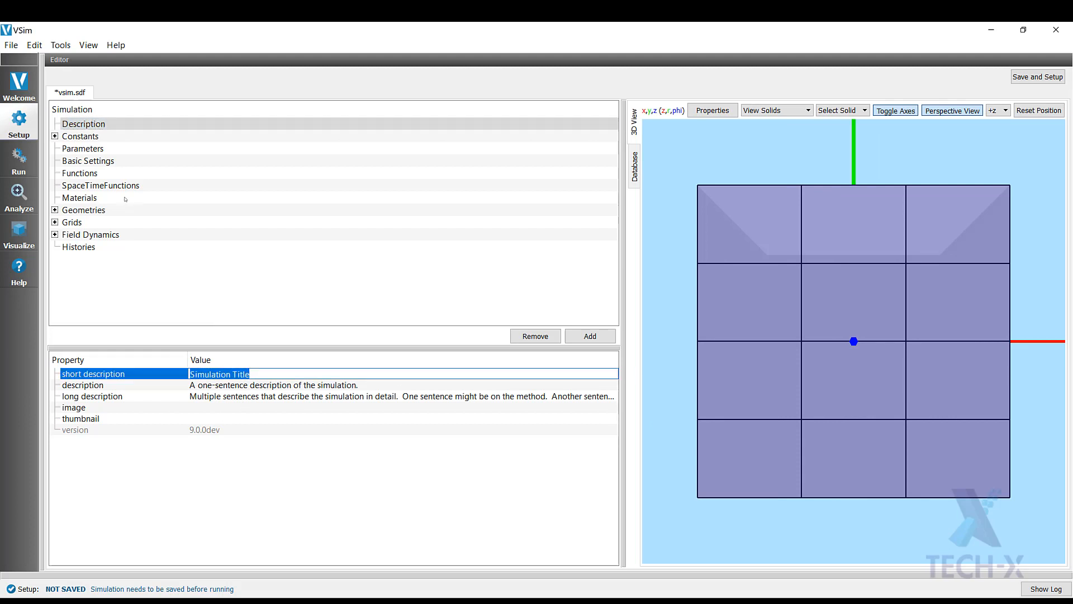
pyautogui.write('Cylindrical')
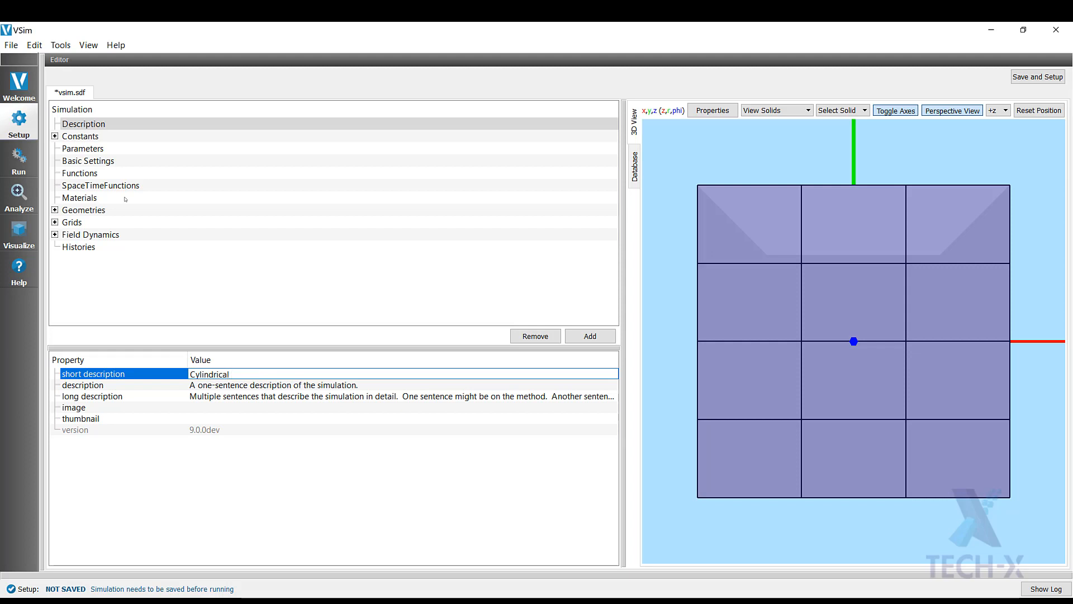
pyautogui.write('RF cav')
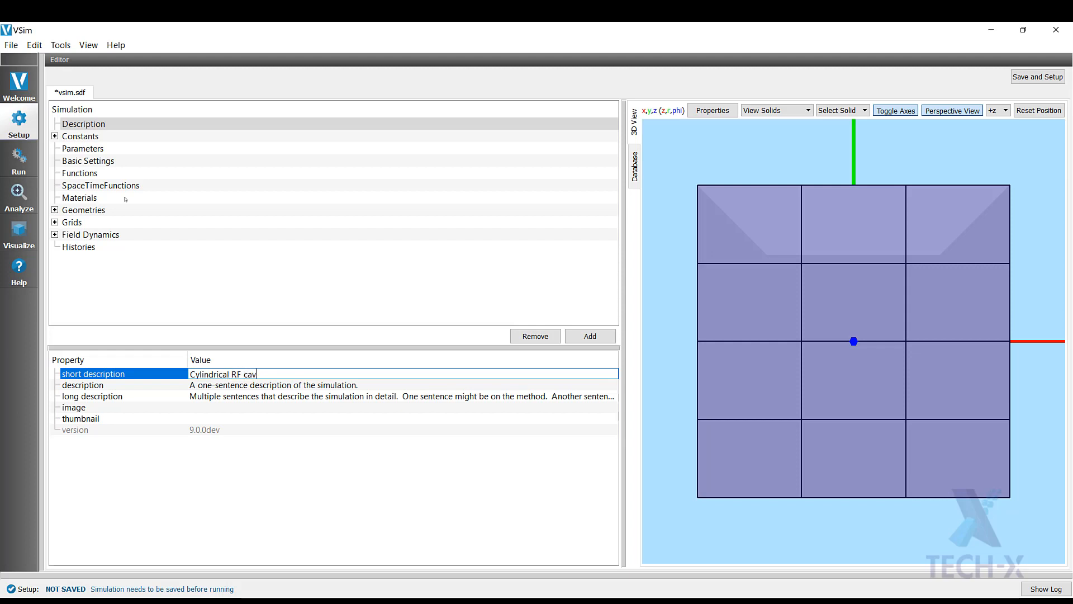
pyautogui.write('ity')
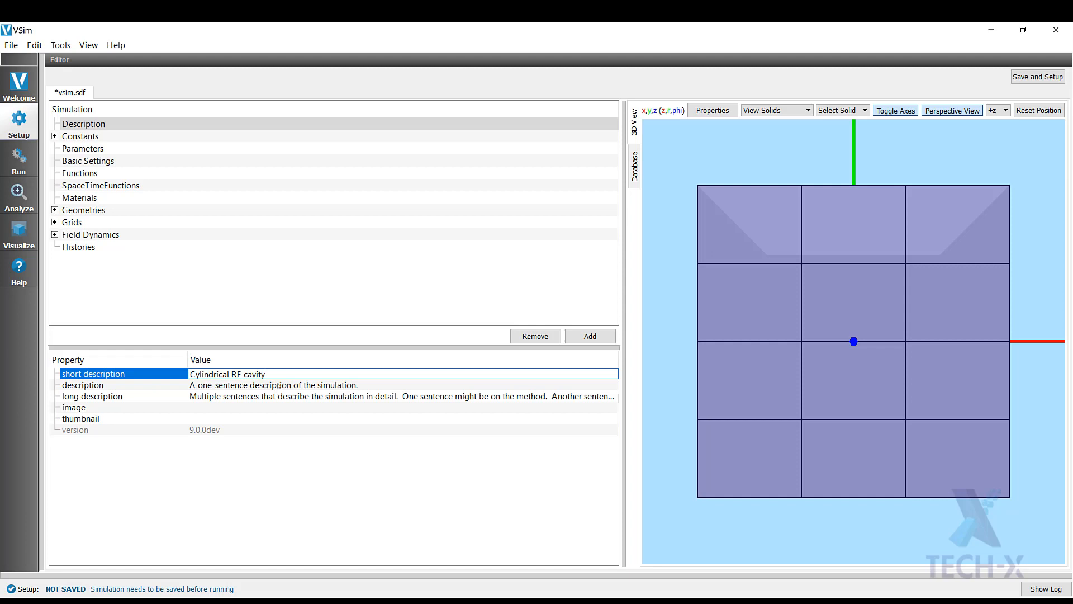
# Set the description to obtaining operating modes for a cylindrical cavity.
pyautogui.click(82, 384)
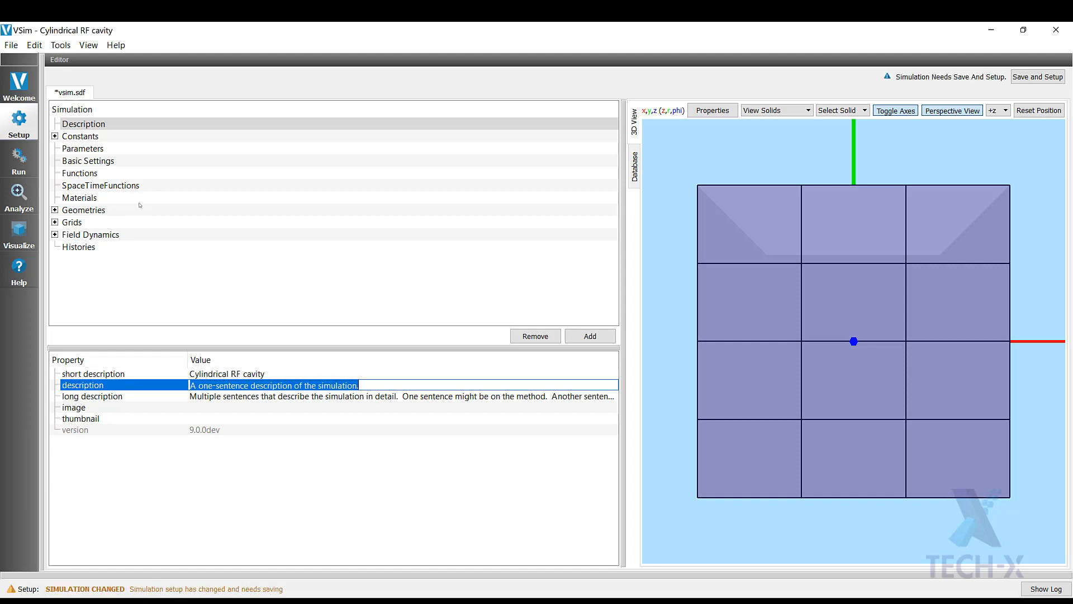
pyautogui.write('Obtain')
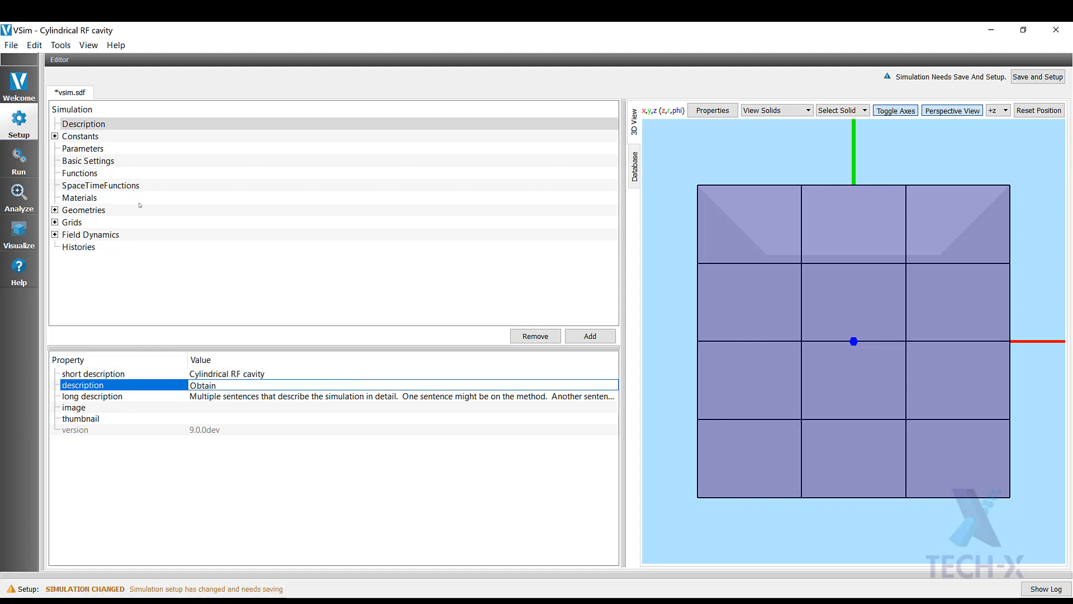
pyautogui.write('opert')
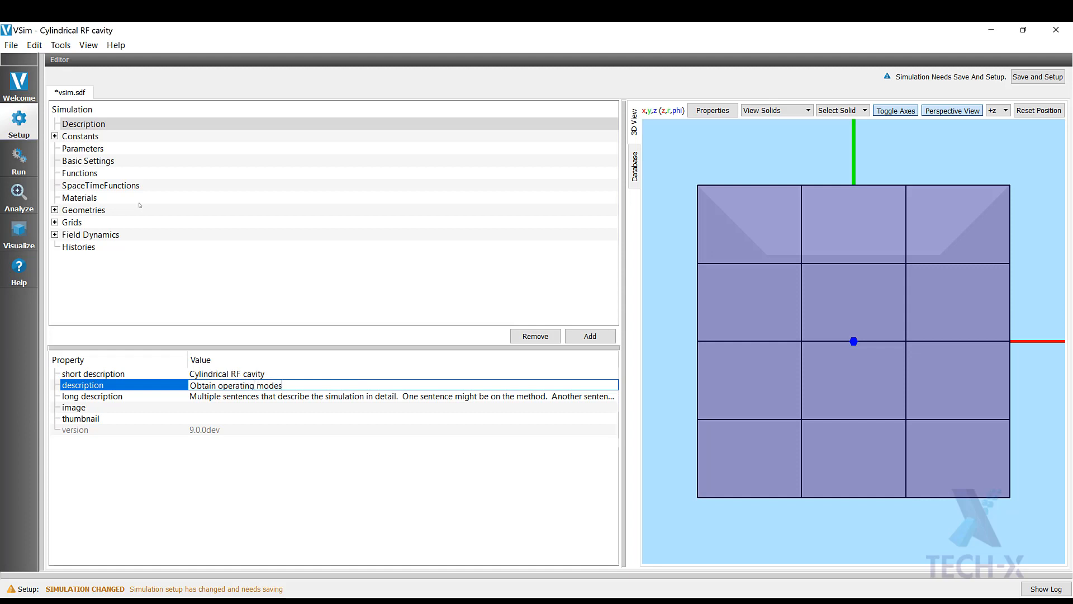
pyautogui.write('for a')
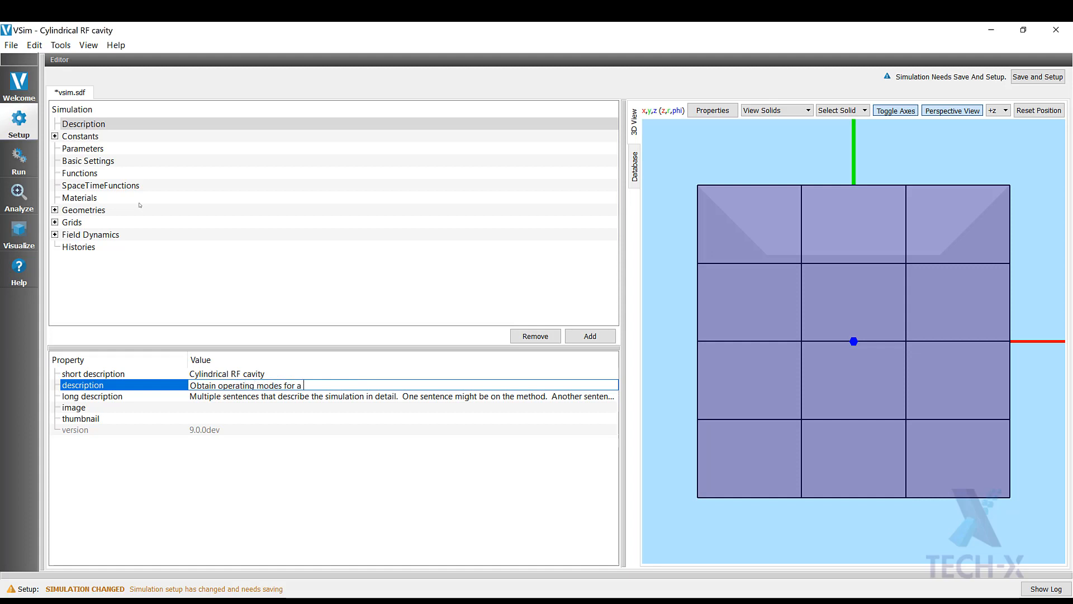
pyautogui.write('cyl')
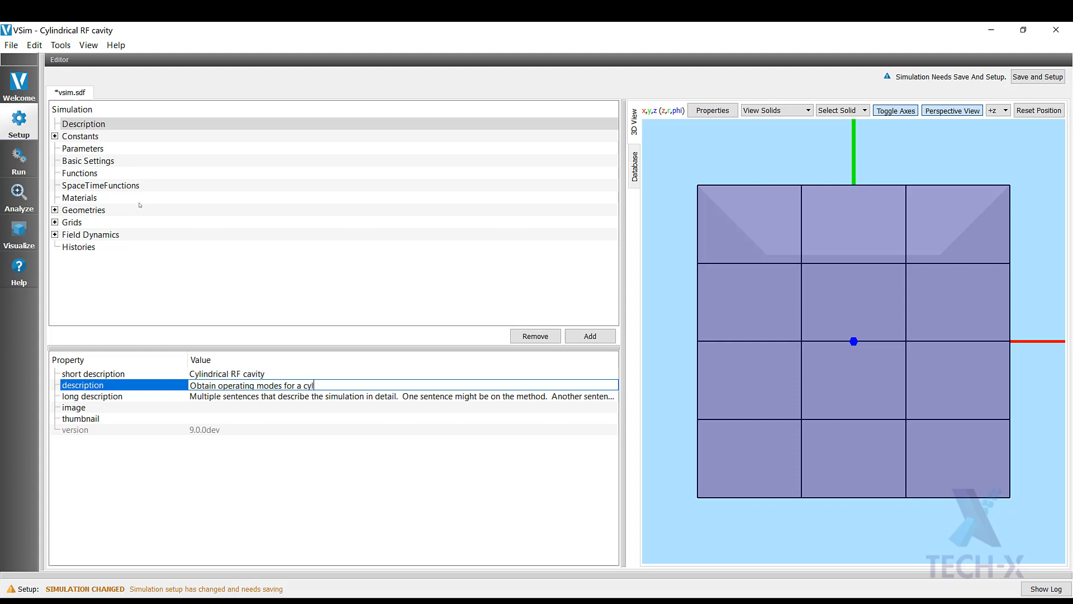
pyautogui.write('indrical ca')
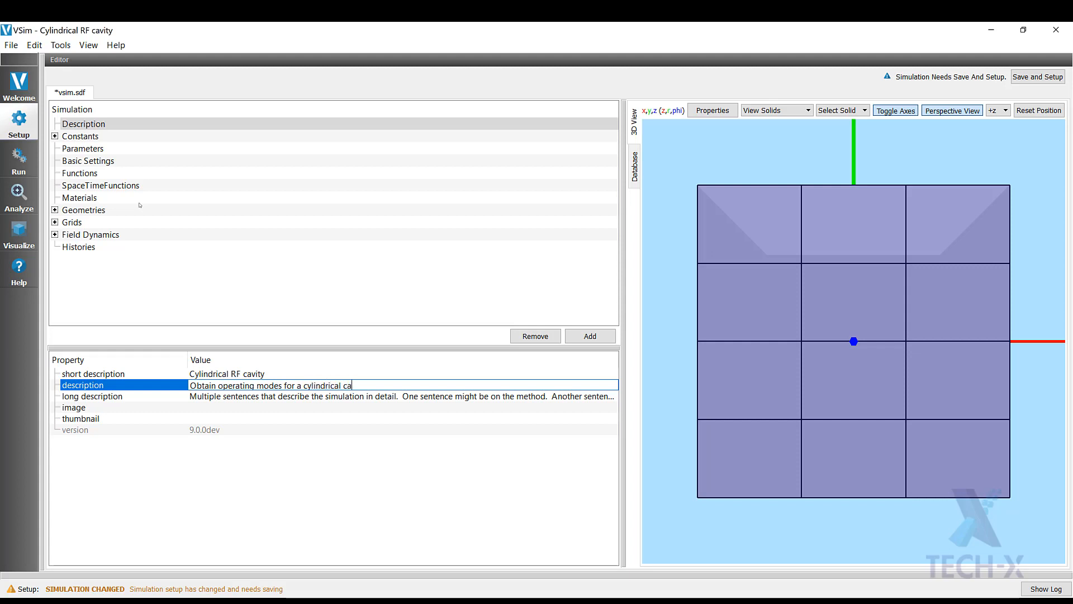
pyautogui.write('vity.')
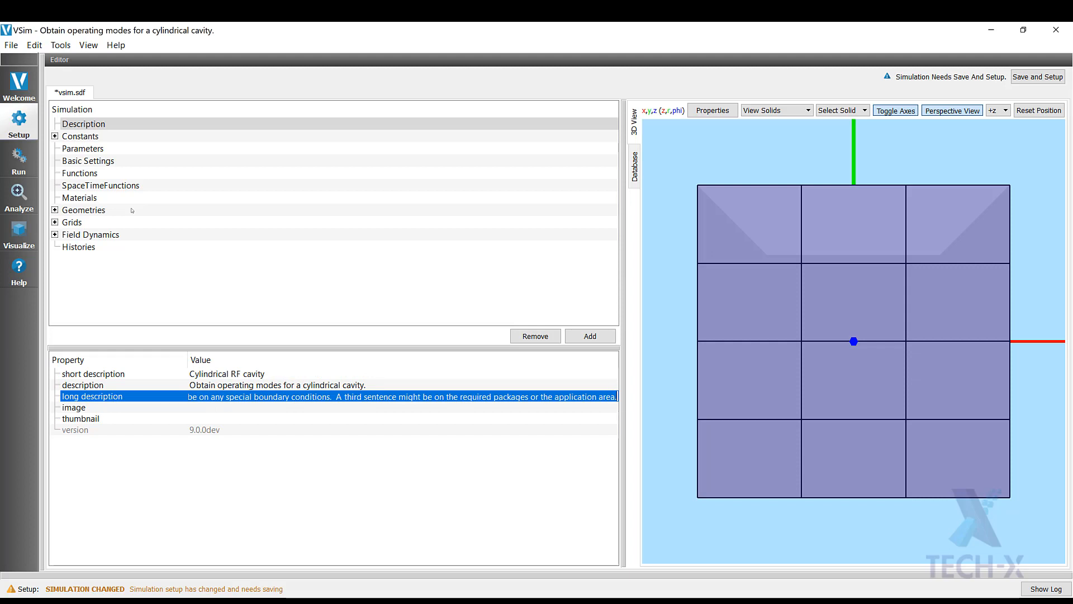
# Write the long description: run 2000 time steps with dump periodicity 25 after the cavity is excited.
pyautogui.write('In order to')
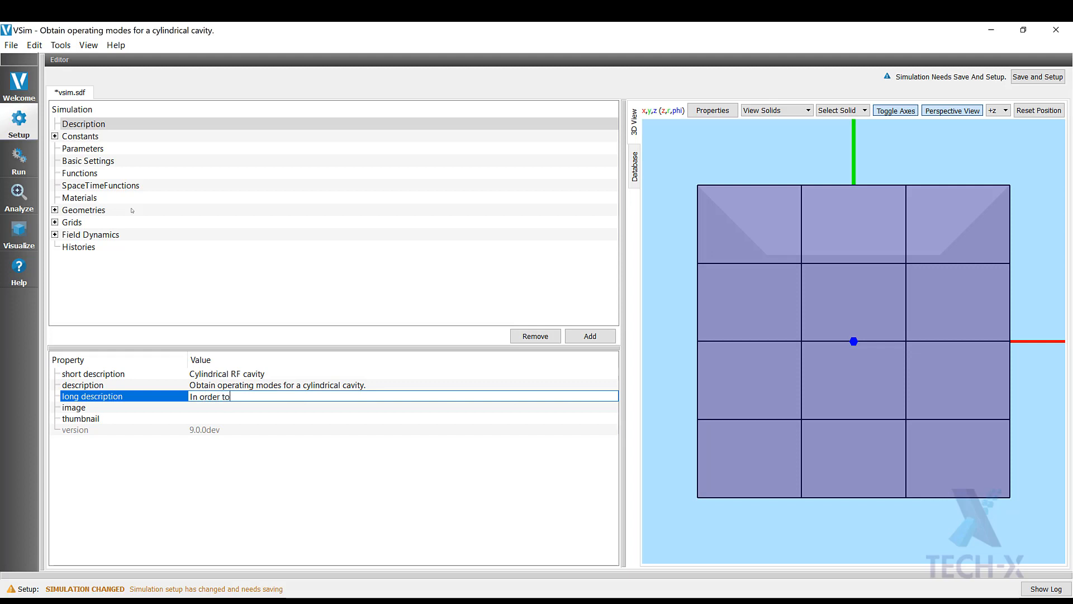
pyautogui.write('get the operating modes,')
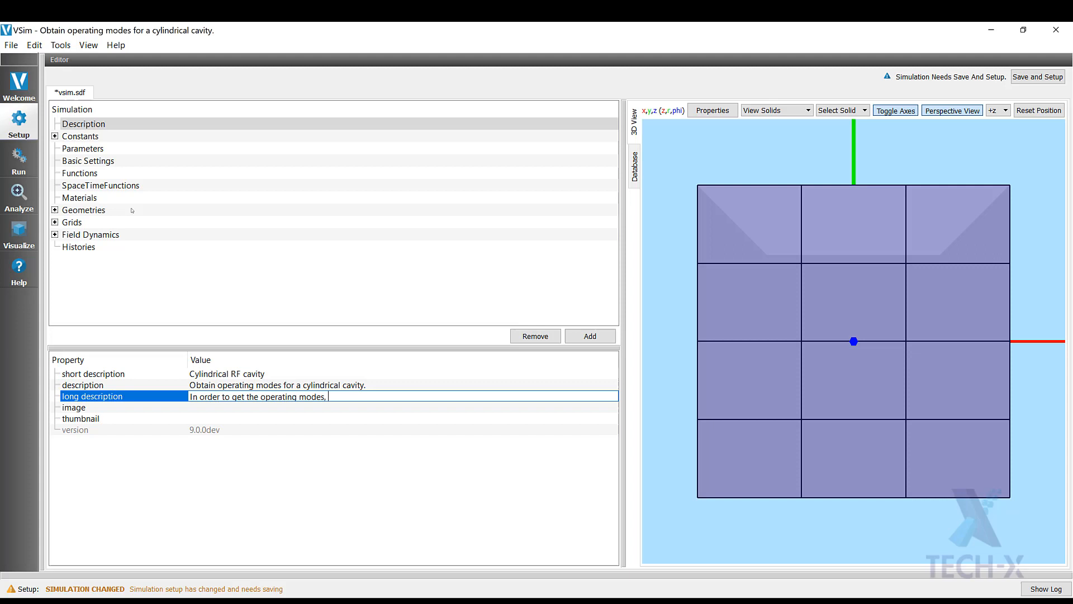
pyautogui.write('run for')
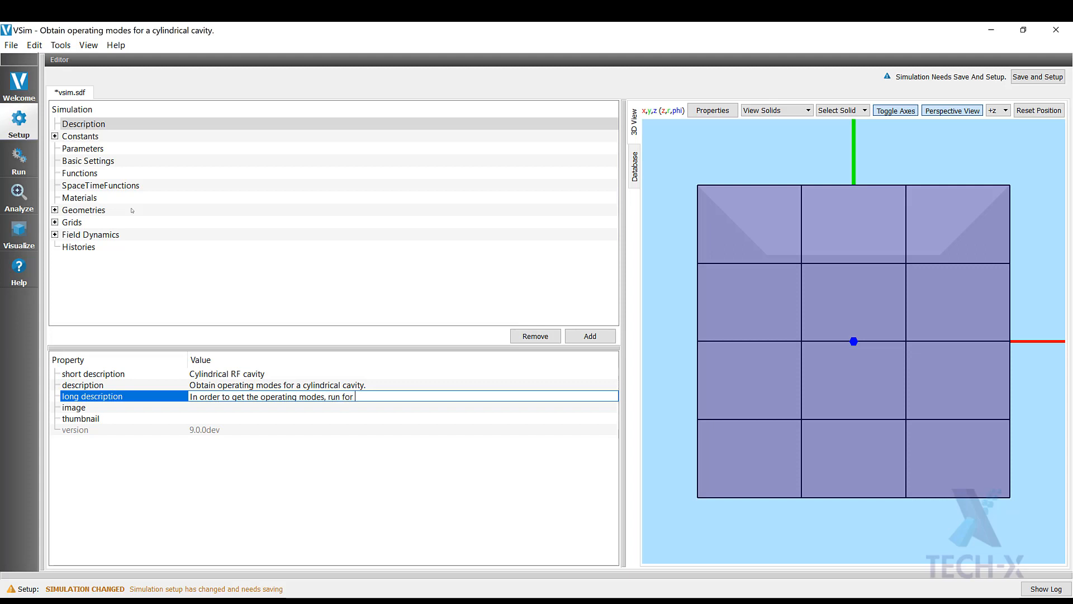
pyautogui.write('2000')
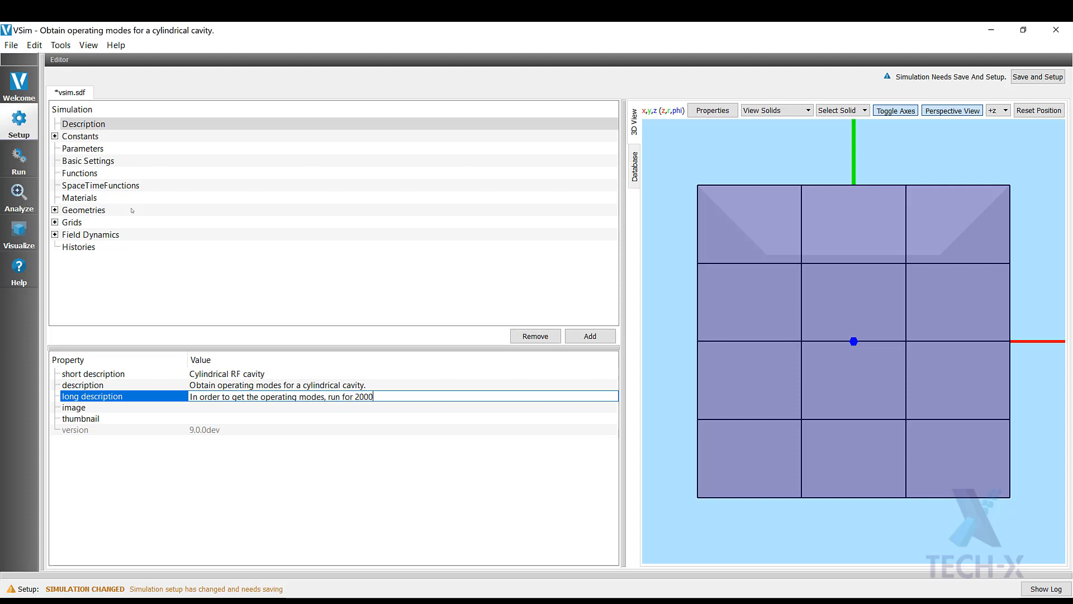
pyautogui.write('time steps')
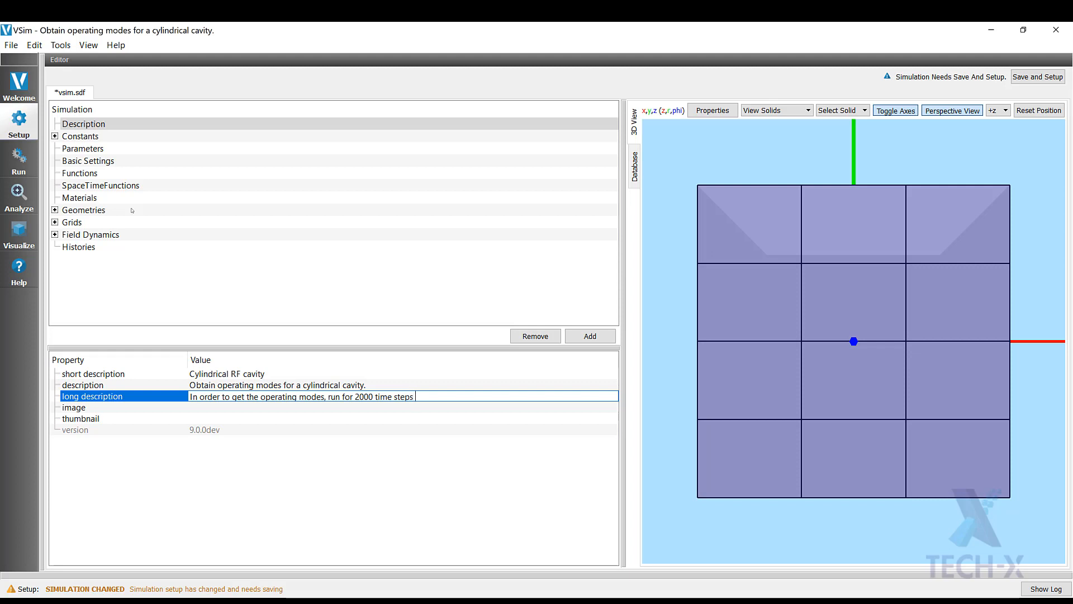
pyautogui.write('with a')
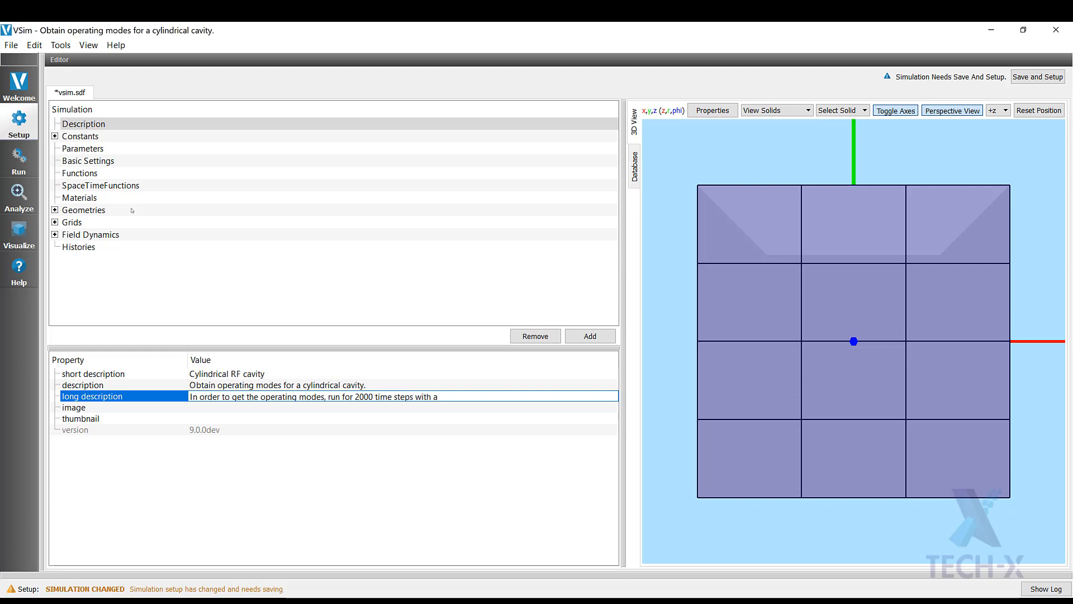
pyautogui.write('dump perio')
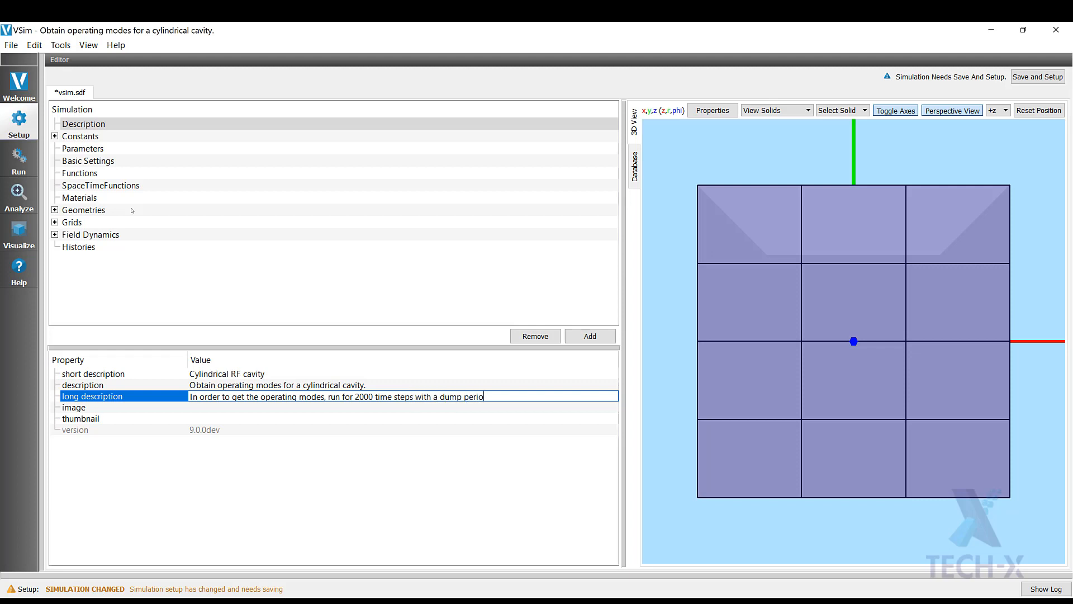
pyautogui.write('dicity of')
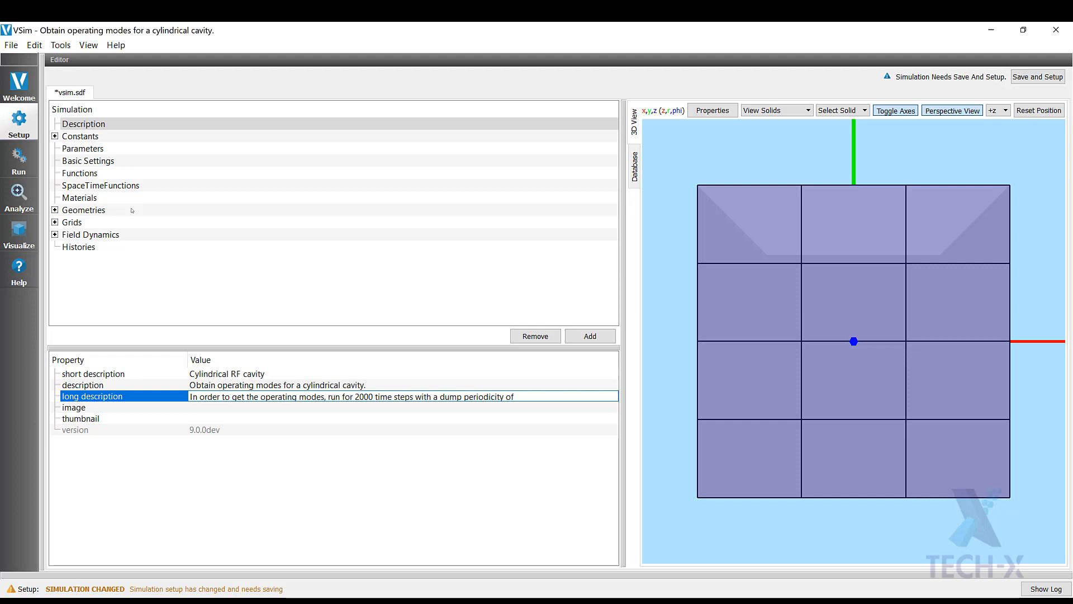
pyautogui.write('25')
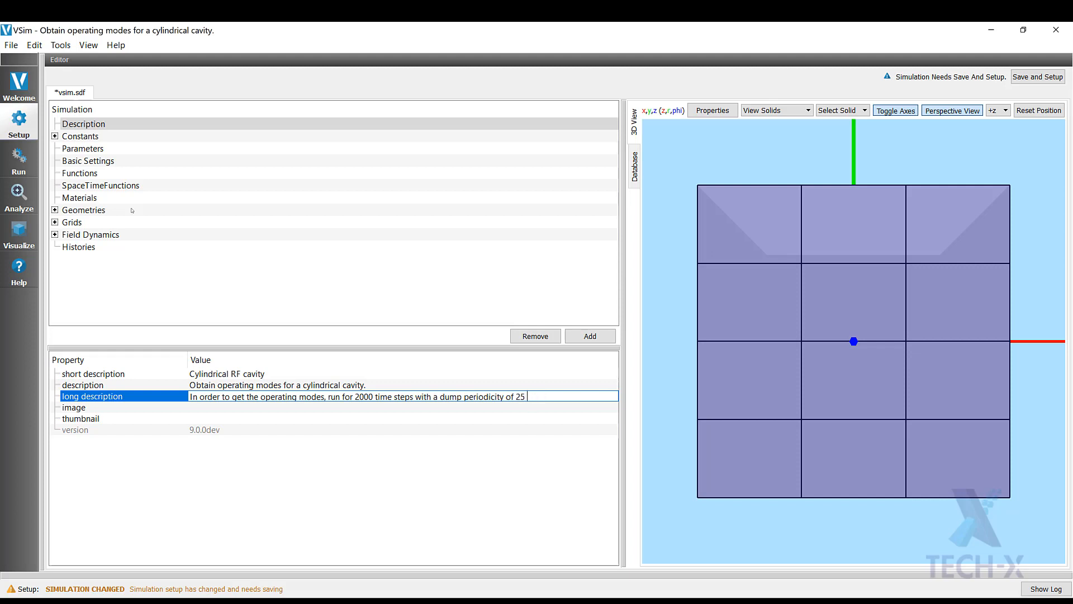
pyautogui.write('steps after t')
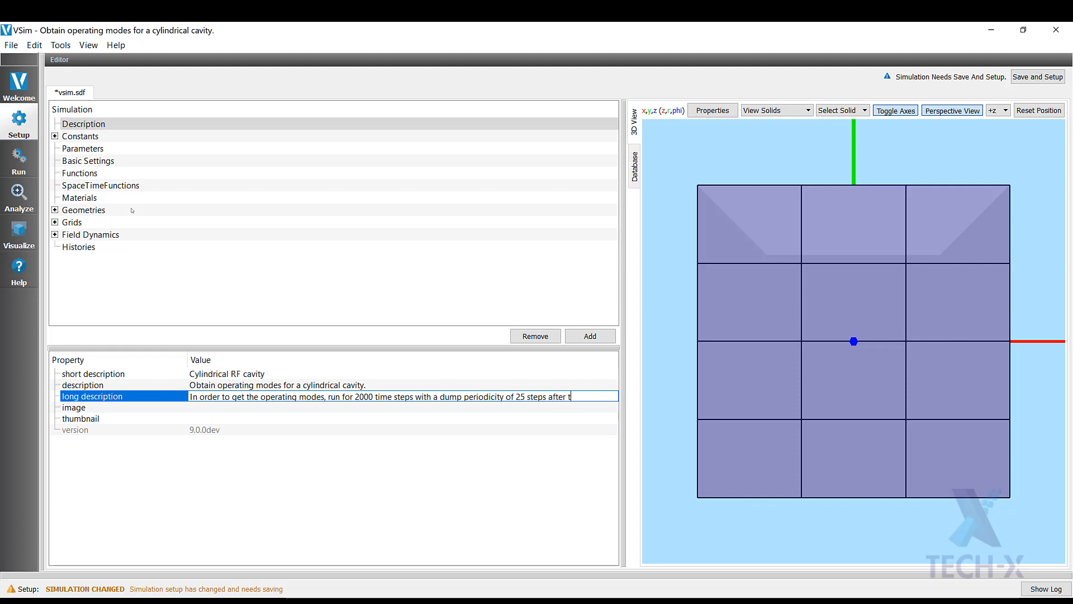
pyautogui.write('the cavity has been excited')
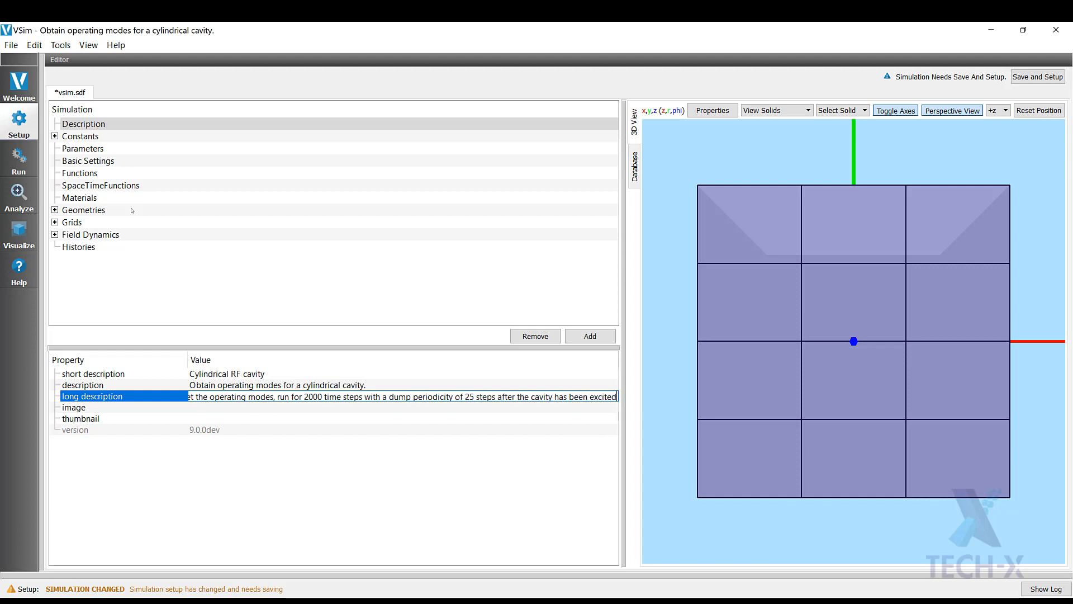
pyautogui.click(74, 407)
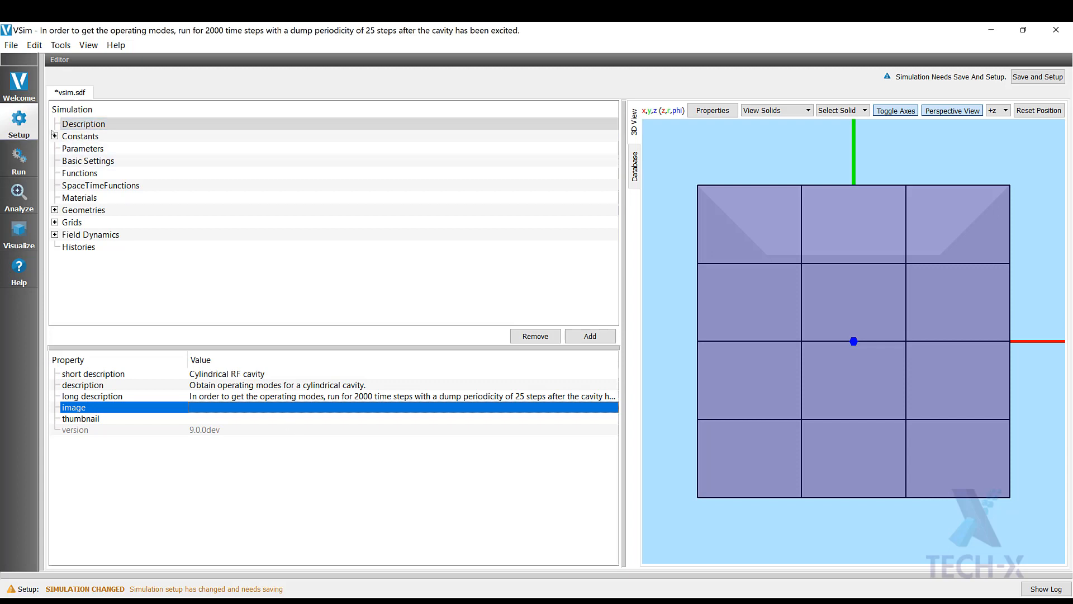
# Expand Constants and add a new user-defined constant.
pyautogui.click(54, 137)
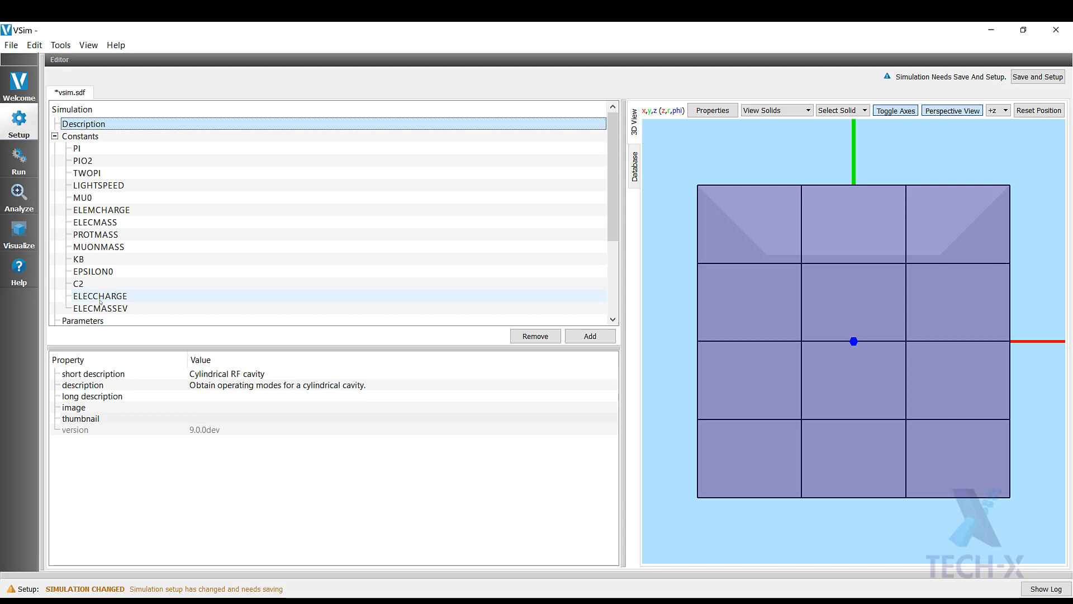
pyautogui.click(81, 137)
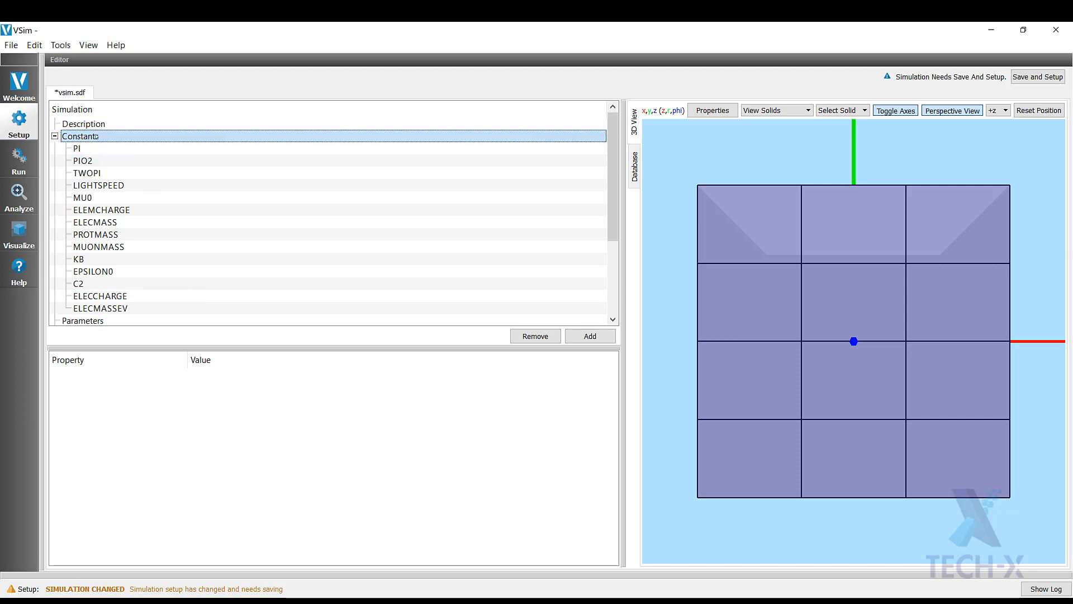
pyautogui.rightClick(79, 135)
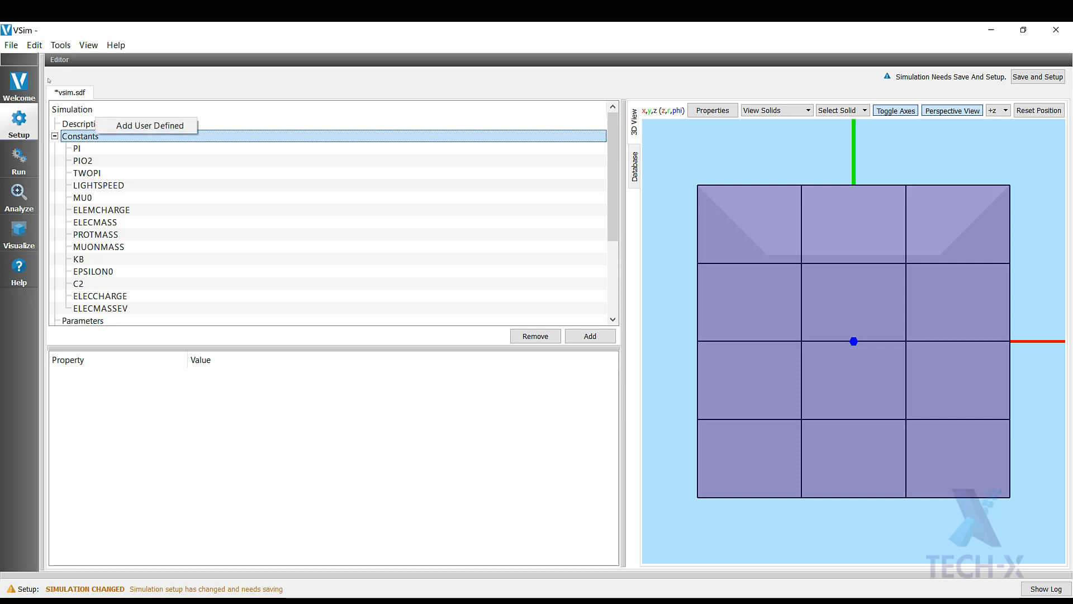
pyautogui.moveTo(148, 126)
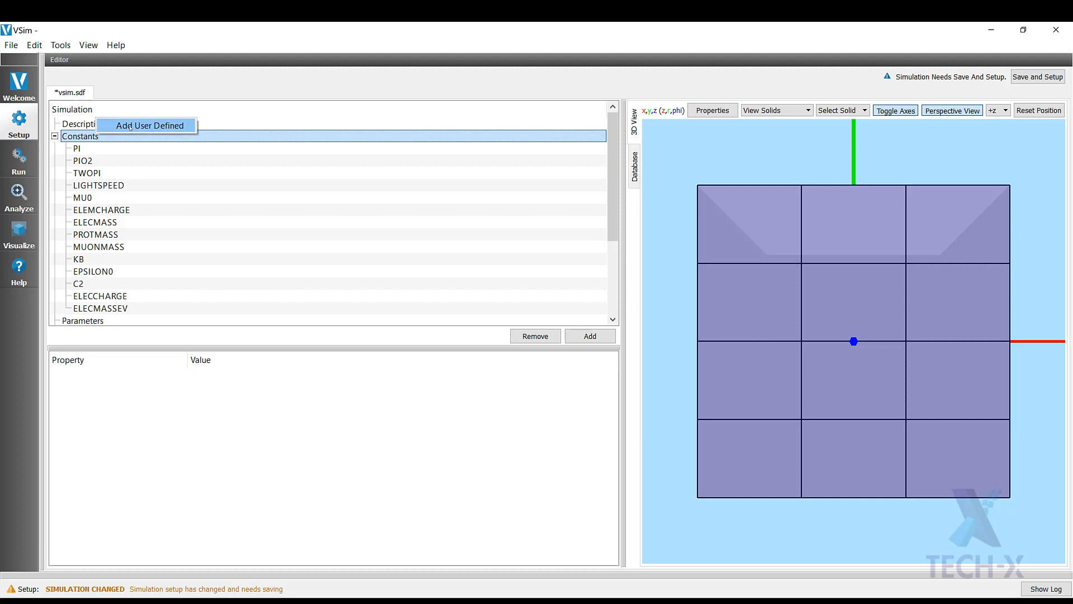
pyautogui.click(148, 125)
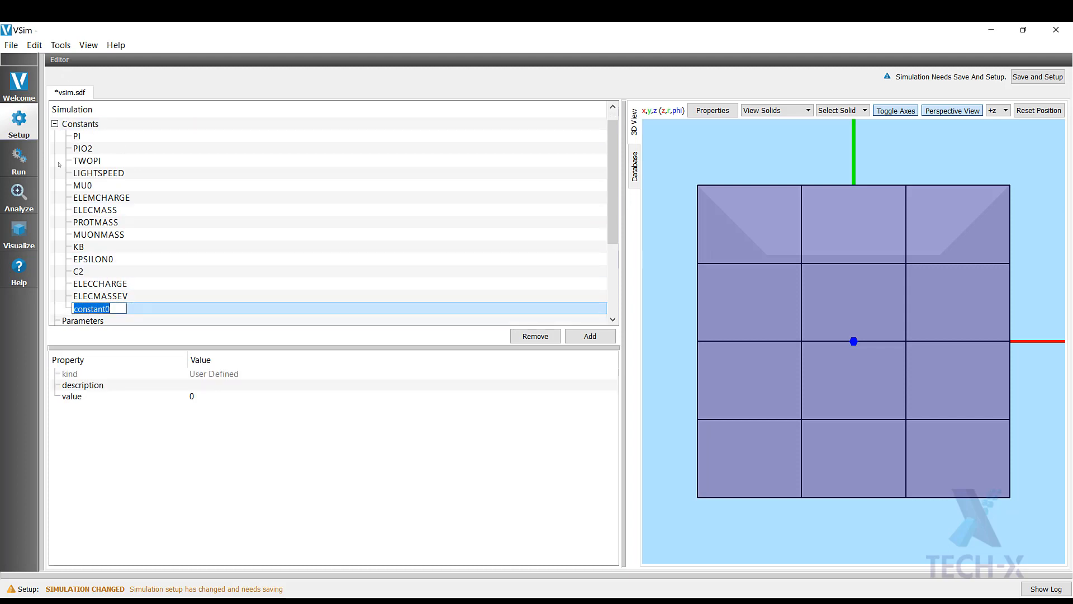
# Name the constant FREQ with value 1e9, then add a second constant.
pyautogui.write('f')
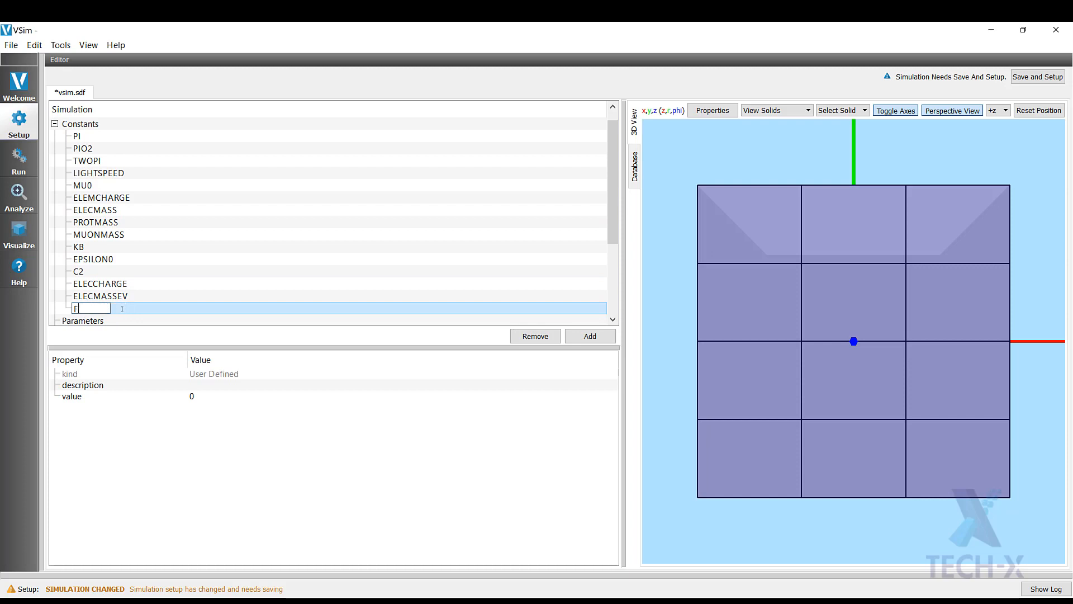
pyautogui.write('FREQ')
pyautogui.click(404, 395)
pyautogui.write('1e')
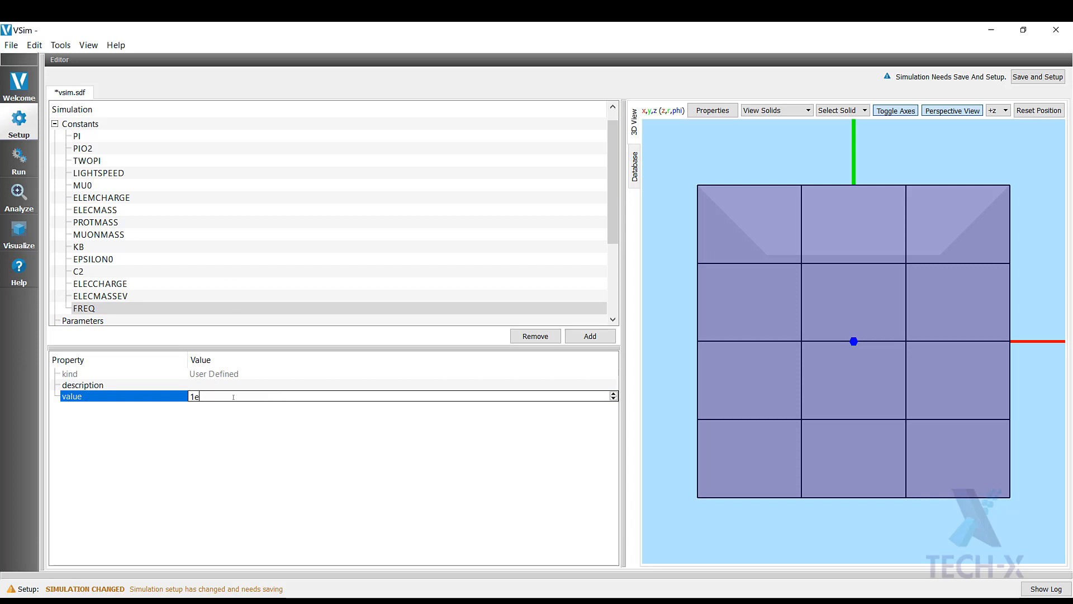
pyautogui.write('9')
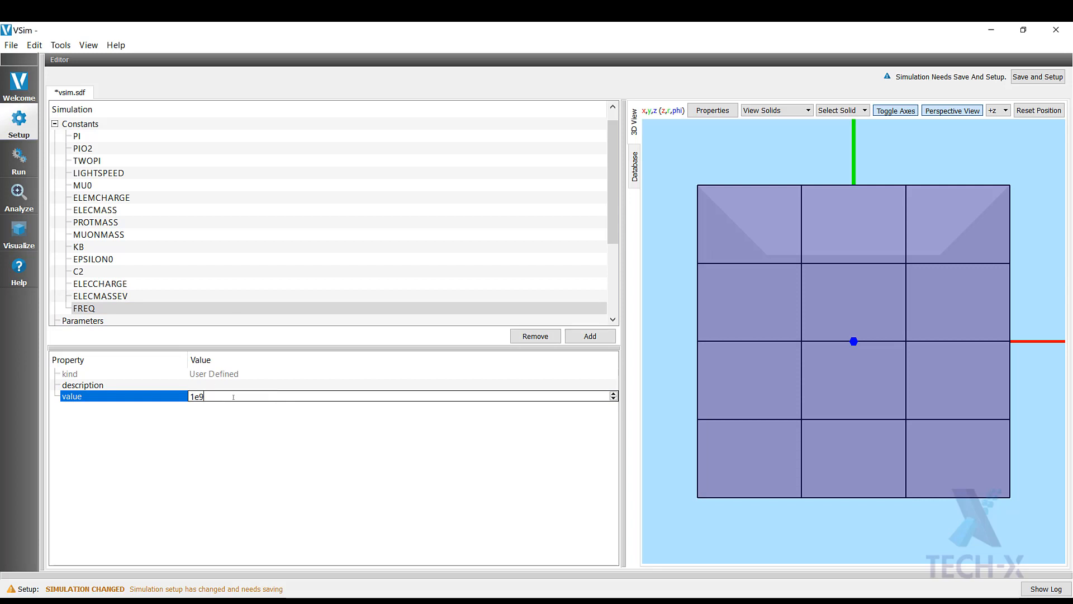
pyautogui.click(78, 271)
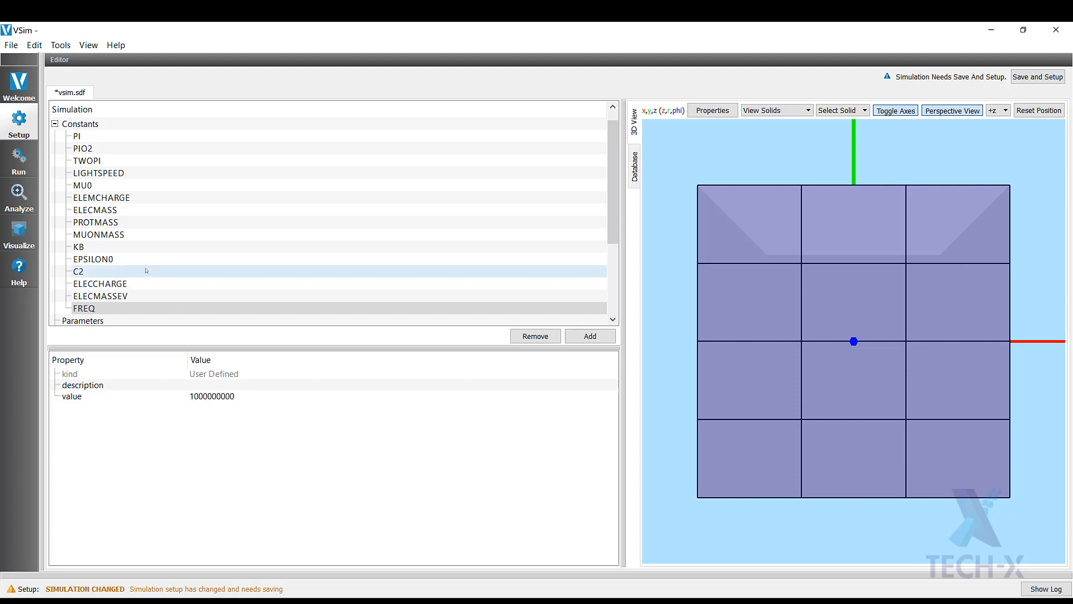
pyautogui.click(84, 308)
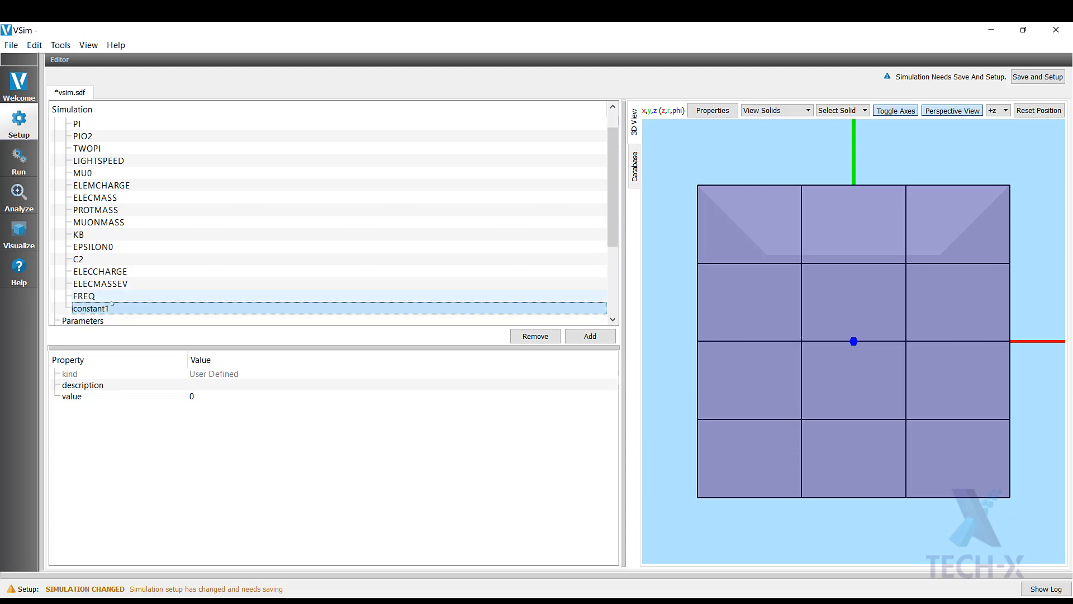
# Rename constant1 to TIME_EXCITE, described as time until the maximum current value is reached.
pyautogui.doubleClick(89, 309)
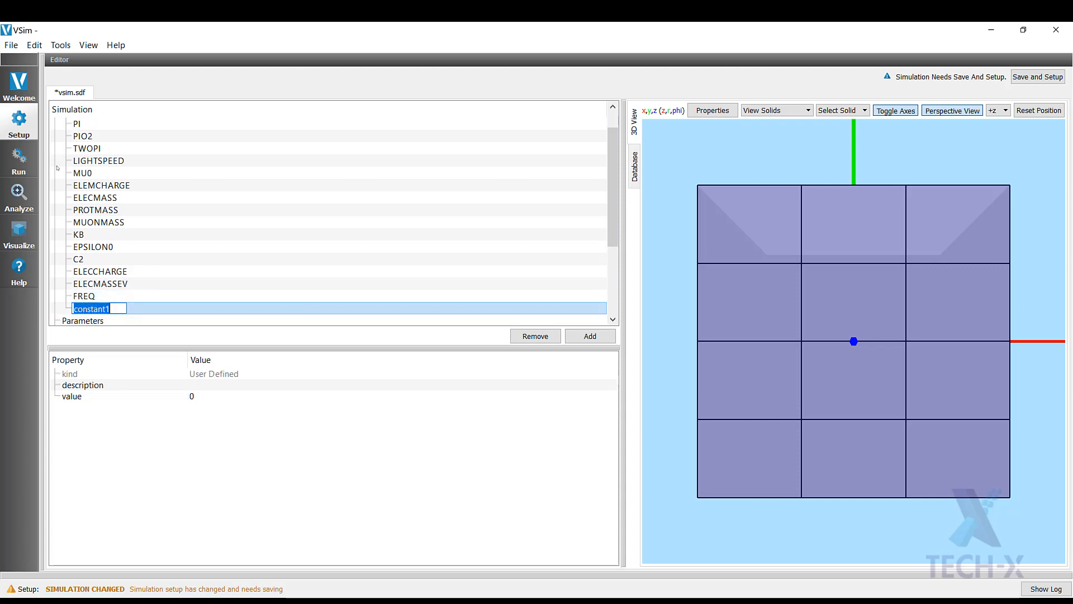
pyautogui.write('TIME_EXCITE')
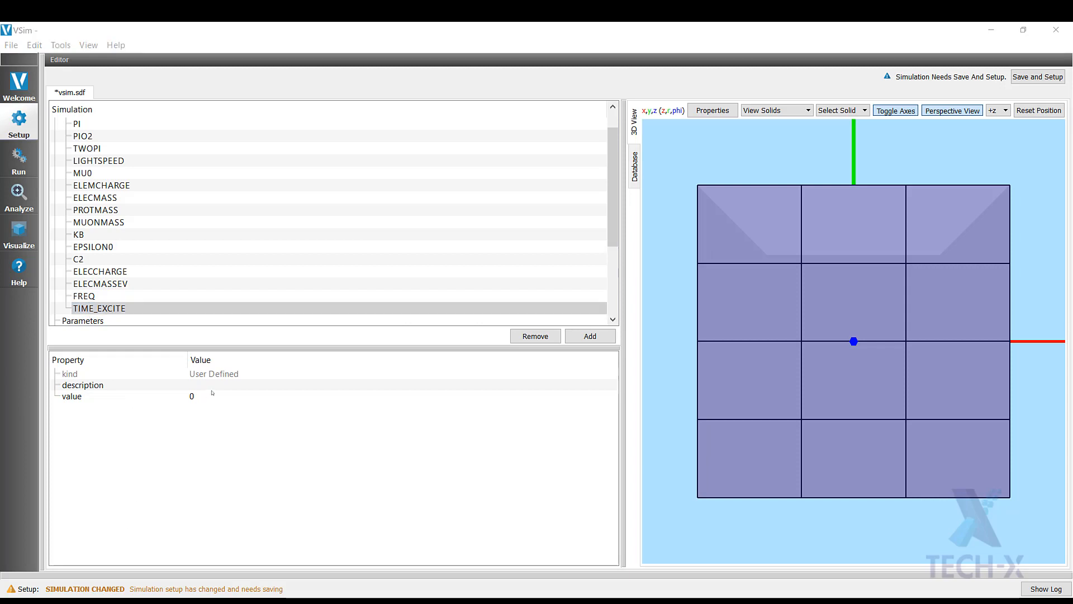
pyautogui.write('Time')
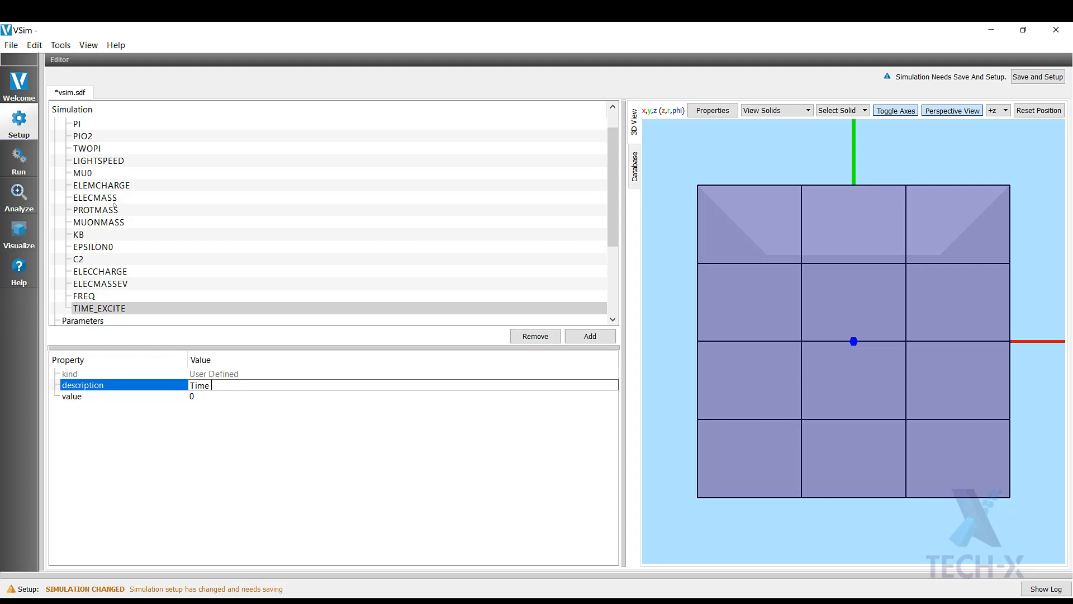
pyautogui.write('until the ma')
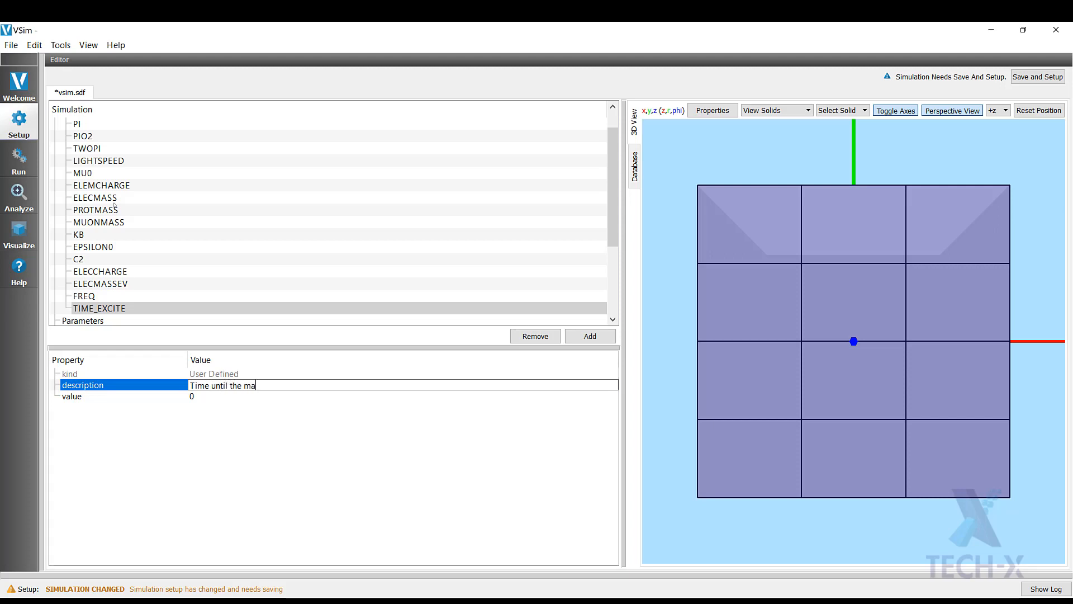
pyautogui.write('ximum cu')
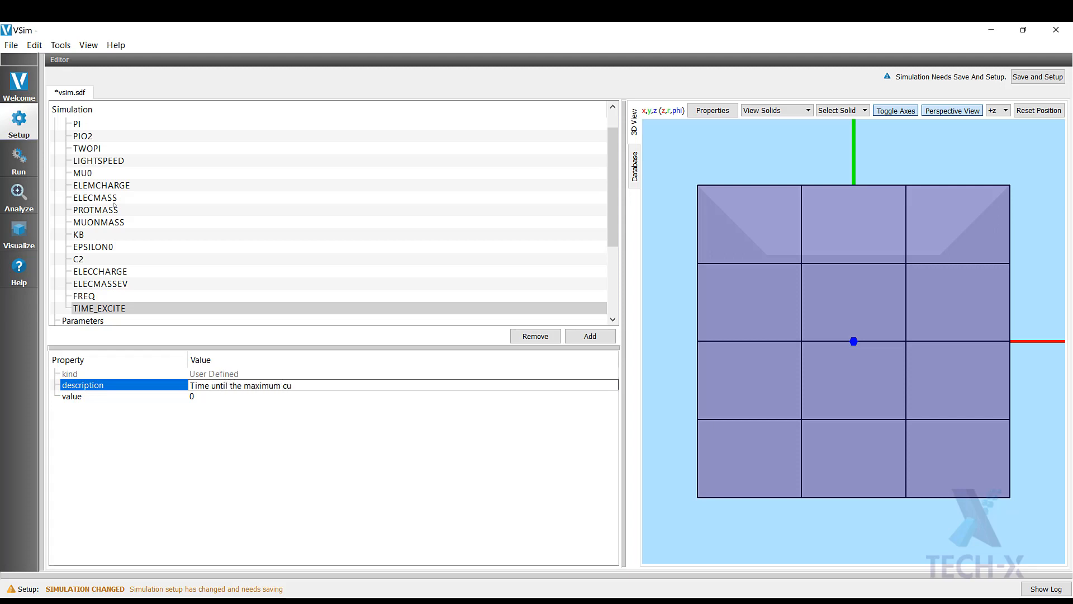
pyautogui.write('rrent value')
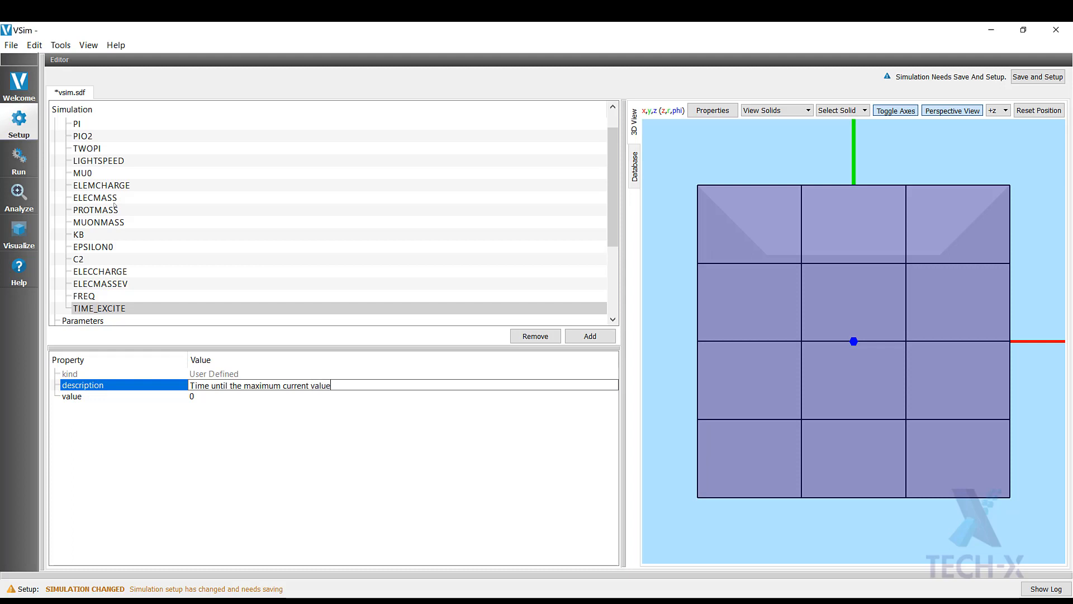
pyautogui.write('is reache')
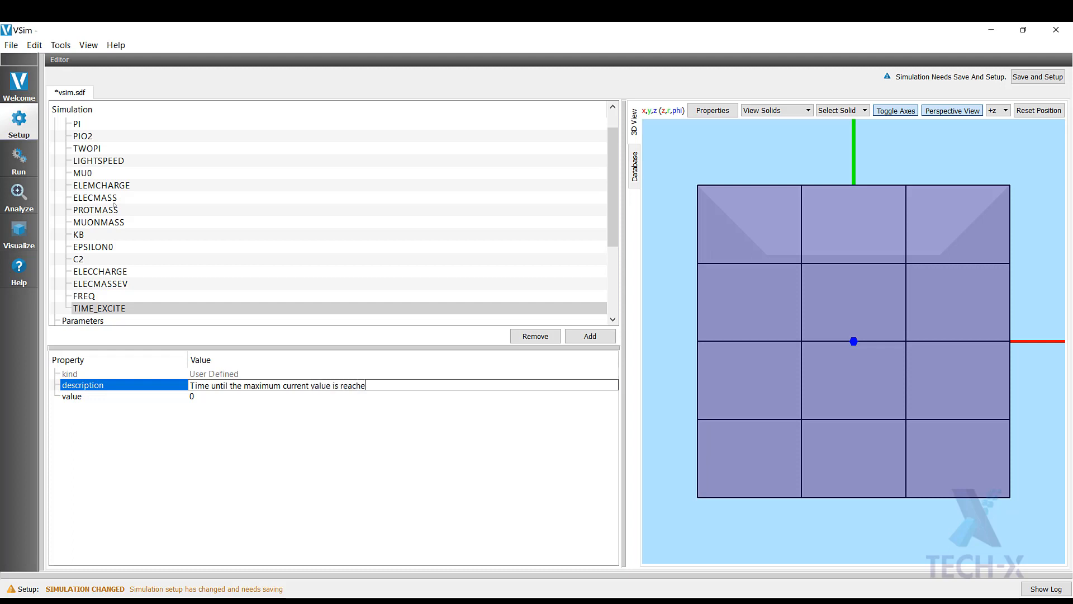
pyautogui.write('d.')
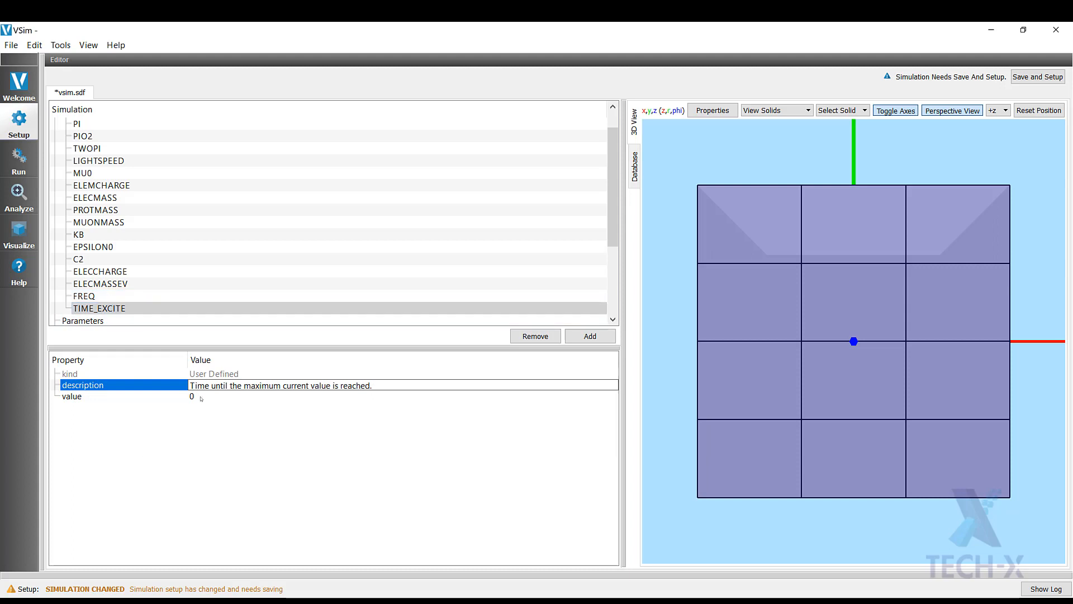
# Set the TIME_EXCITE value to 1e-9.
pyautogui.click(71, 396)
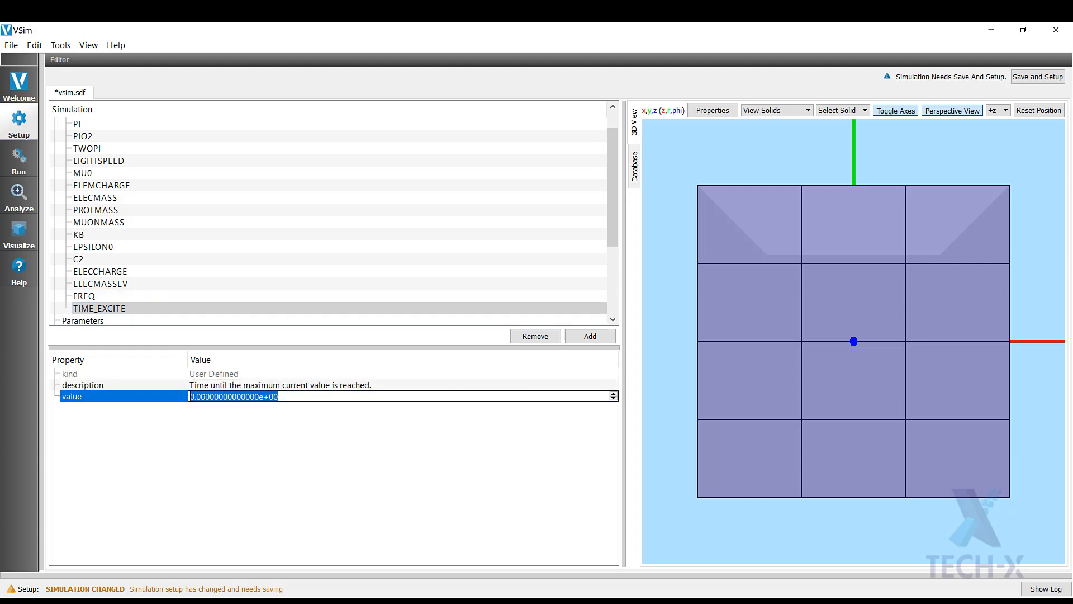
pyautogui.write('1e-9')
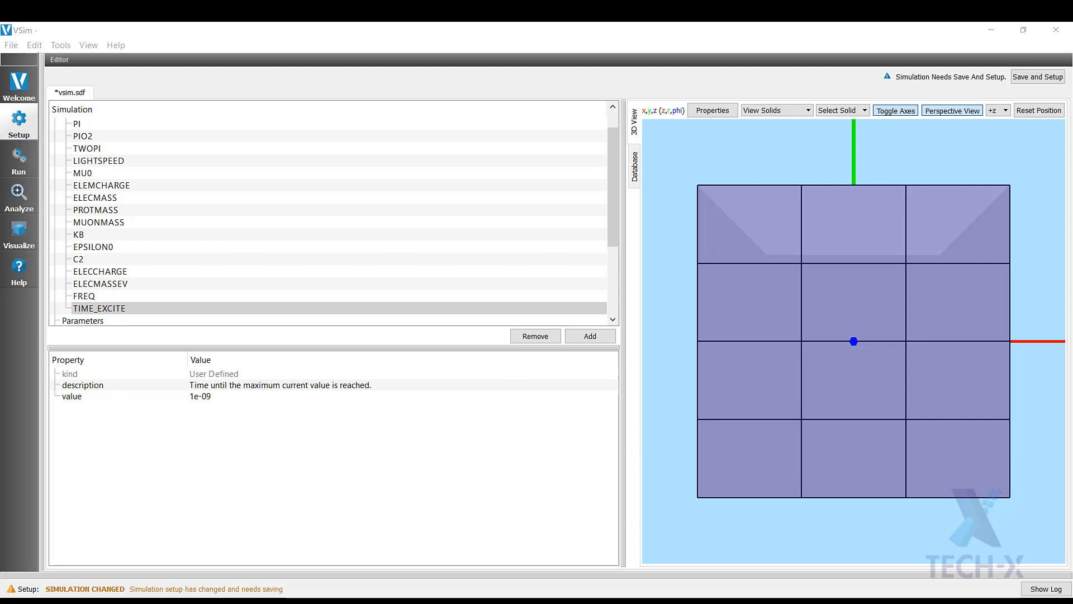
pyautogui.click(77, 125)
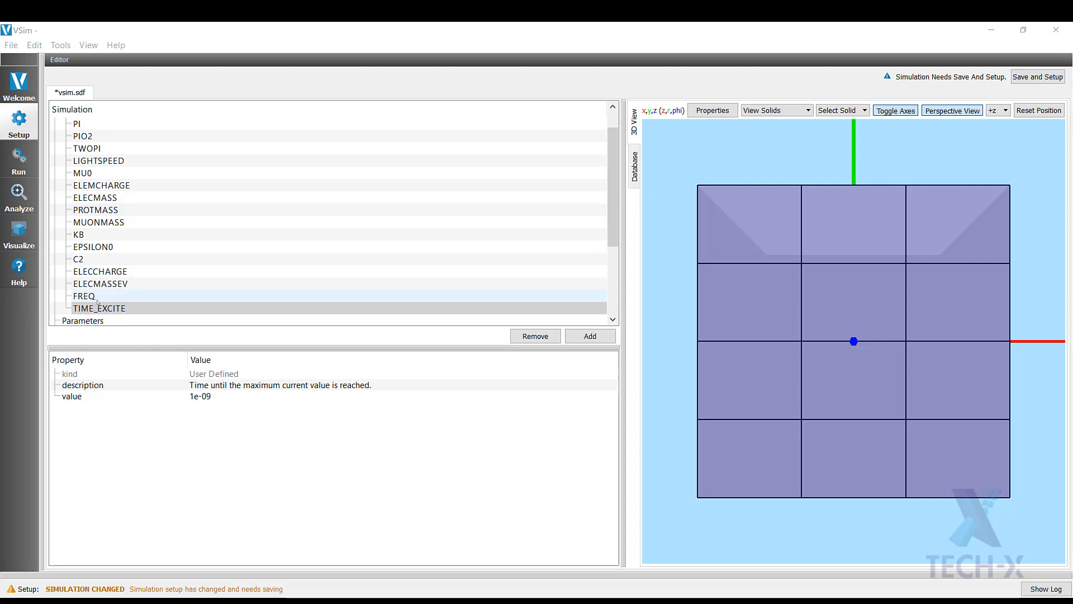
# Add constant NUM_CELLS_PER_LAMBDA with value 100 and select the Parameters group.
pyautogui.click(589, 335)
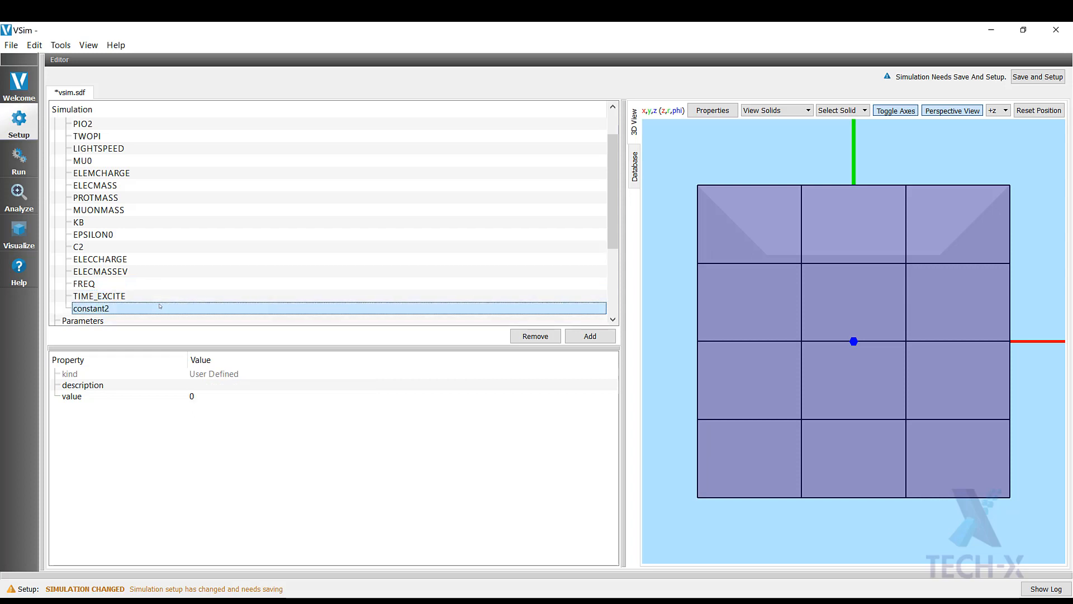
pyautogui.doubleClick(91, 308)
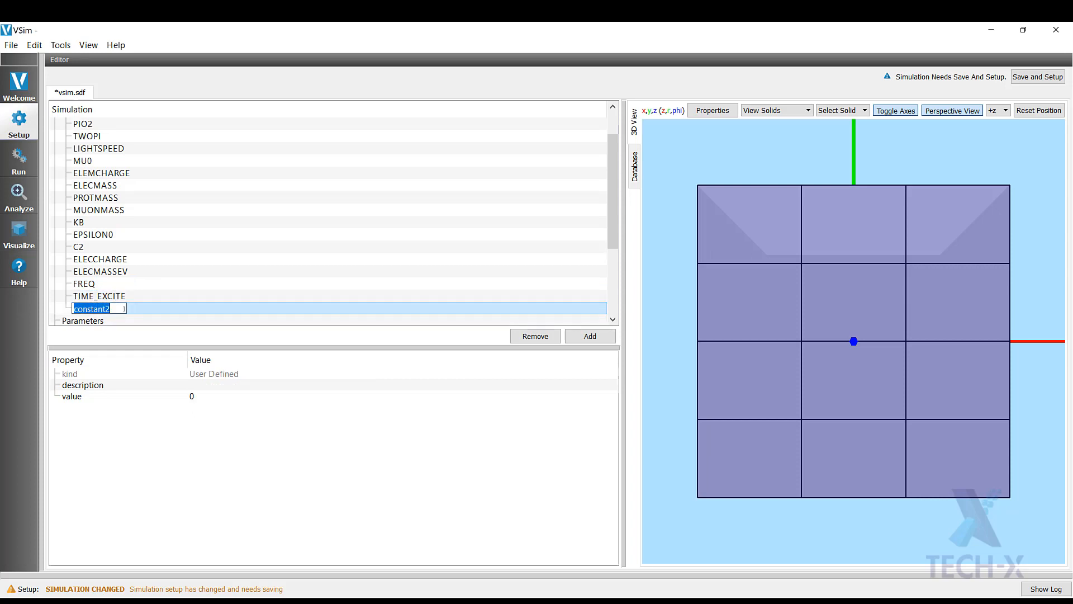
pyautogui.write('NUM_CELLS_PER')
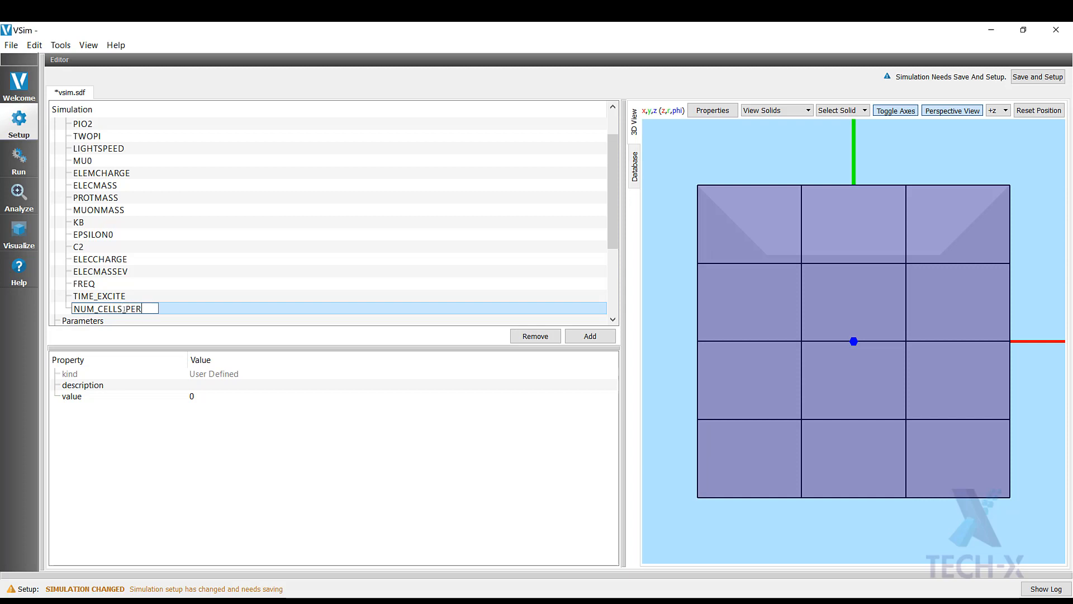
pyautogui.write('_LAMBDA')
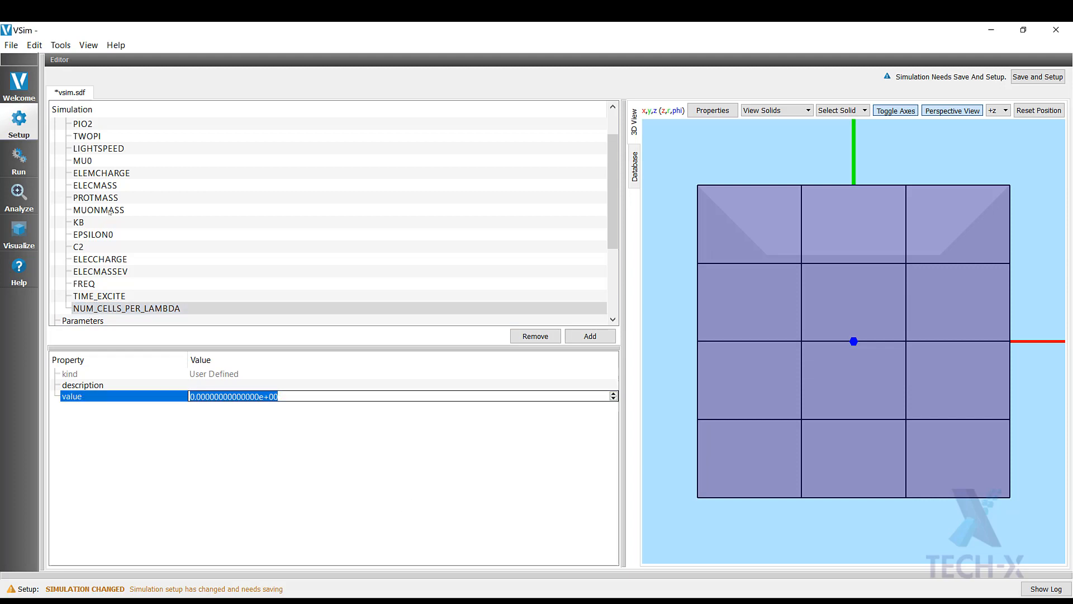
pyautogui.click(99, 270)
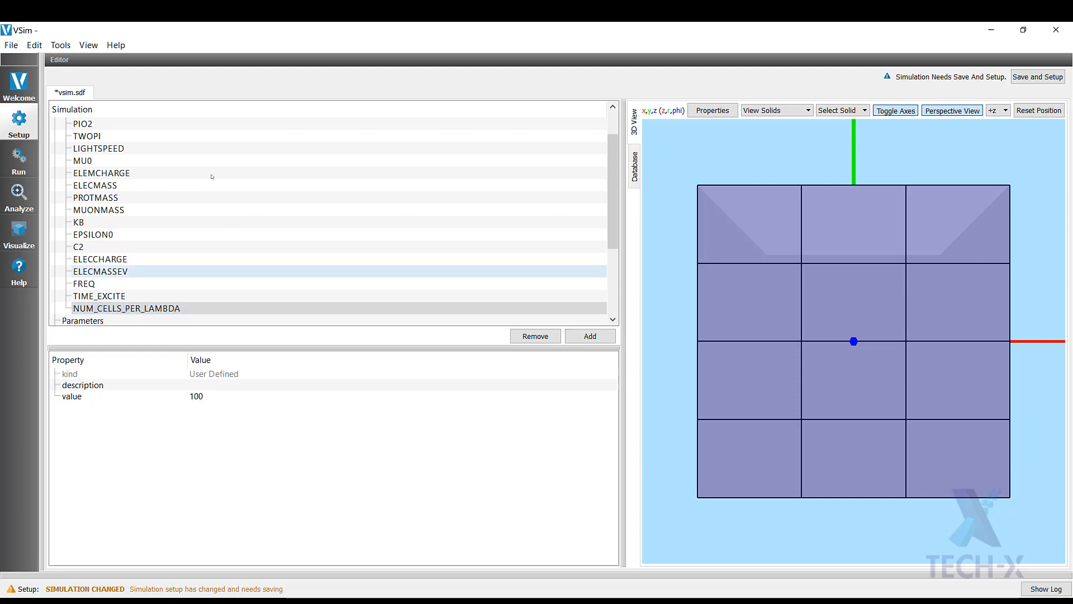
pyautogui.scroll(-3)
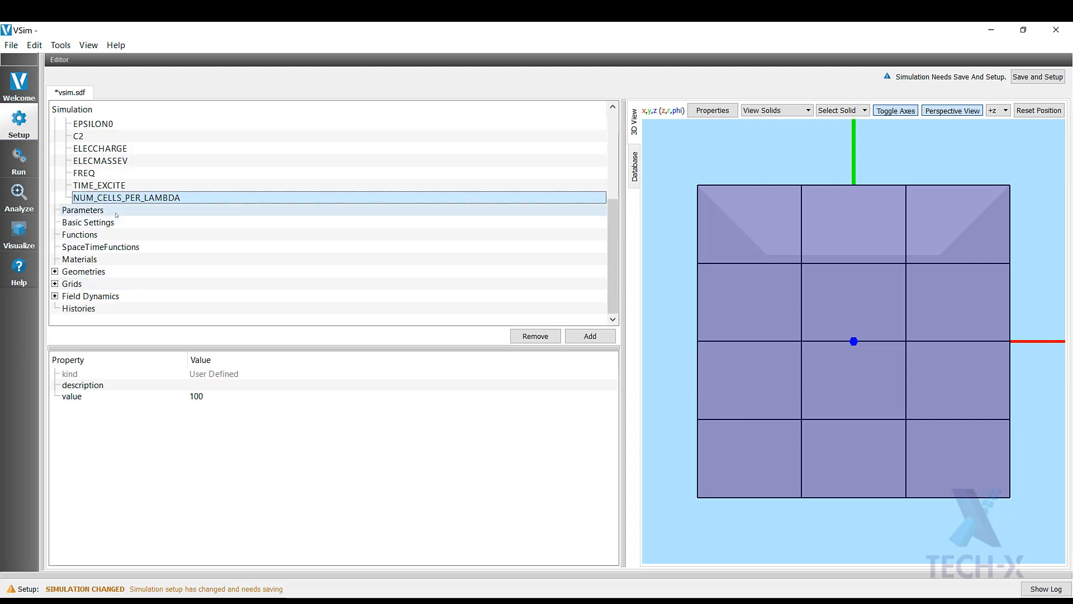
pyautogui.click(82, 210)
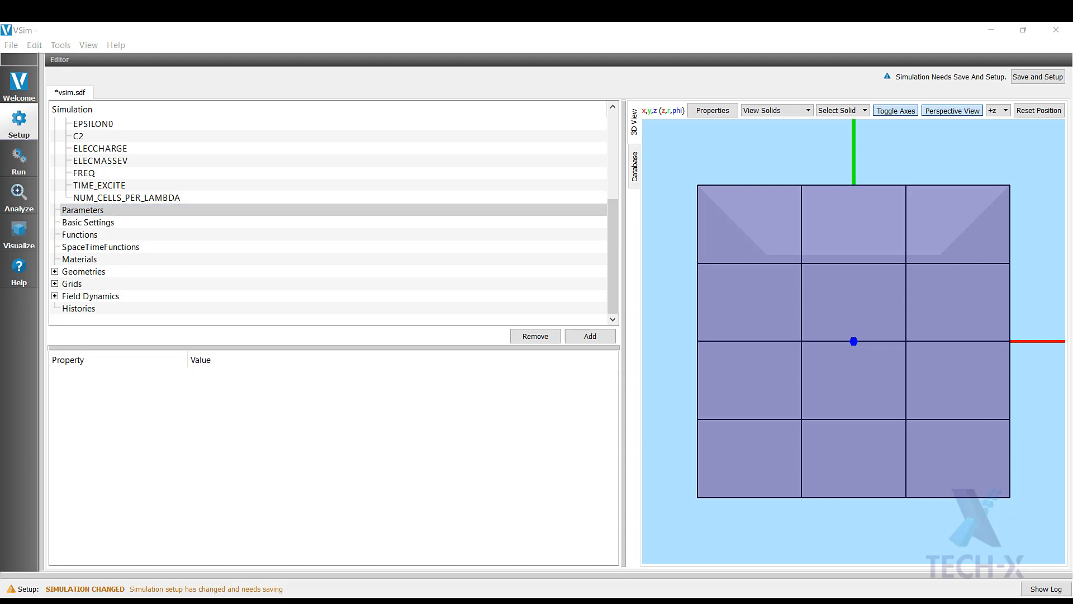
pyautogui.moveTo(783, 245)
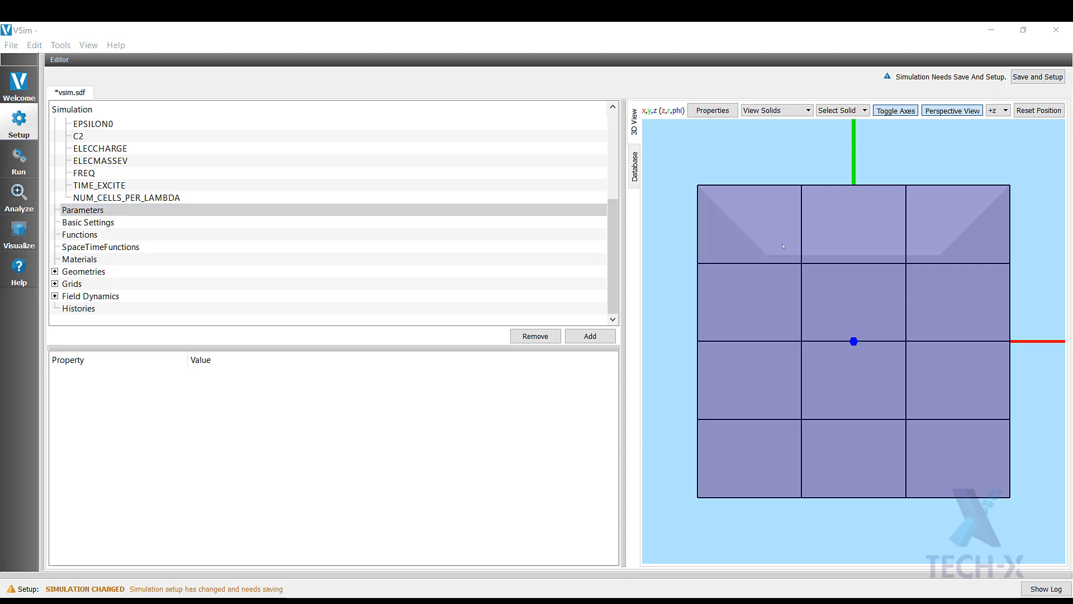
# Add a user-defined parameter named LAMBDA.
pyautogui.click(83, 209)
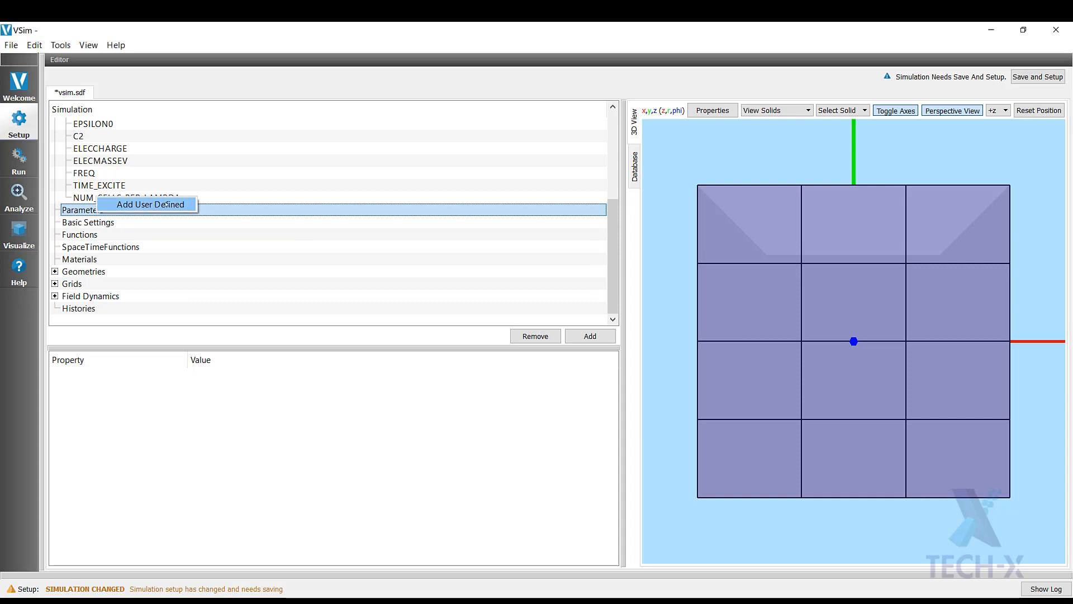
pyautogui.click(147, 203)
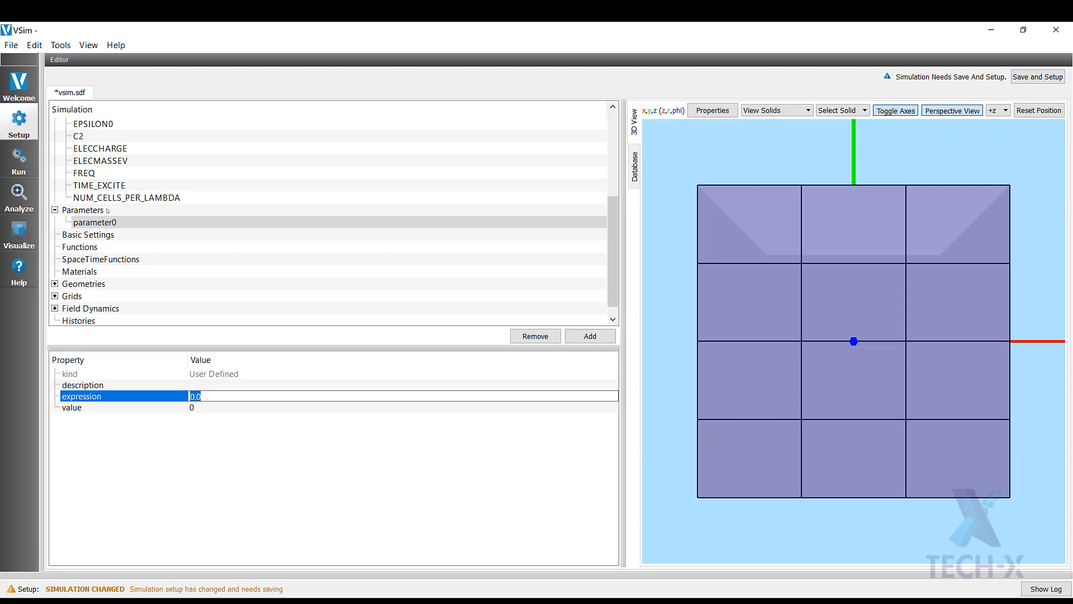
pyautogui.click(94, 221)
pyautogui.write('LAMBDA')
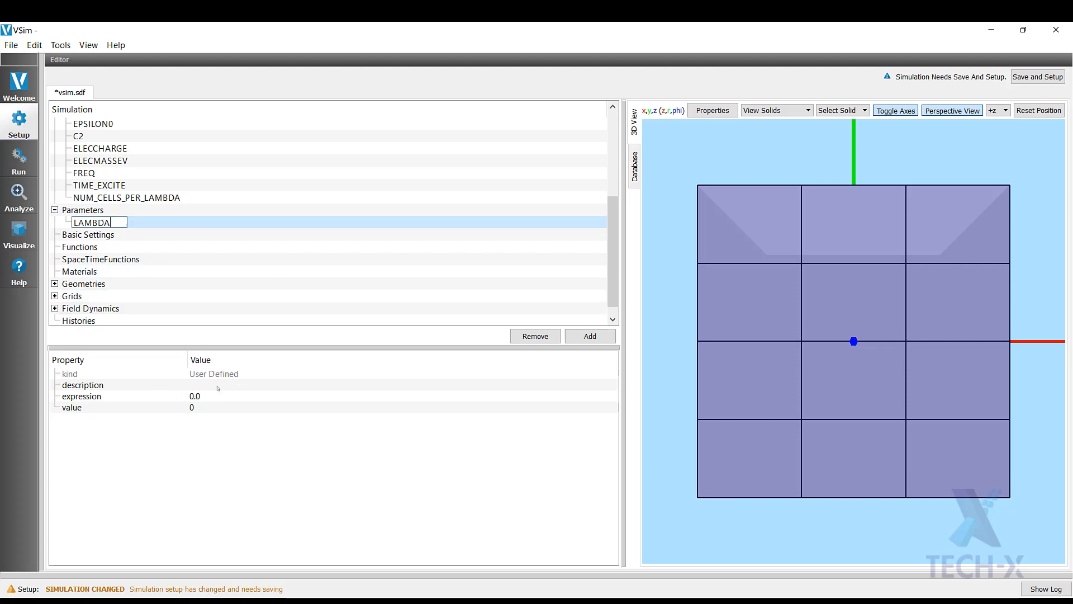
pyautogui.click(81, 385)
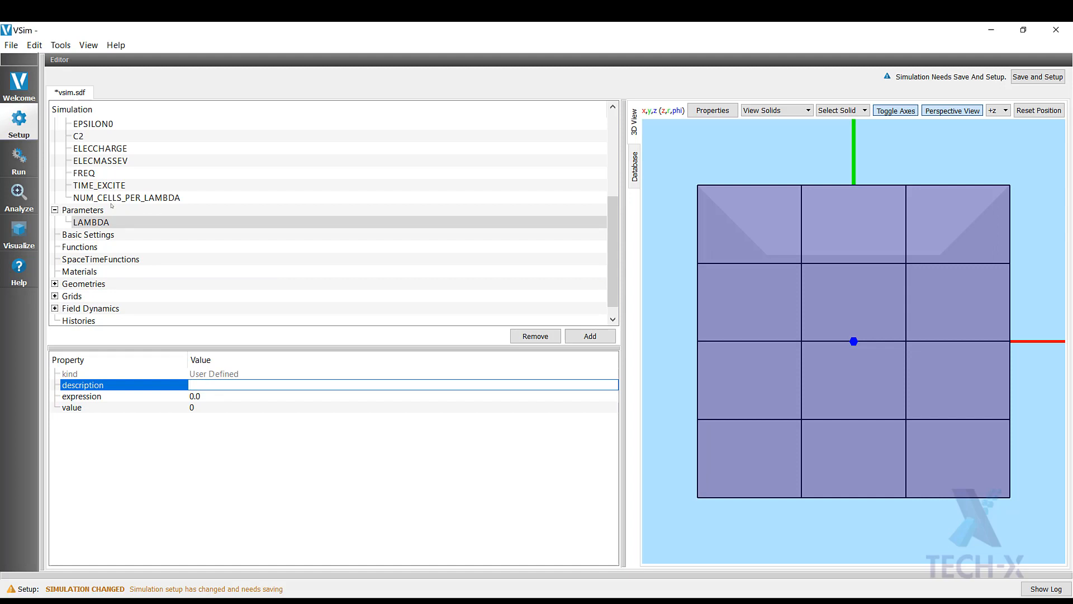
# Describe LAMBDA as the excitation frequency wavelength with expression LIGHTSPEED/FREQ.
pyautogui.write('Wavelength of th')
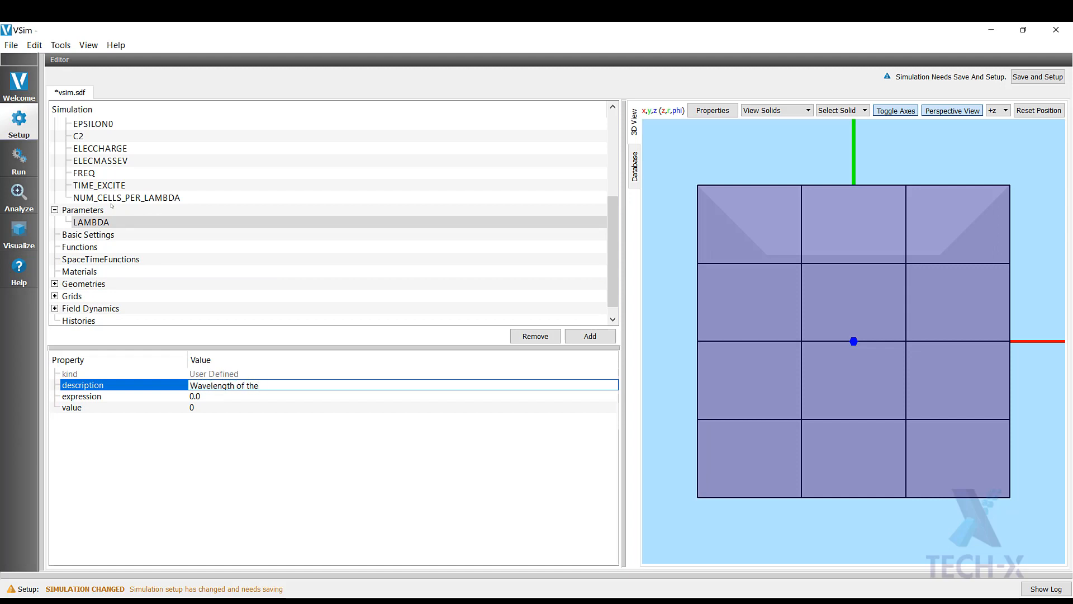
pyautogui.write('excitation current frequenc')
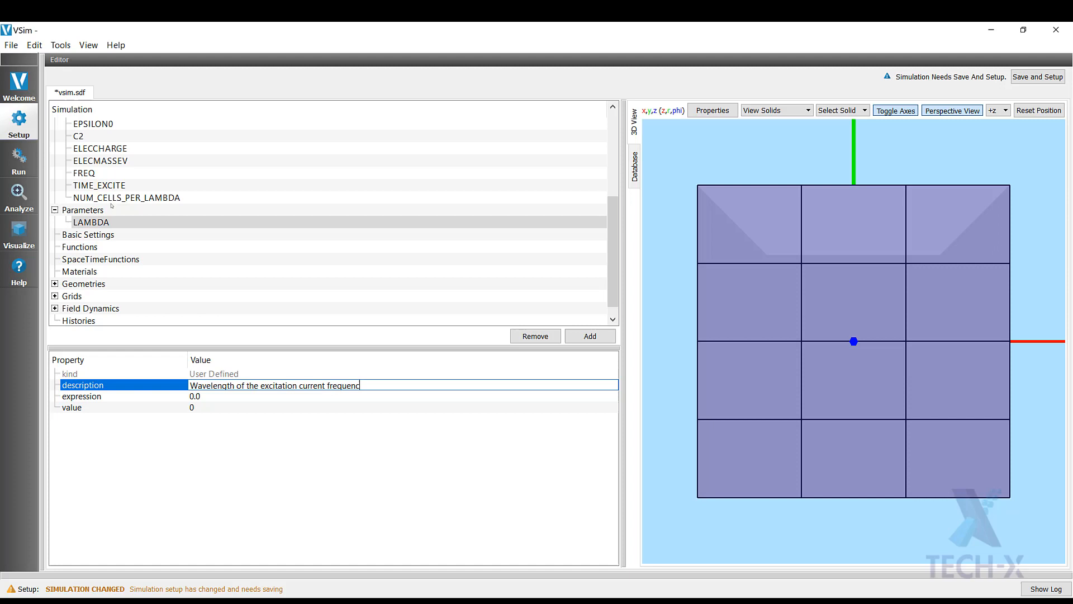
pyautogui.write('y.')
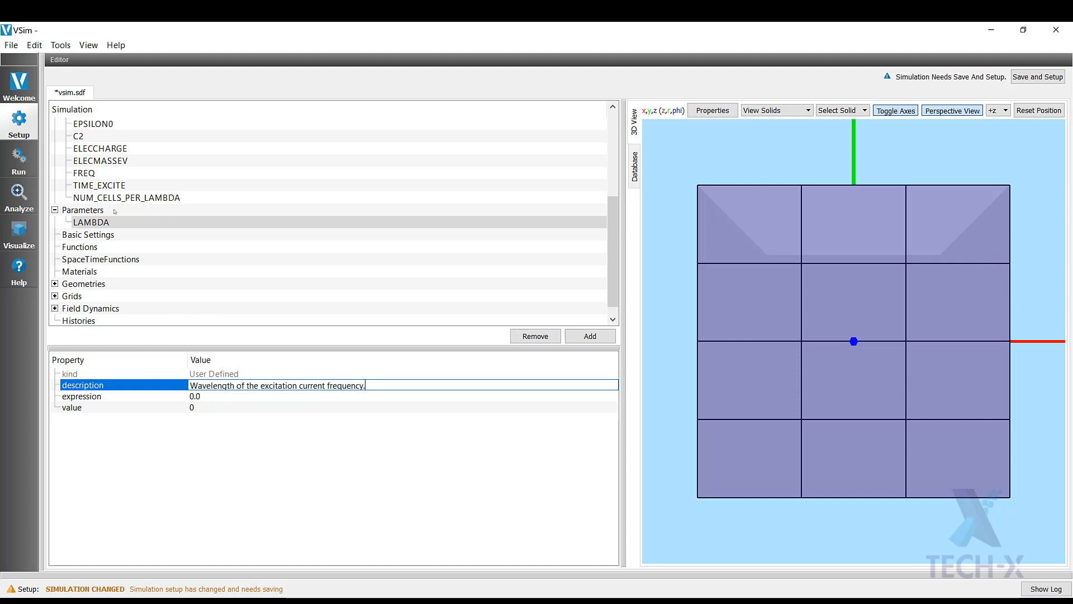
pyautogui.write('LIGHTSPEED')
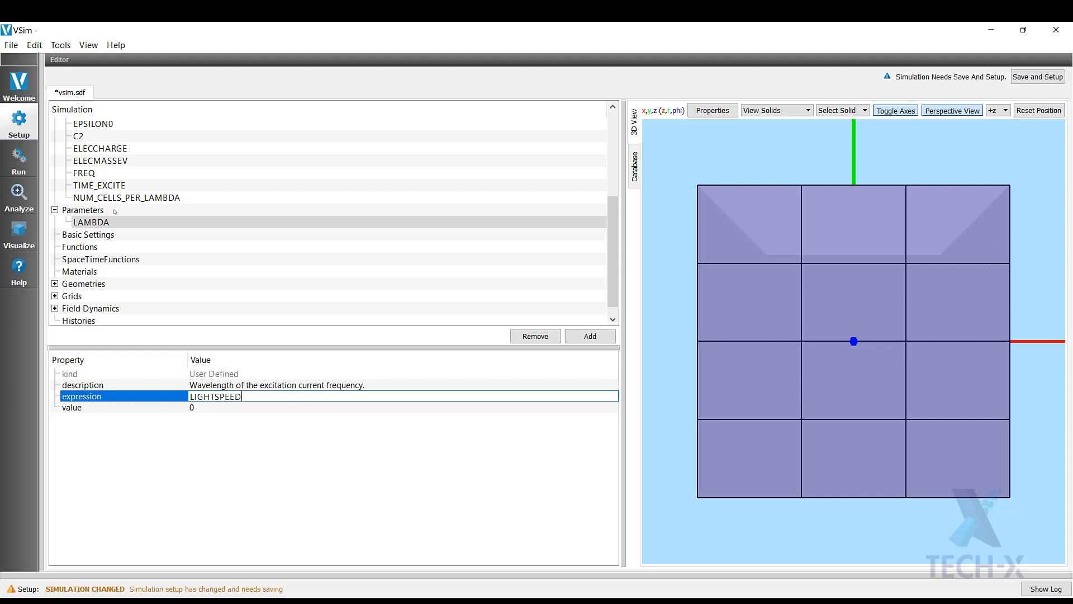
pyautogui.write('/FREQ')
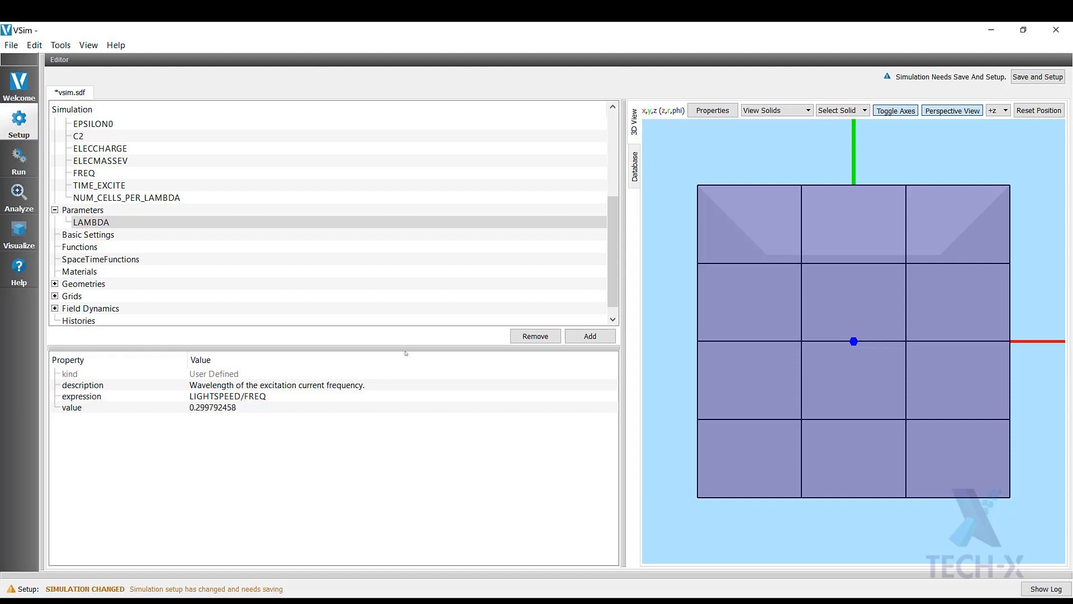
# Add parameter L_CYLIN, described as 'Cylinder length', with expression LAMBDA.
pyautogui.rightClick(82, 209)
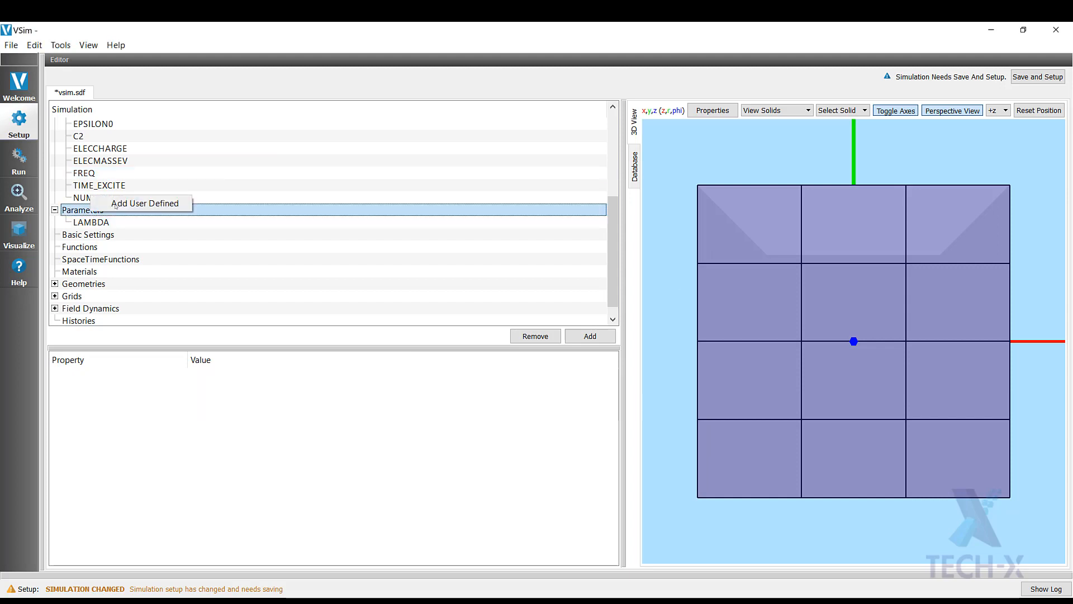
pyautogui.click(145, 203)
pyautogui.write('L')
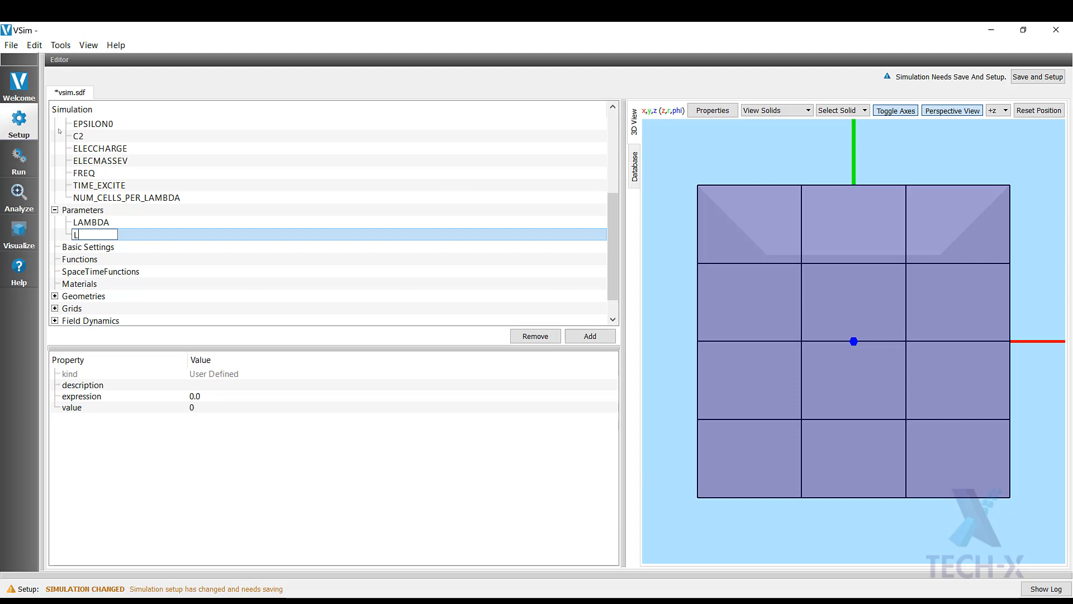
pyautogui.write('_CYLIN')
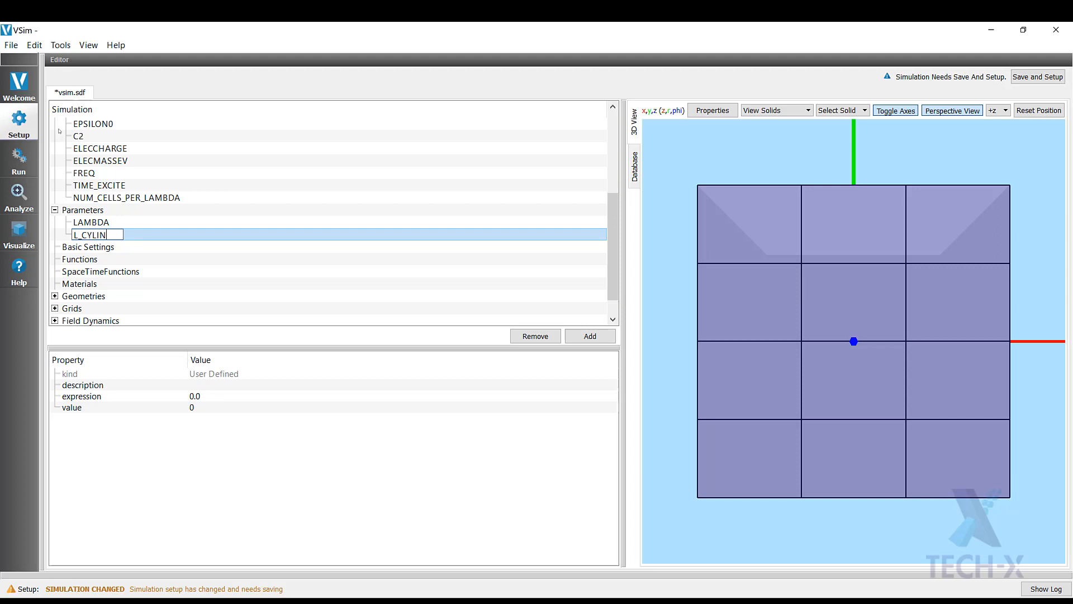
pyautogui.moveTo(120, 246)
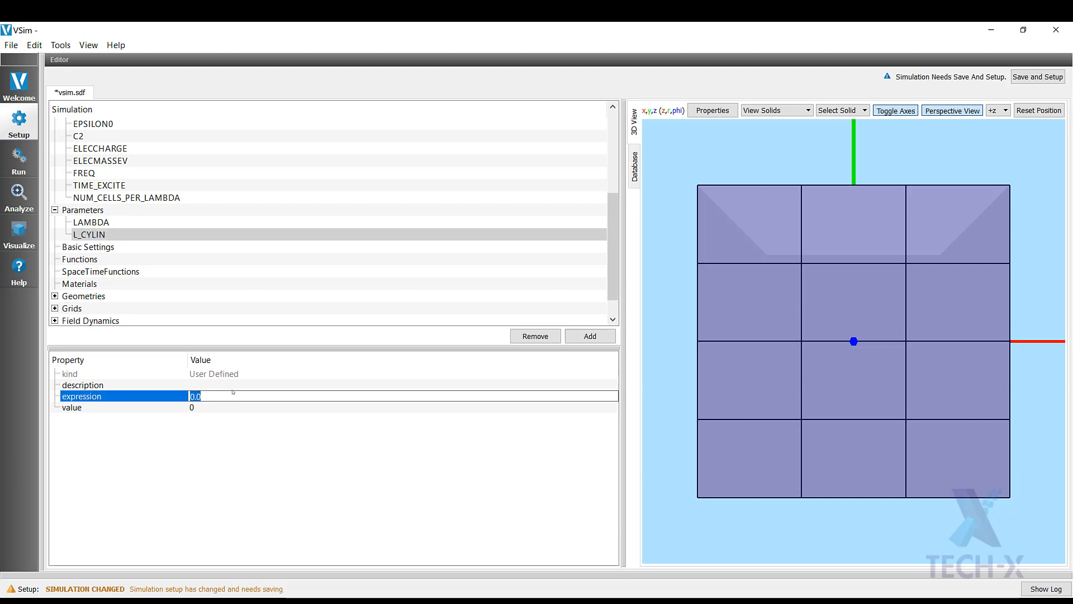
pyautogui.click(81, 384)
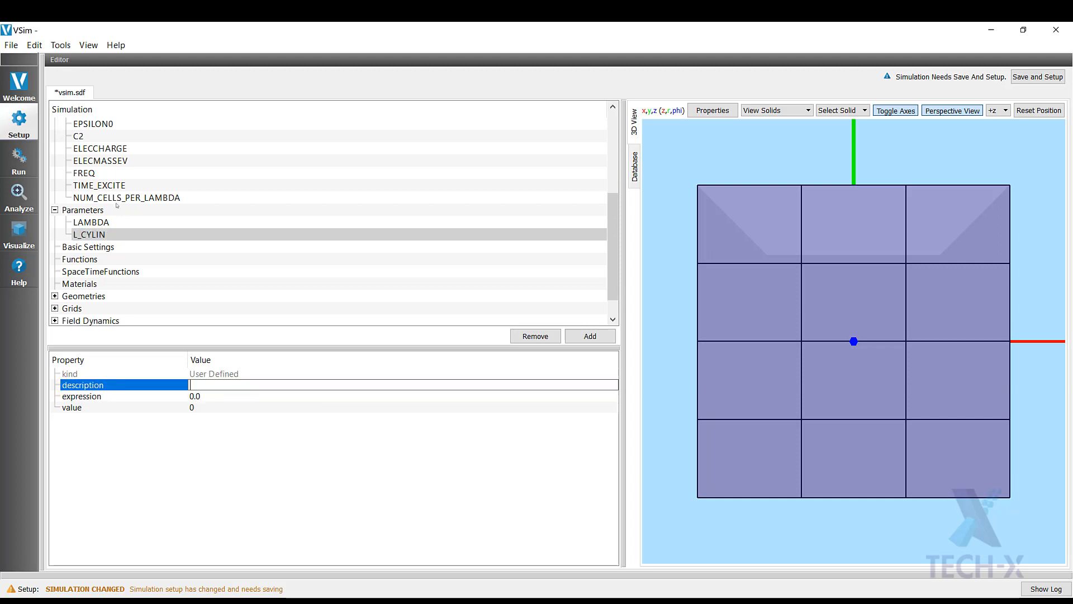
pyautogui.write('Cylinder')
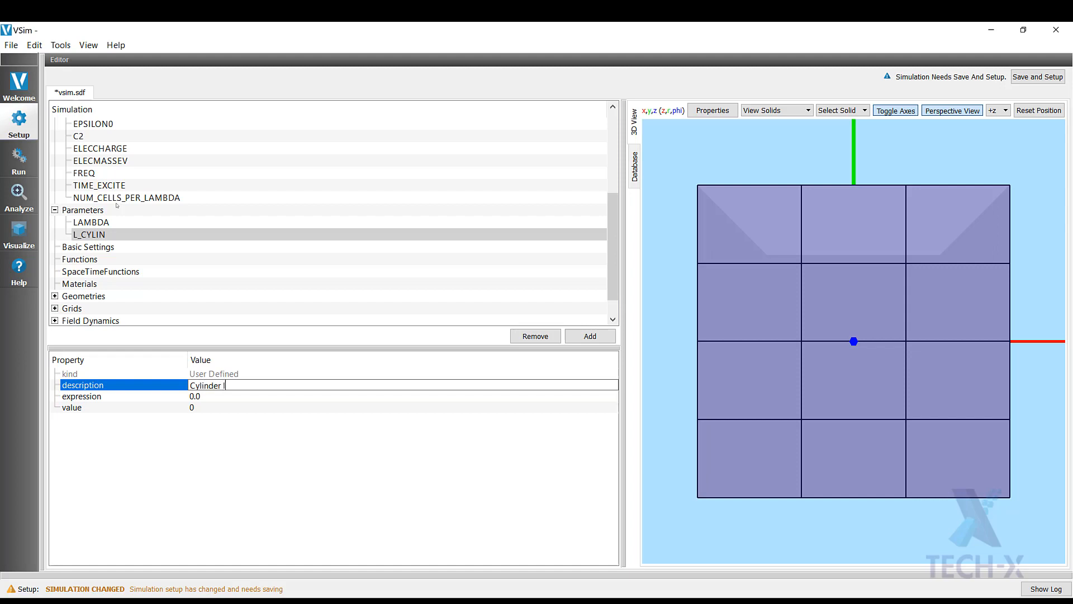
pyautogui.write('length')
pyautogui.click(402, 395)
pyautogui.write('LAMBDA')
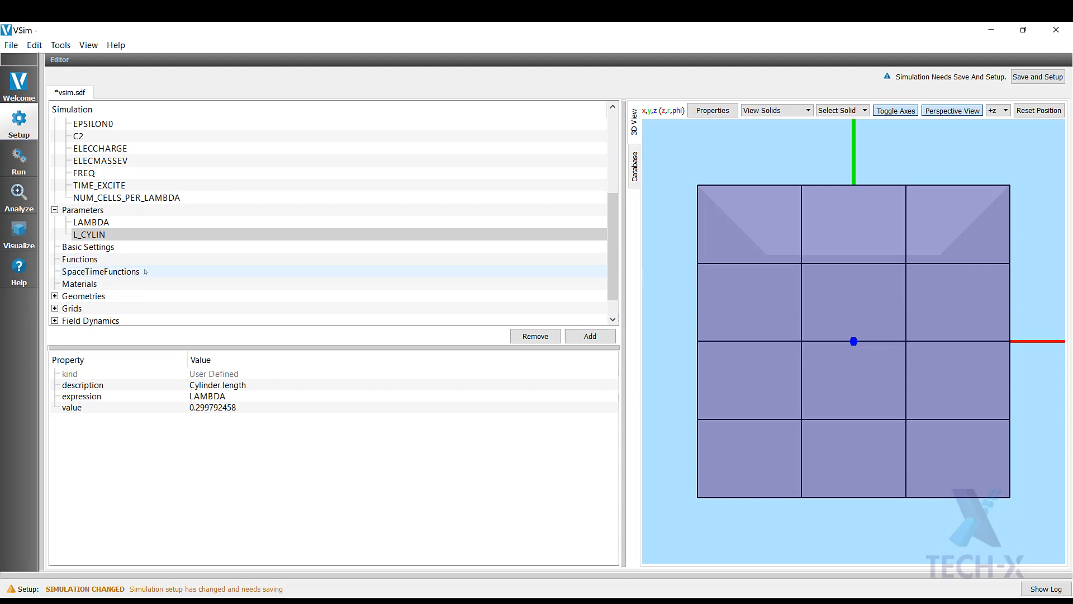
# Add parameter R_CYLIN with expression LAMBDA/2.
pyautogui.rightClick(89, 234)
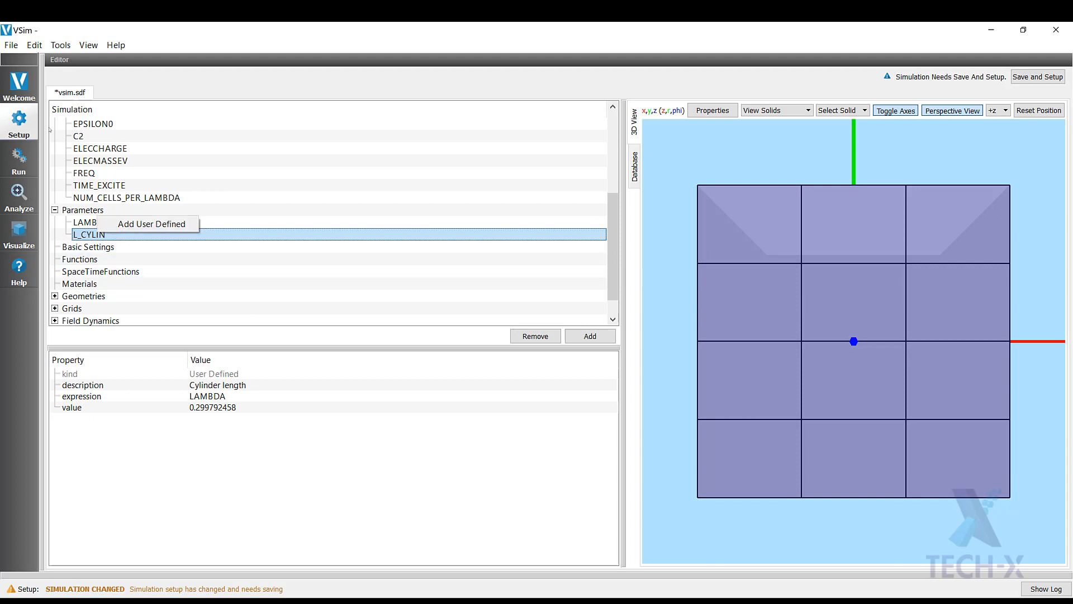
pyautogui.click(151, 223)
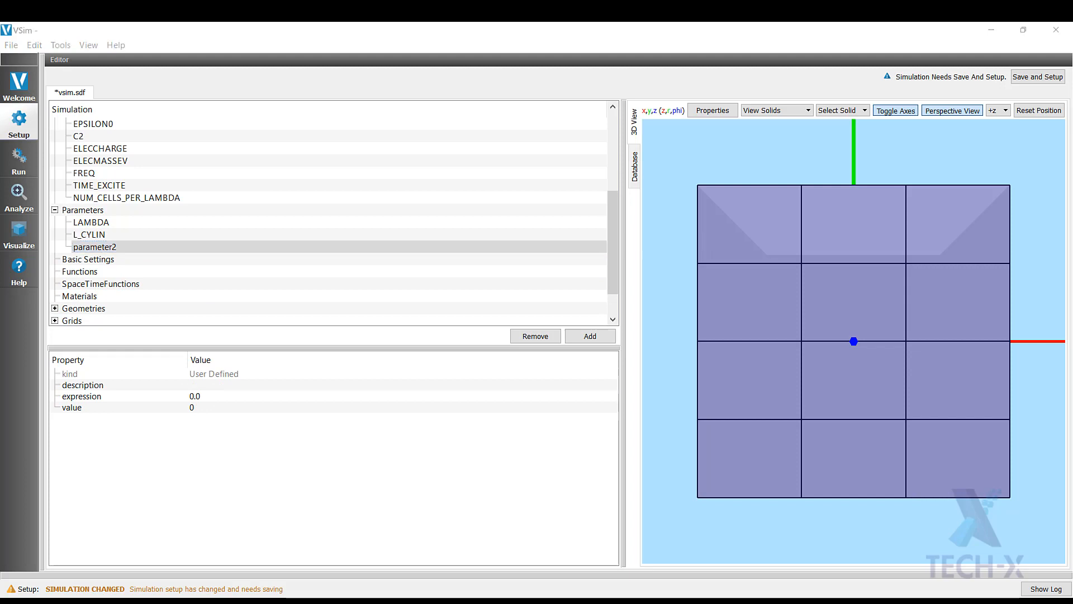
pyautogui.click(94, 247)
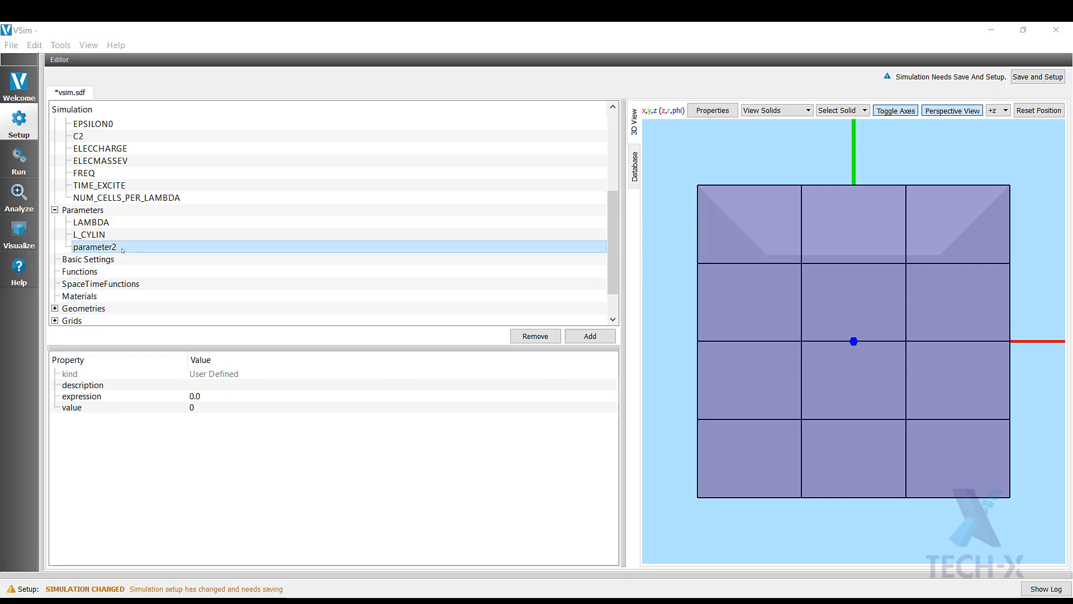
pyautogui.write('R')
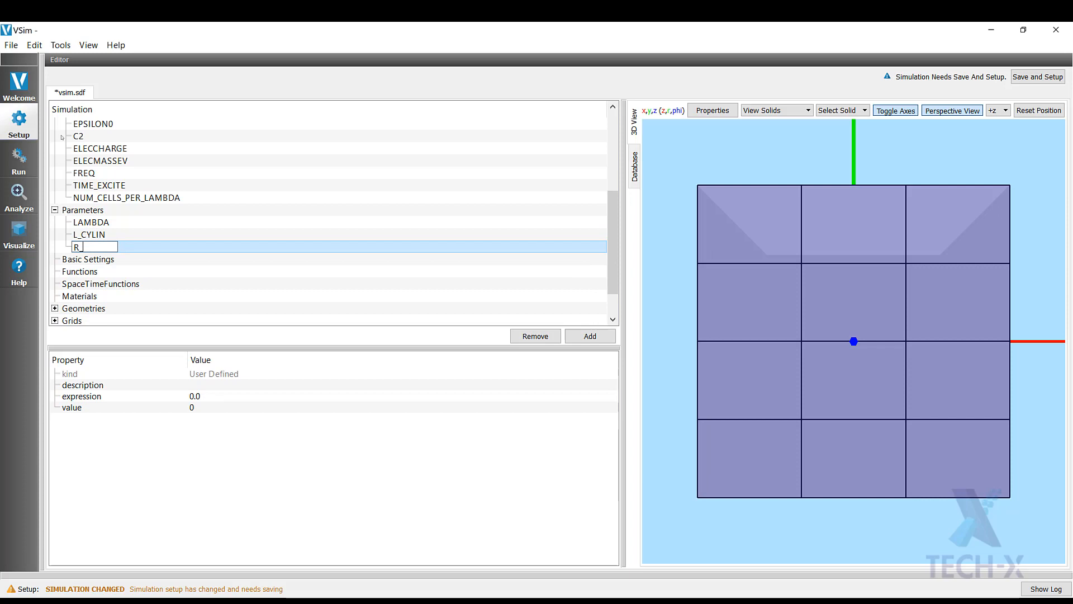
pyautogui.write('_CYLIN')
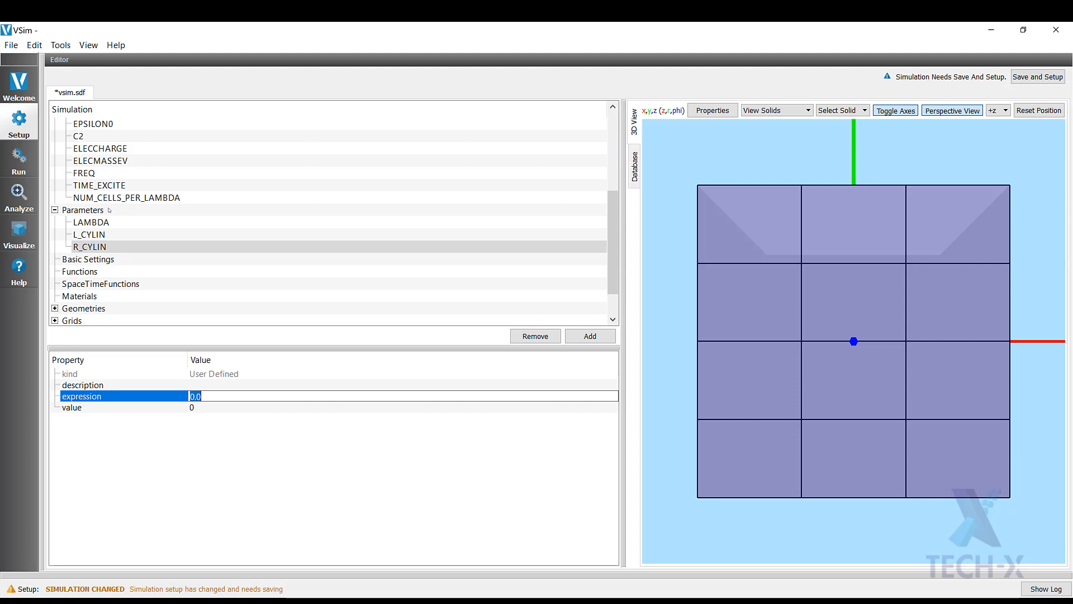
pyautogui.write('LAMBDA/2')
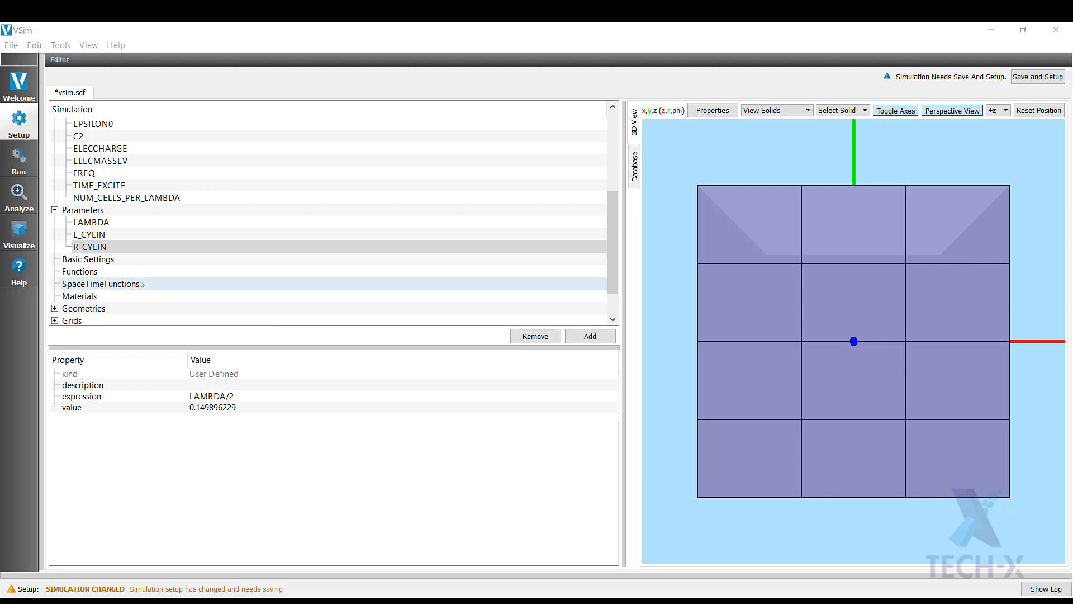
pyautogui.click(589, 336)
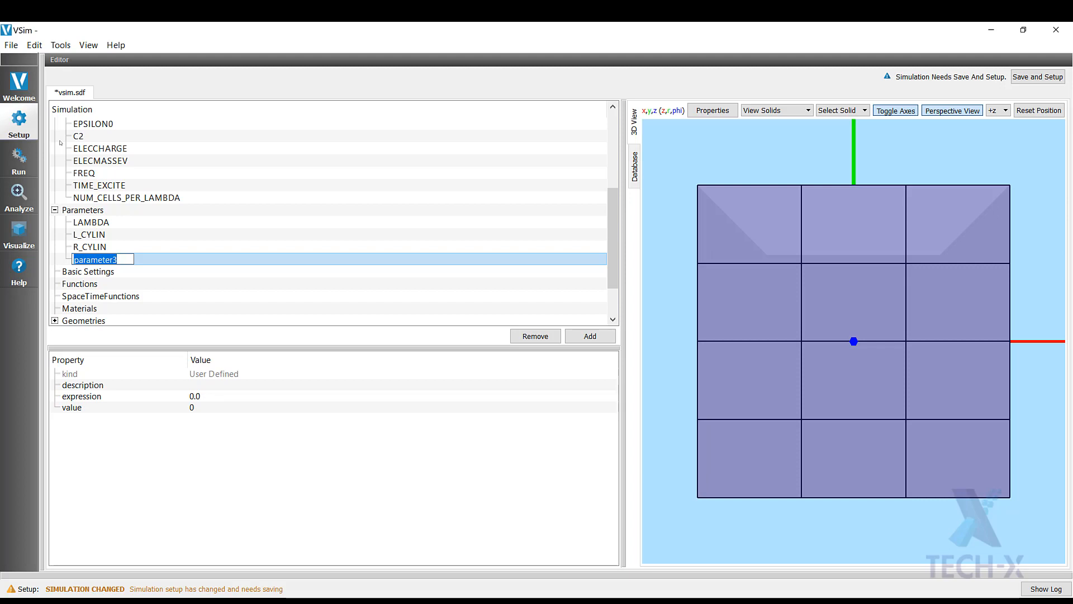
# Name the new parameter L_CYLIN_OUT and set its expression to L_CYLIN*1.1.
pyautogui.write('L')
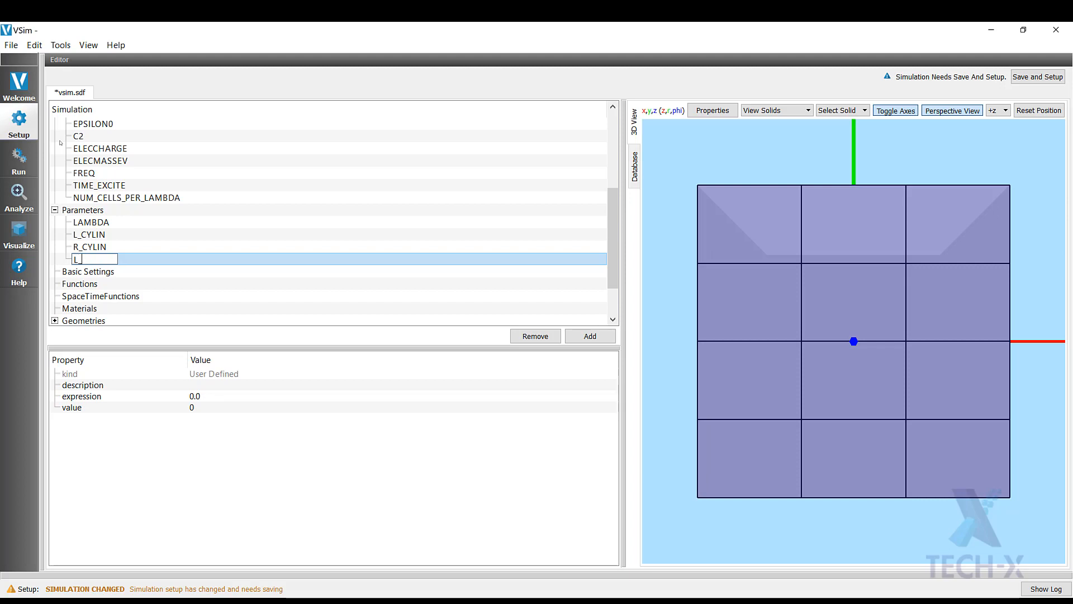
pyautogui.write('_CYLIN_OUT')
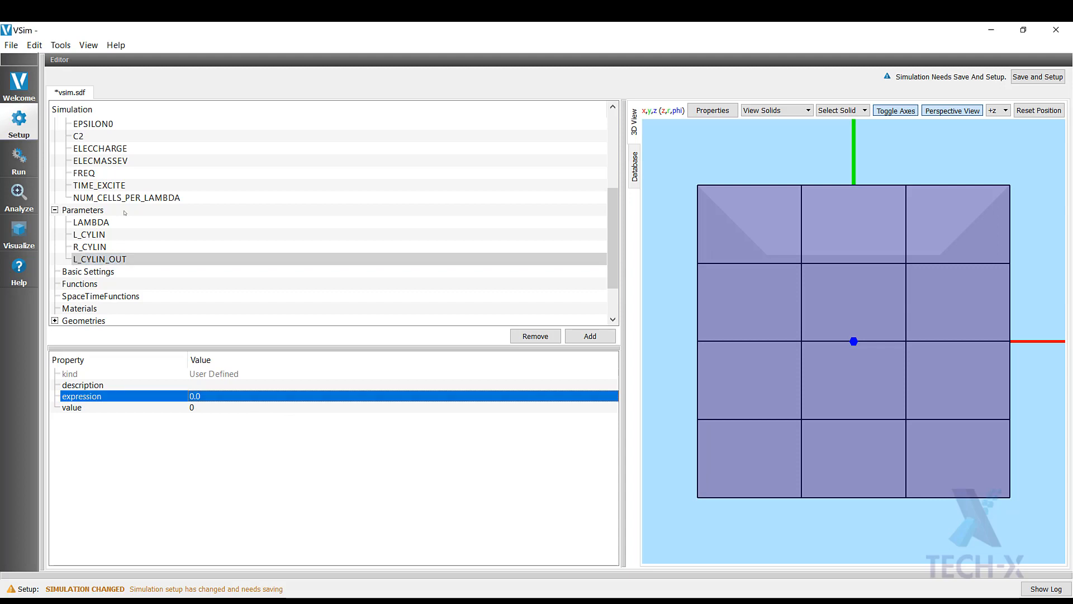
pyautogui.doubleClick(194, 396)
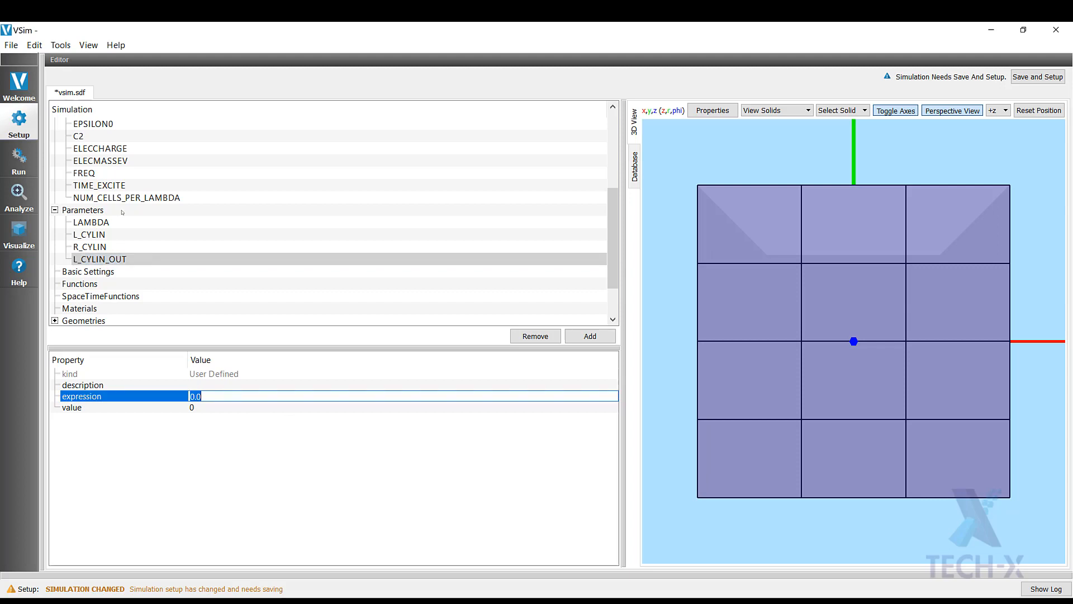
pyautogui.write('L_CYLIN*')
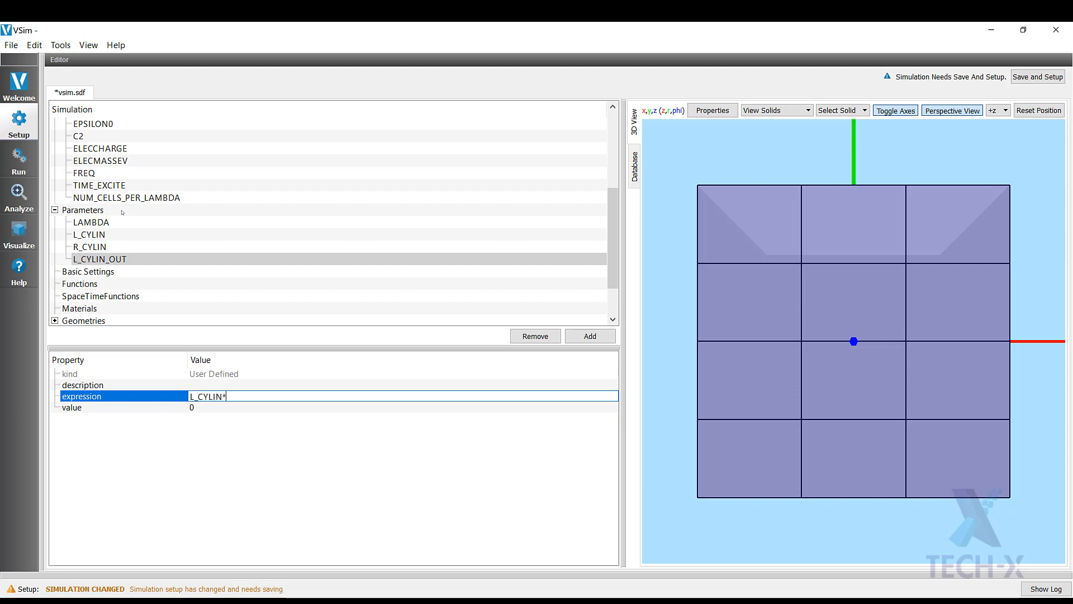
pyautogui.write('1.1')
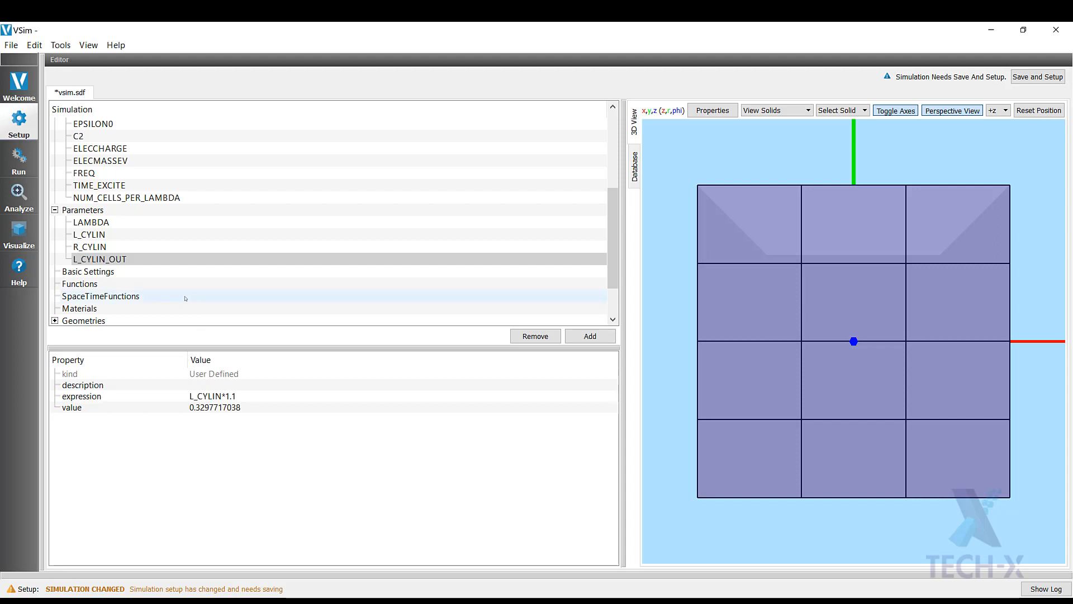
pyautogui.click(100, 259)
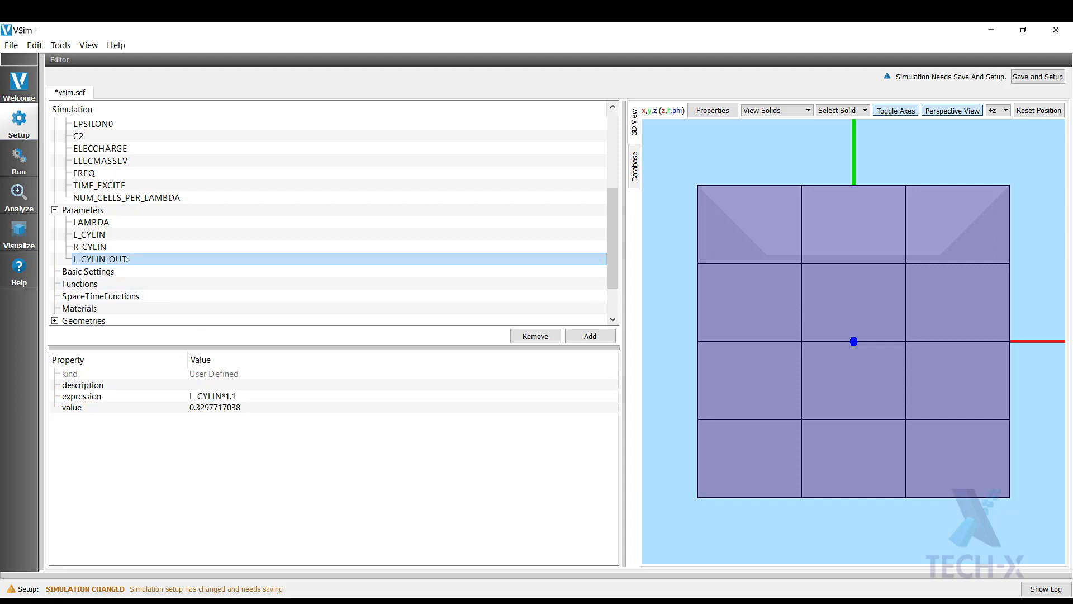
# Name the new parameter R_CYLIN_OUT and set its expression to R_CYLIN*1.1.
pyautogui.click(588, 335)
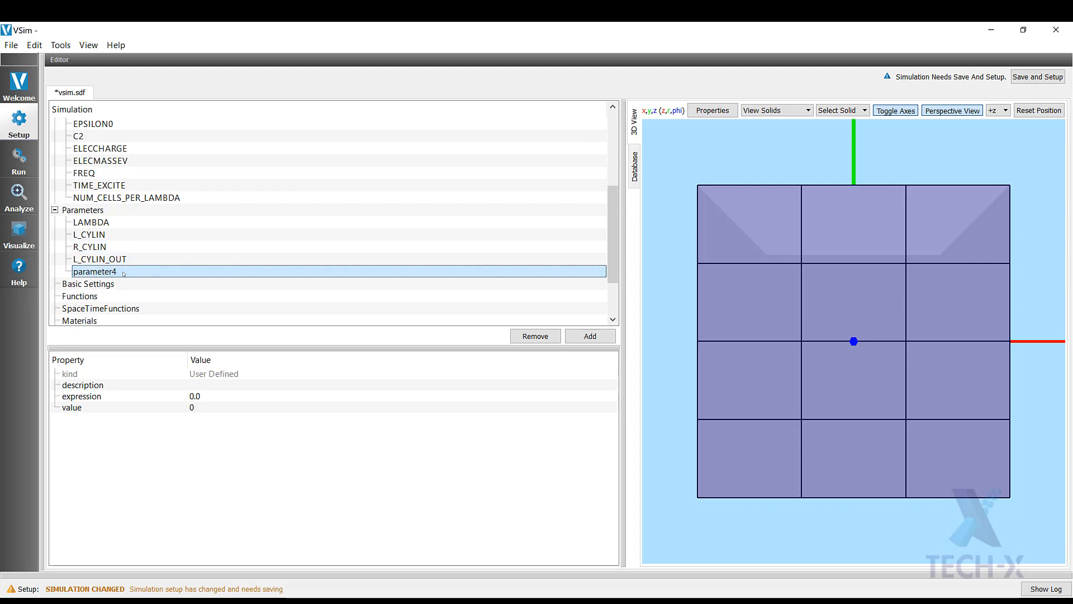
pyautogui.write('R')
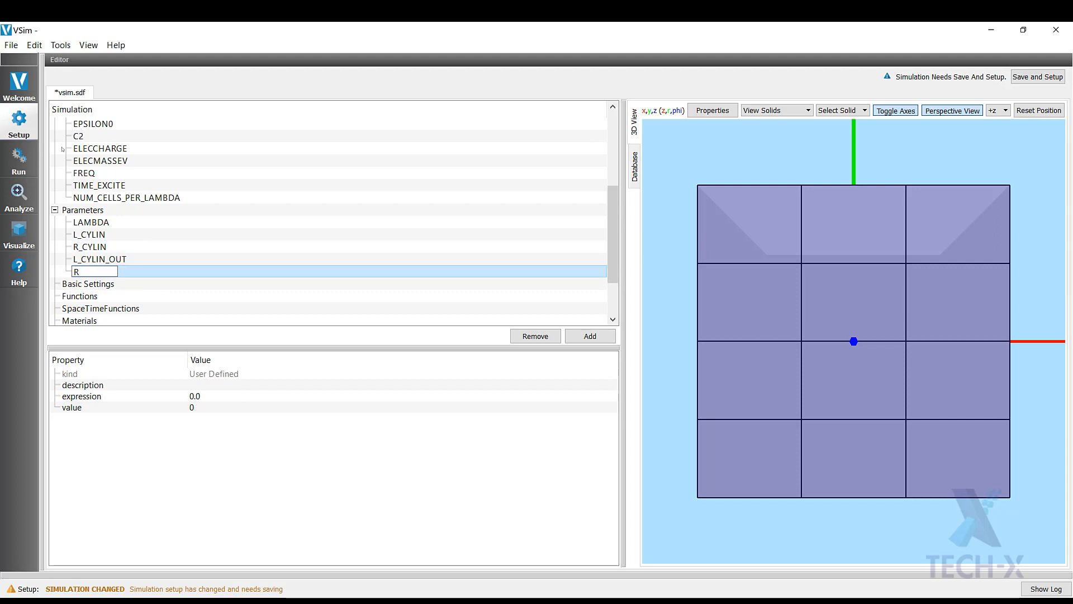
pyautogui.write('_CYL')
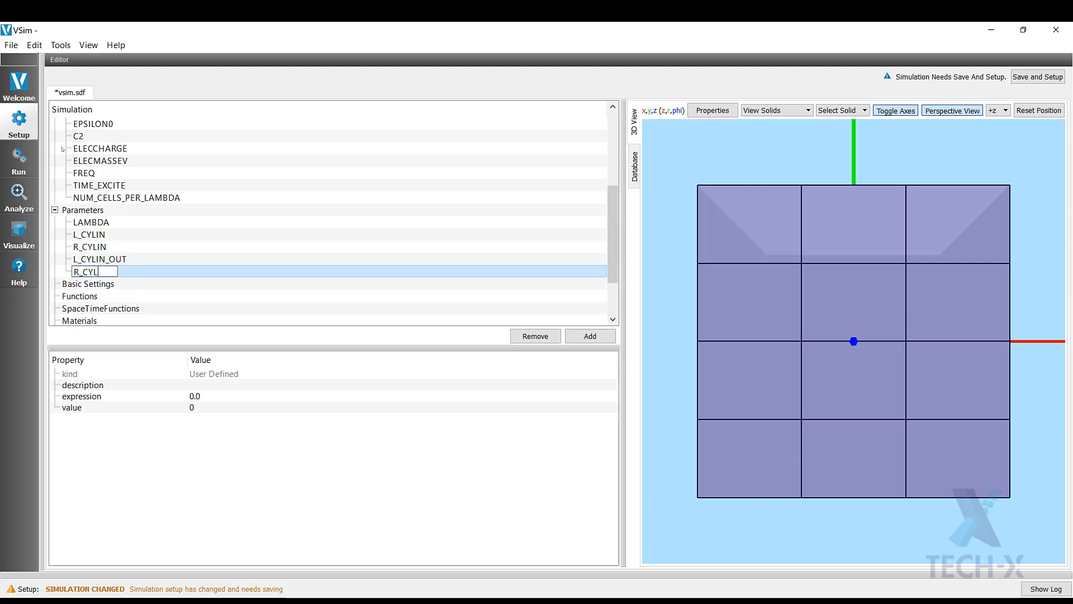
pyautogui.write('IN_OUT')
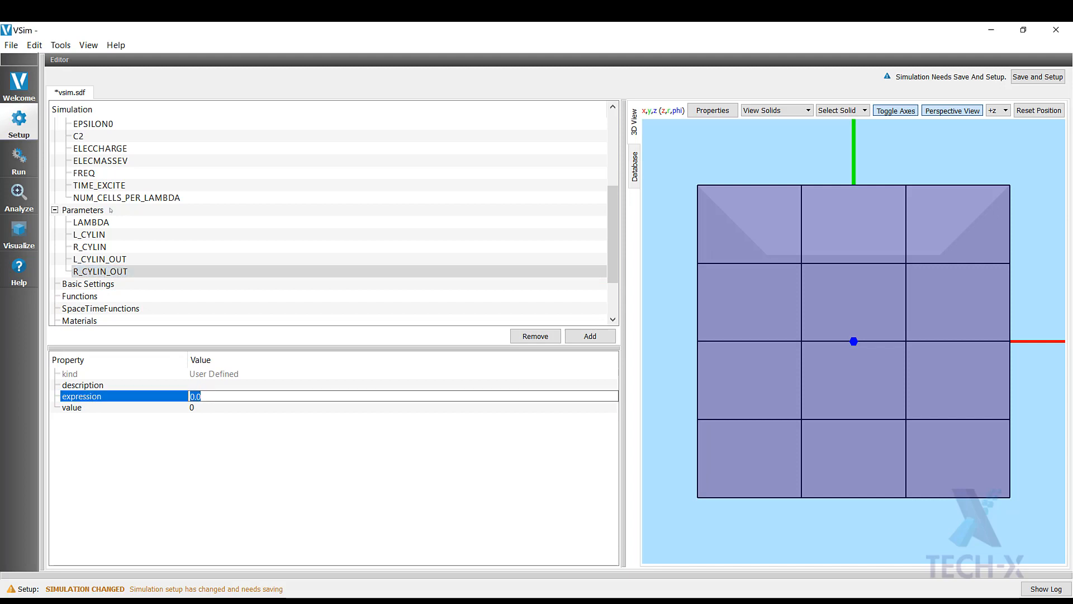
pyautogui.write('R_CYLIN*1.1')
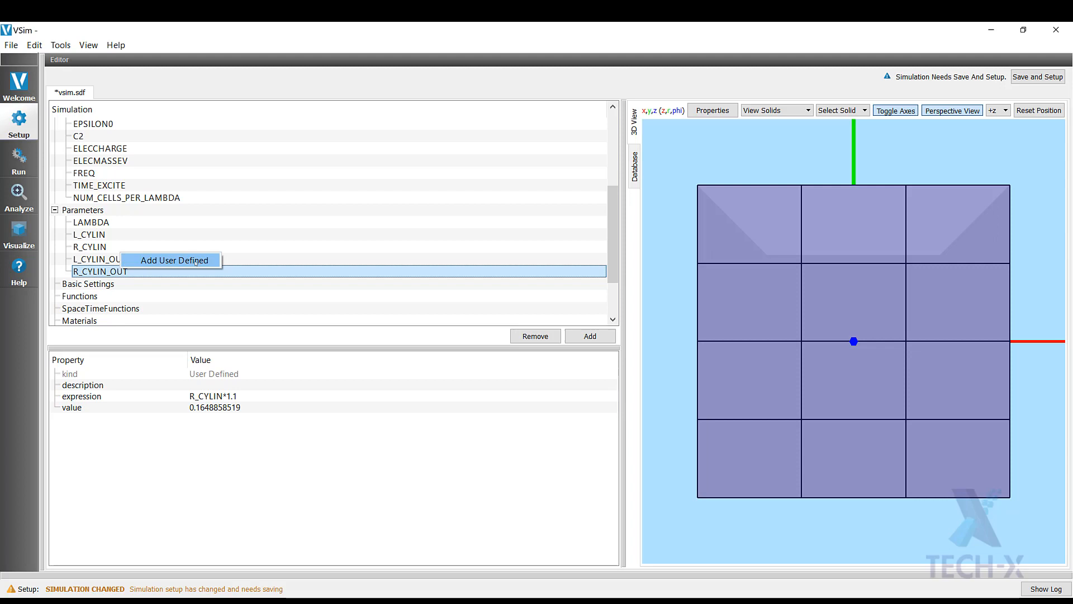
# Add another user-defined parameter and start its name with X.
pyautogui.click(175, 260)
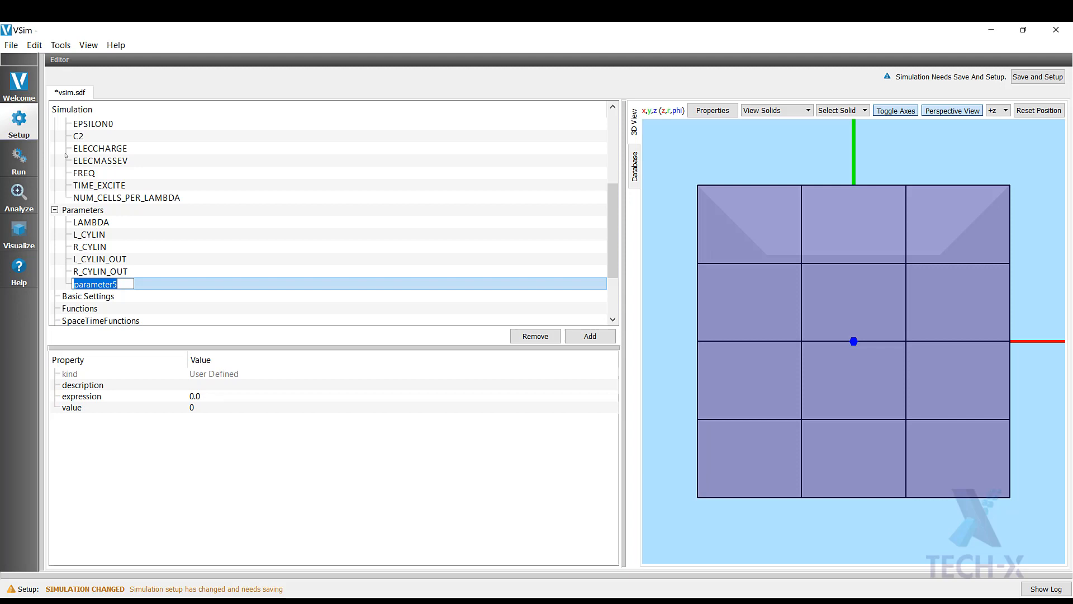
pyautogui.write('x')
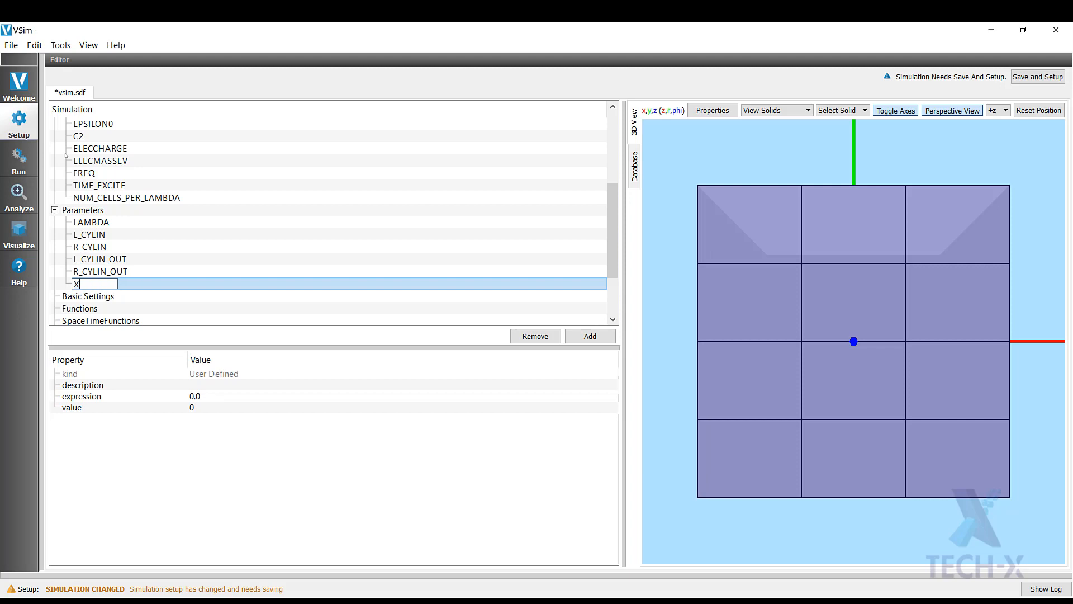
# Name parameters X_OFFSET_CYLIN_IN and X_OFFSET_CYLIN_OUT and enter their -L_CYLIN-based expressions.
pyautogui.write('_OFF')
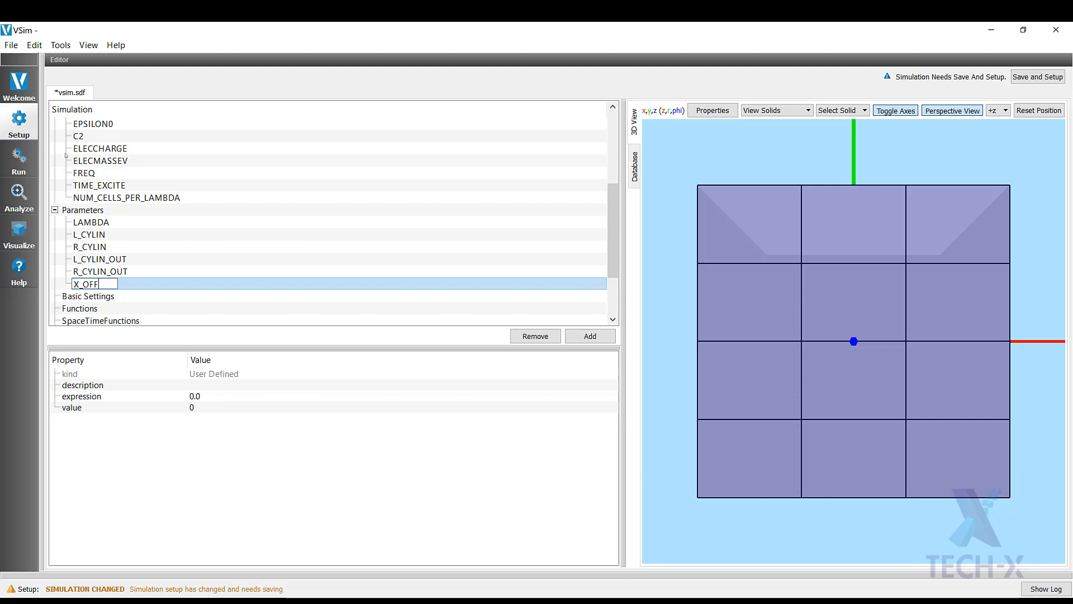
pyautogui.write('SET')
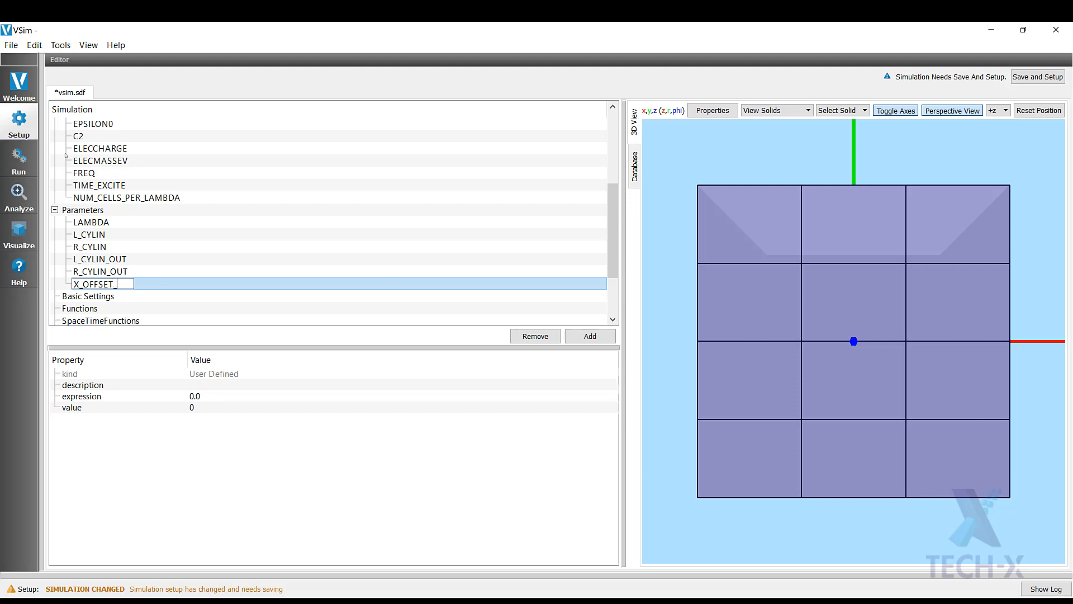
pyautogui.write('_CYLIN')
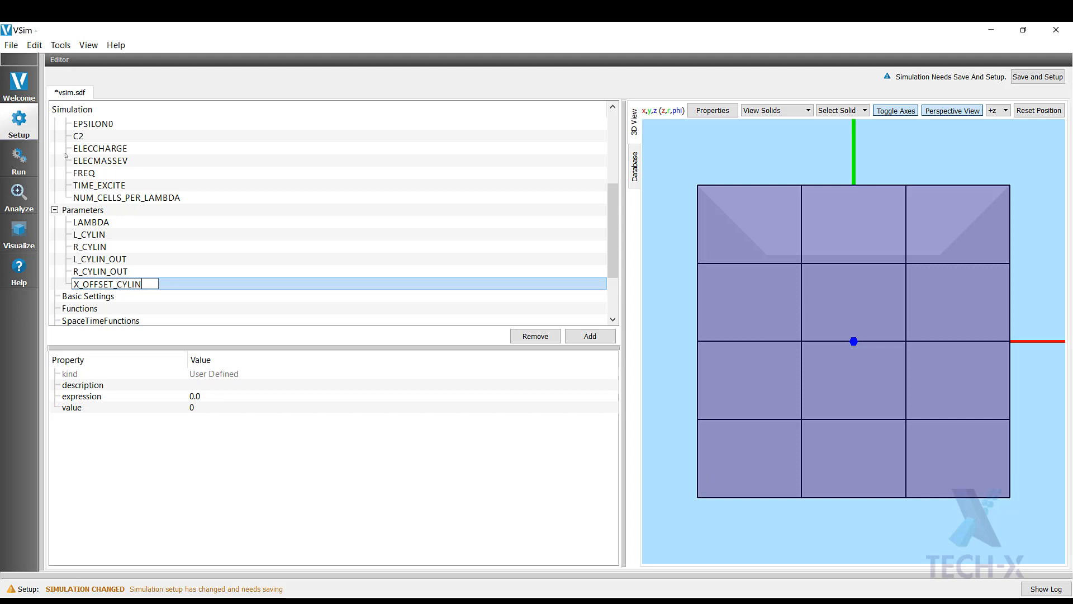
pyautogui.write('_IN')
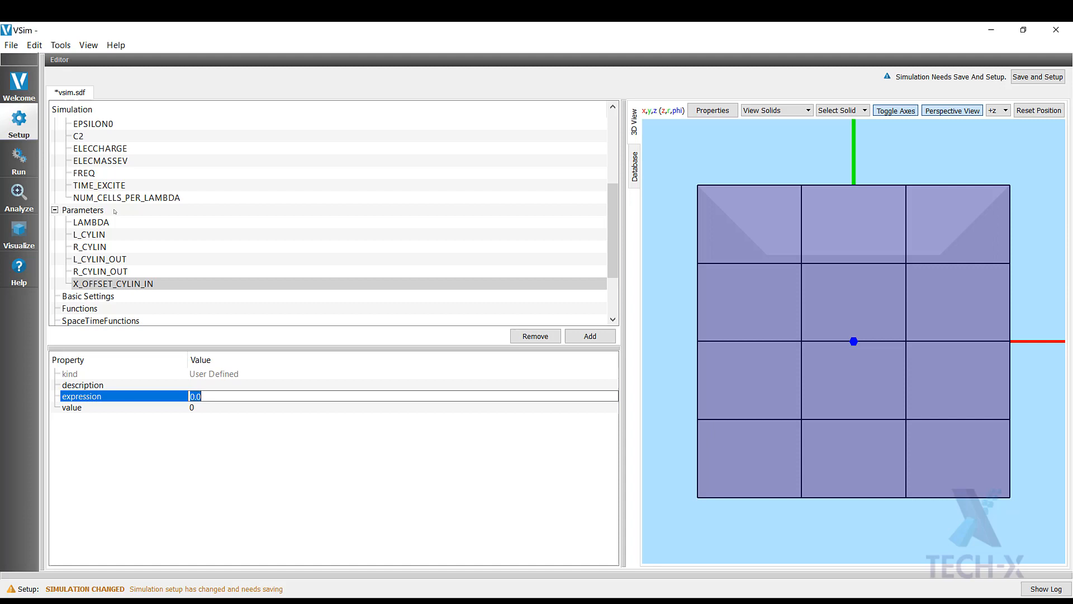
pyautogui.write('-L_CYLIN')
pyautogui.write('X')
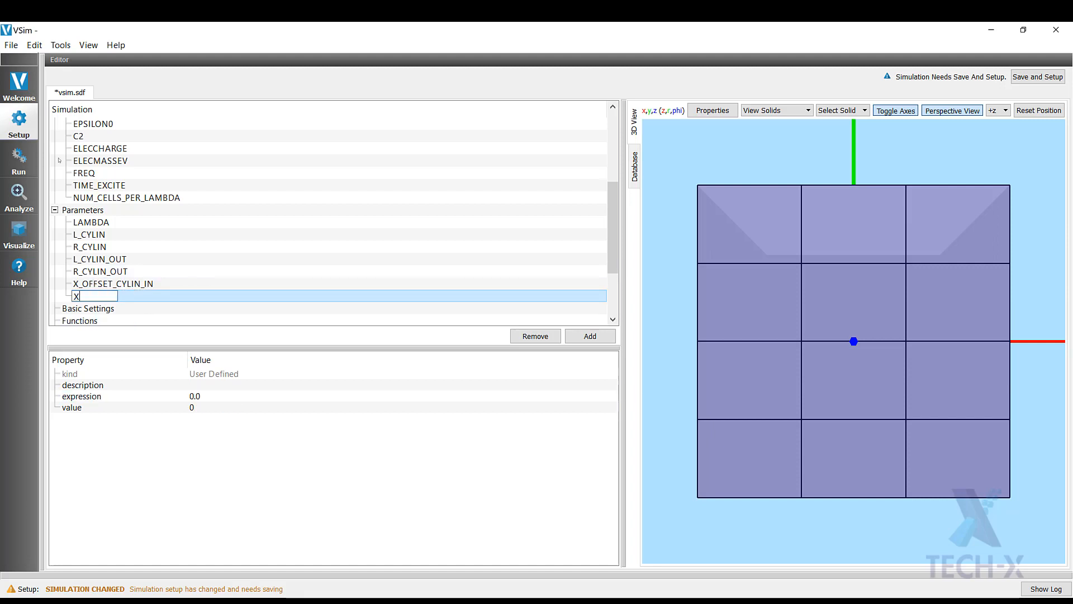
pyautogui.write('_OFFSET_CYLIN_OUT')
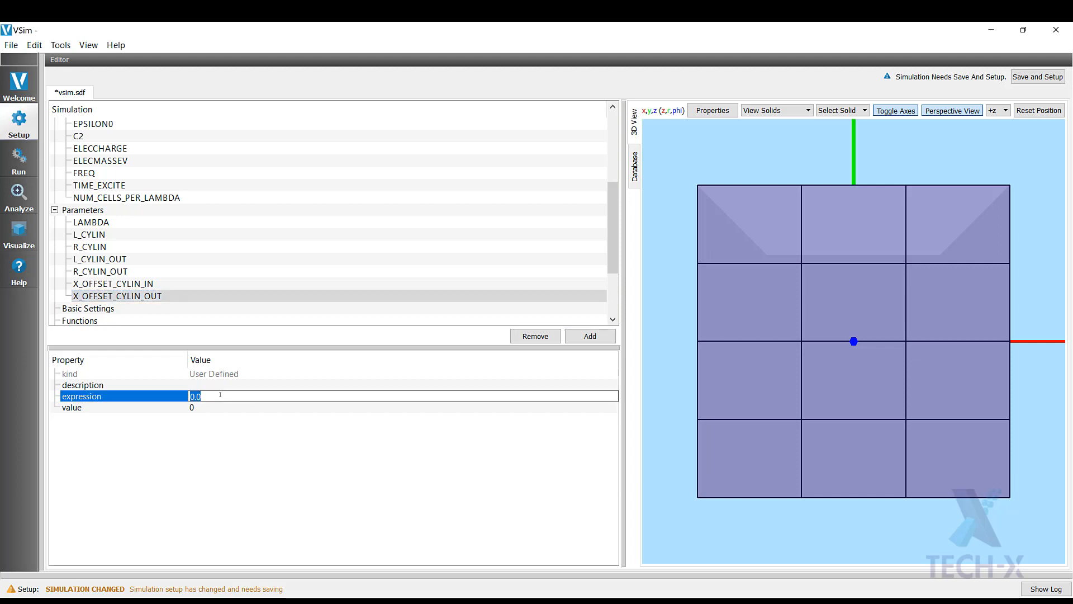
pyautogui.write('-L_CYLIN')
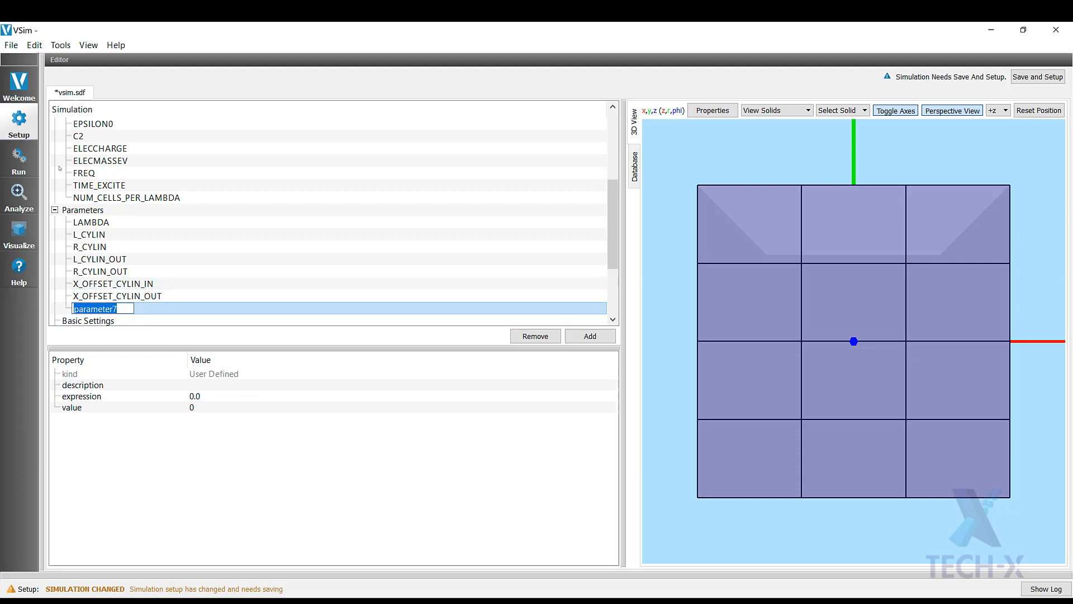
# Name the parameter NX, described as the number of cells in the X direction.
pyautogui.write('NX')
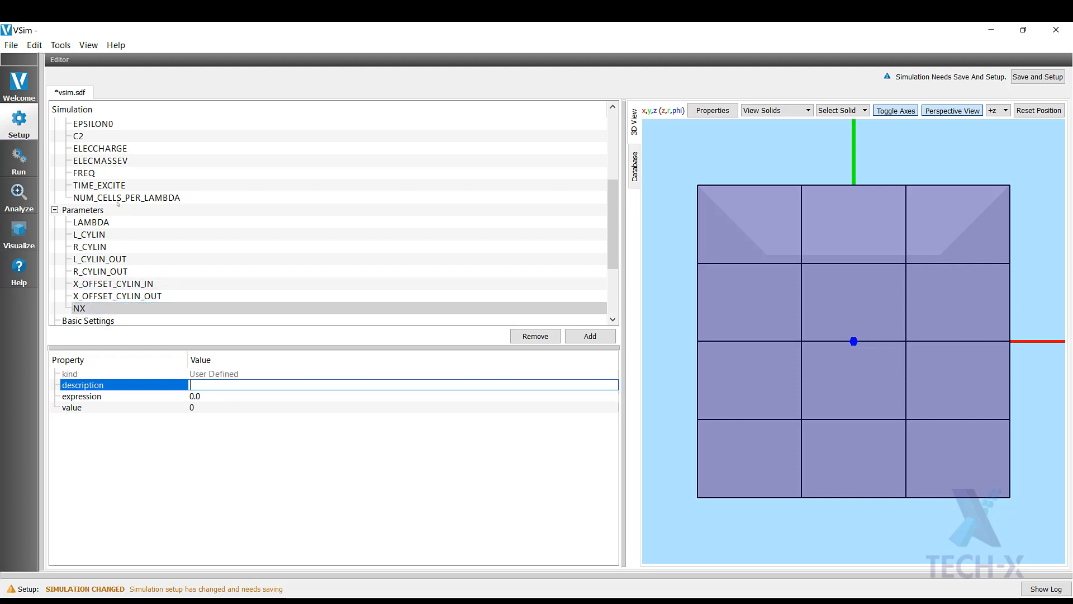
pyautogui.write('Number of cells')
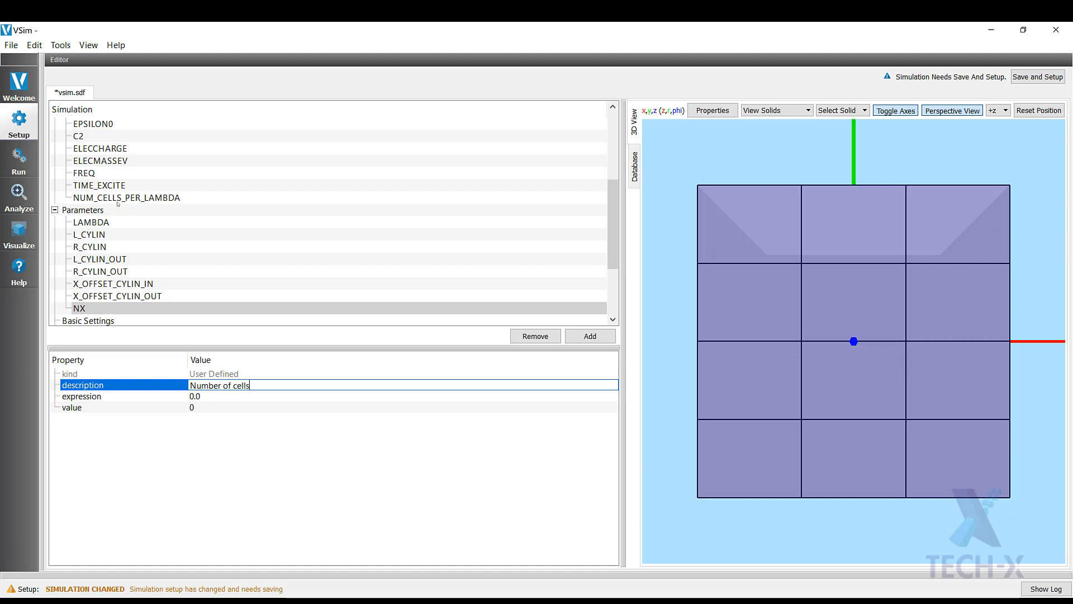
pyautogui.write('in the X direction')
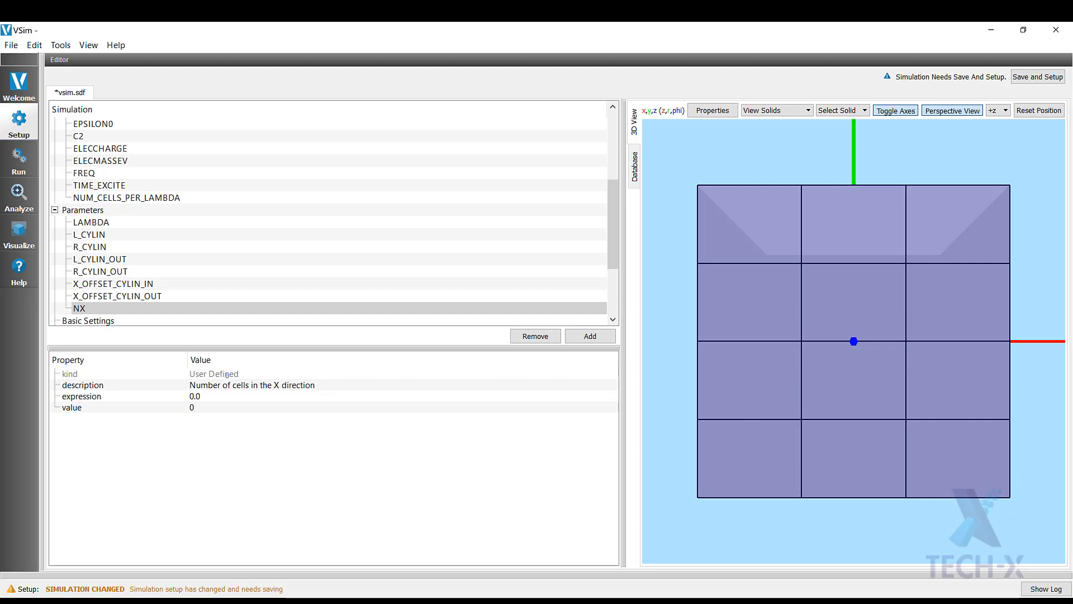
# Set NX's expression to rint(L_CYLIN_OUT*NUM_CELLS_PER_LAMBDA/LAMBDA), evaluating to 110, and add another parameter.
pyautogui.doubleClick(195, 396)
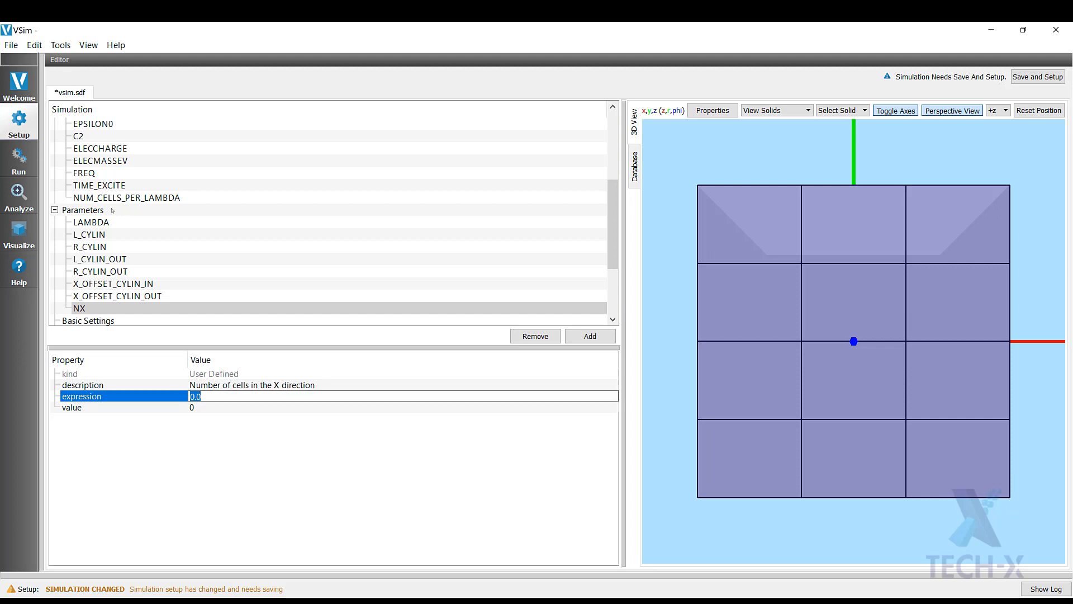
pyautogui.write('rint')
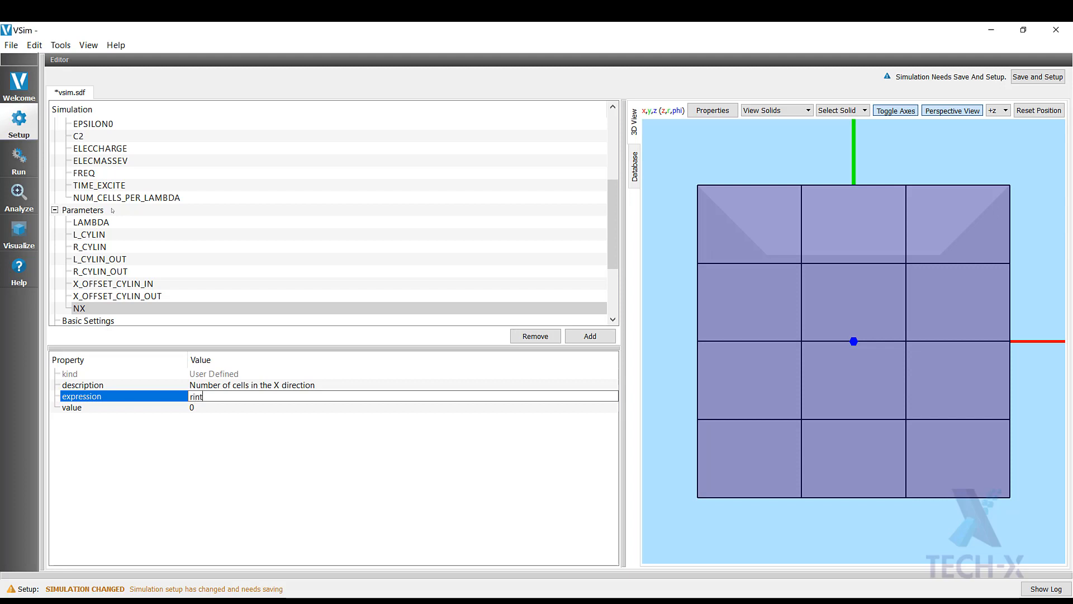
pyautogui.write('()')
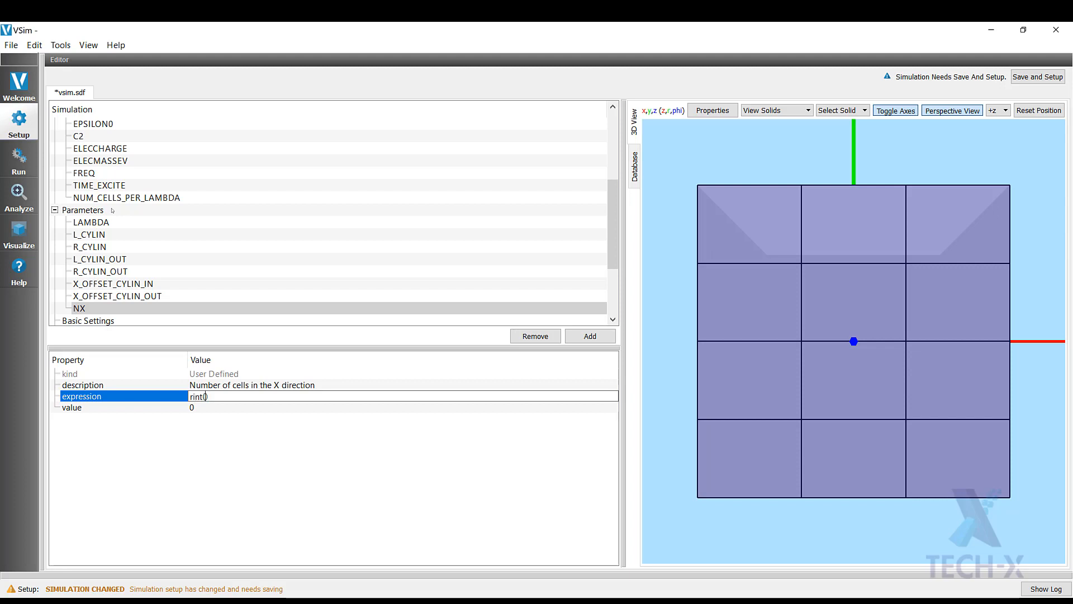
pyautogui.write('L_')
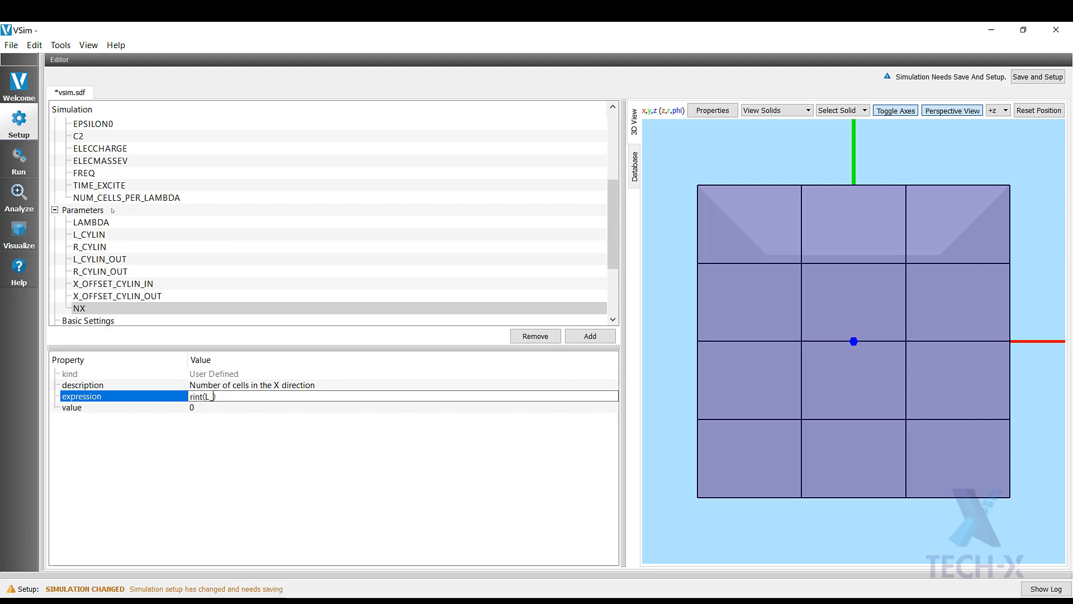
pyautogui.write('CYLIN)')
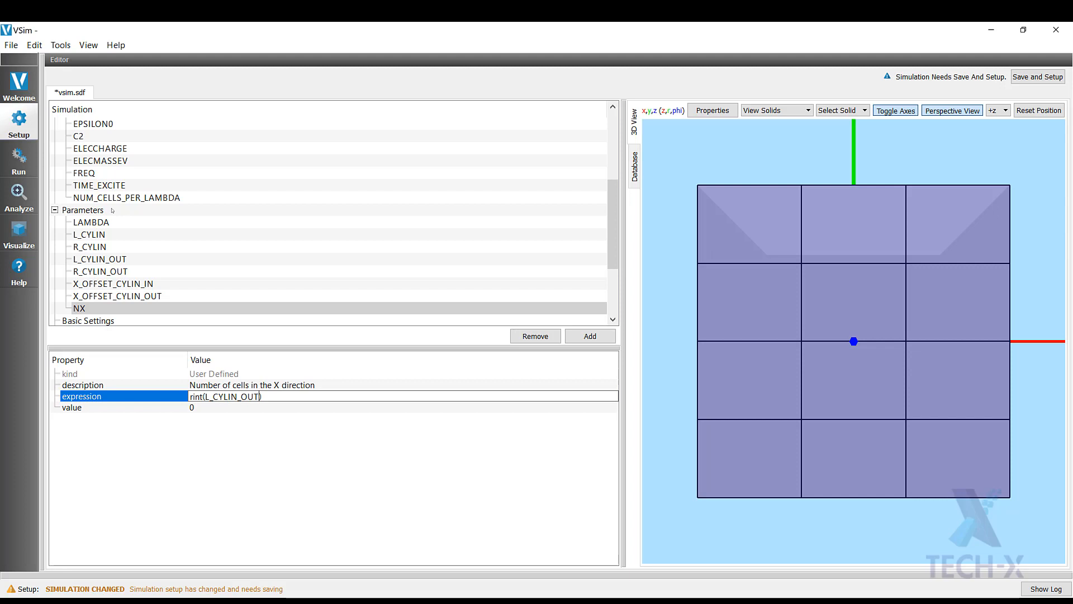
pyautogui.write('*NUM_CELLS_')
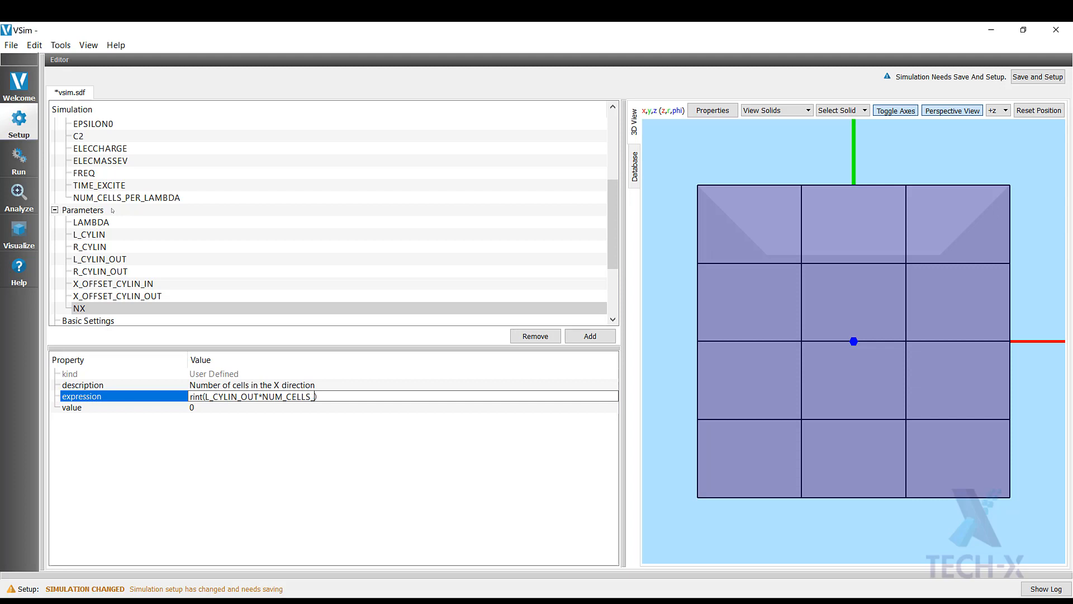
pyautogui.write('PER_LAMBDA)')
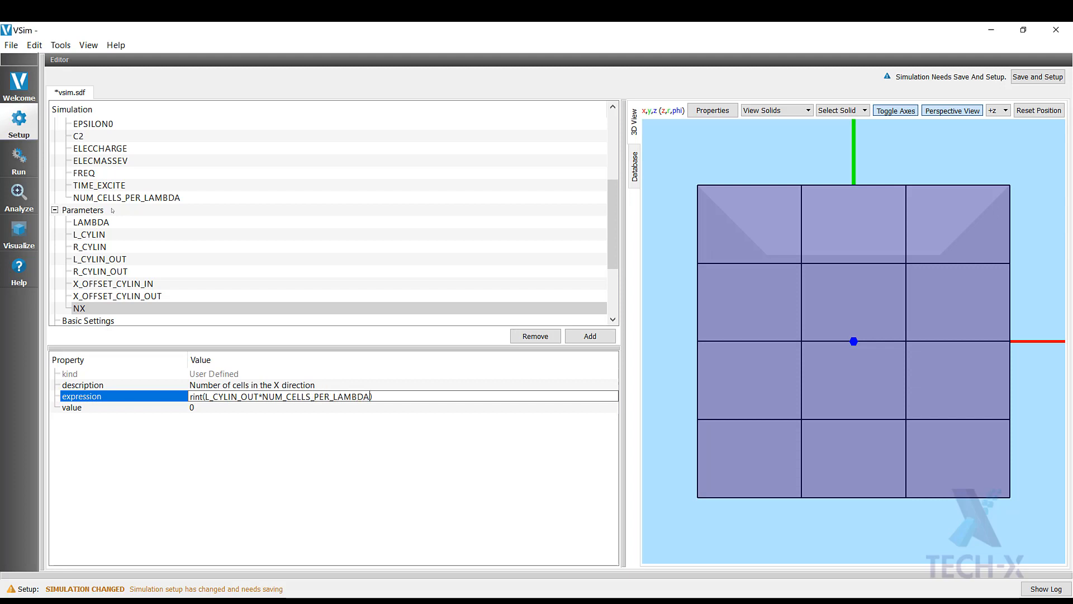
pyautogui.write('/LAMBDA')
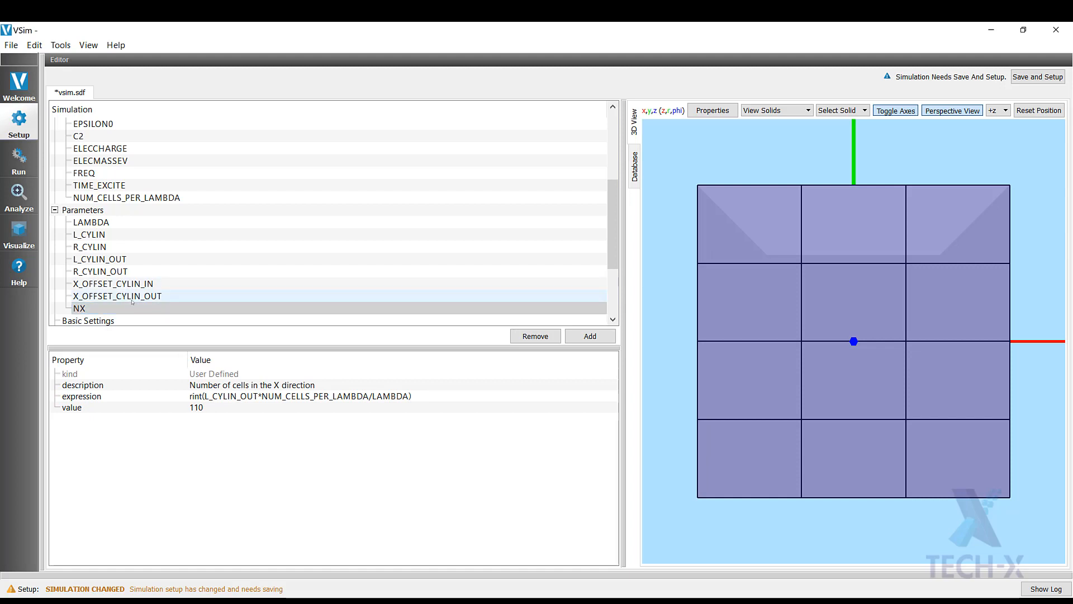
pyautogui.rightClick(78, 309)
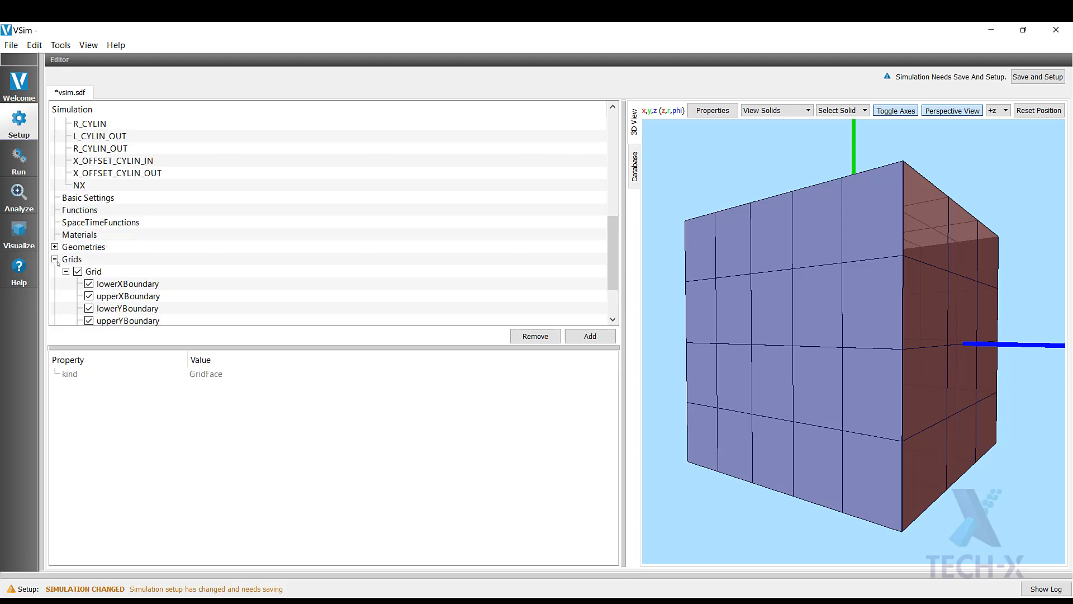
pyautogui.rightClick(80, 283)
pyautogui.write('N')
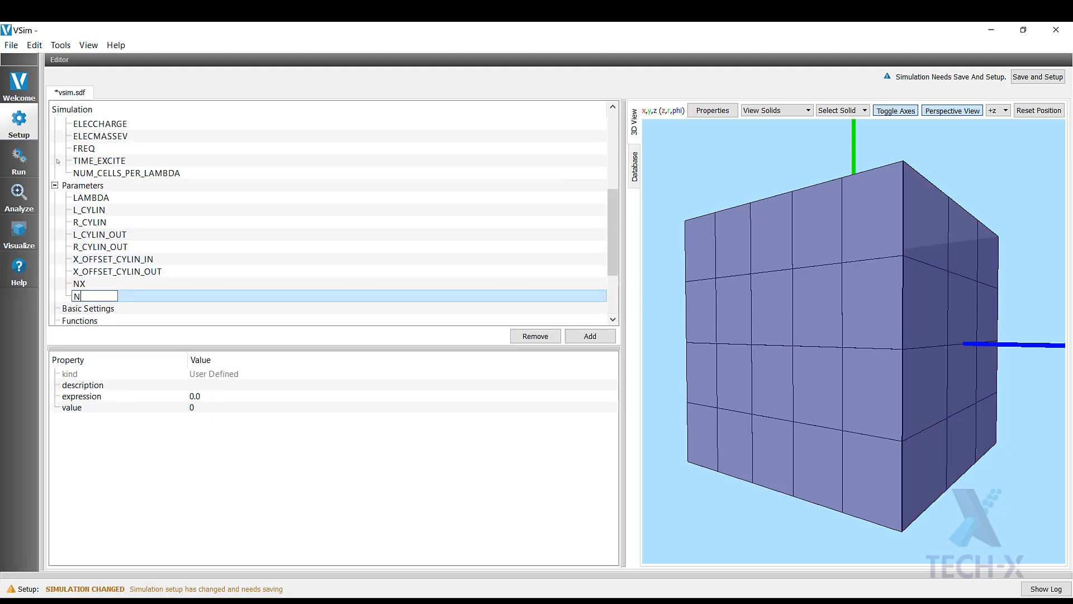
# Name the parameter NY with expression rint(R_CYLIN_OUT*NUM_CELLS_PER_LAMBDA/LAMBDA), copied from NX.
pyautogui.write('Y')
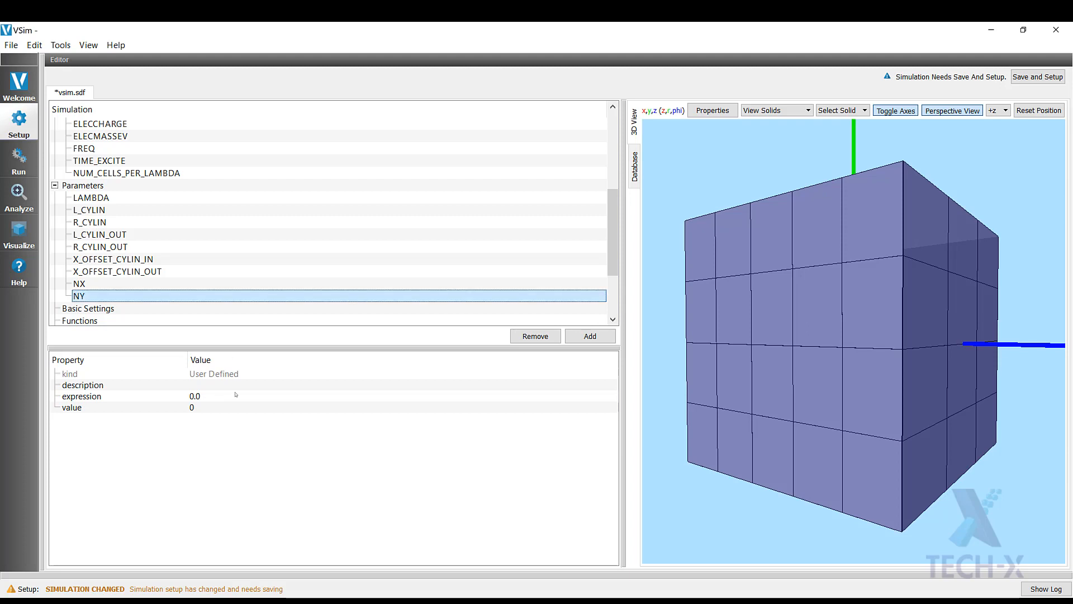
pyautogui.click(78, 283)
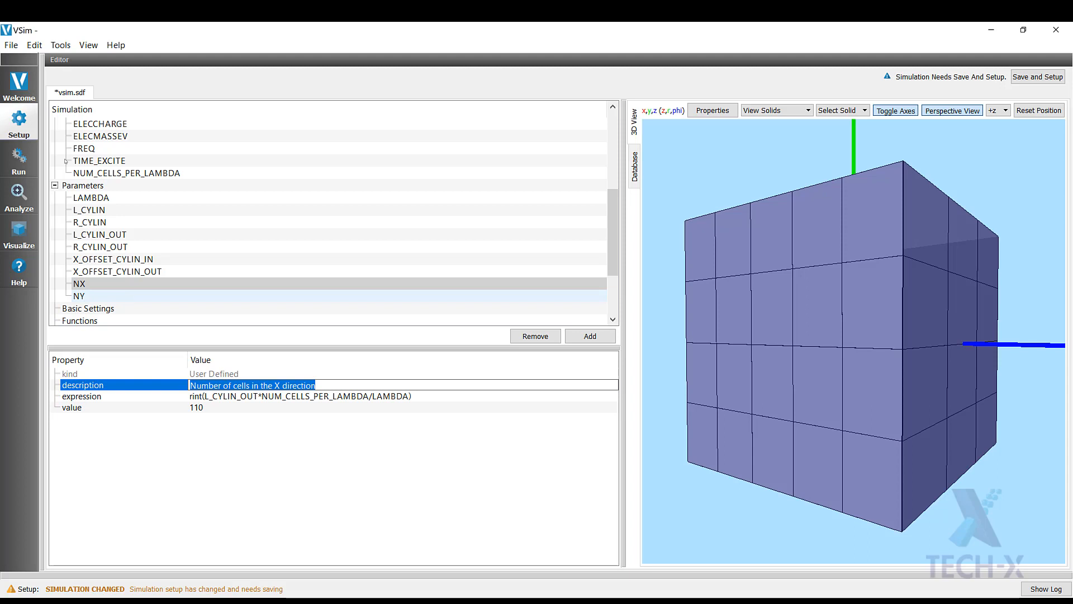
pyautogui.click(79, 295)
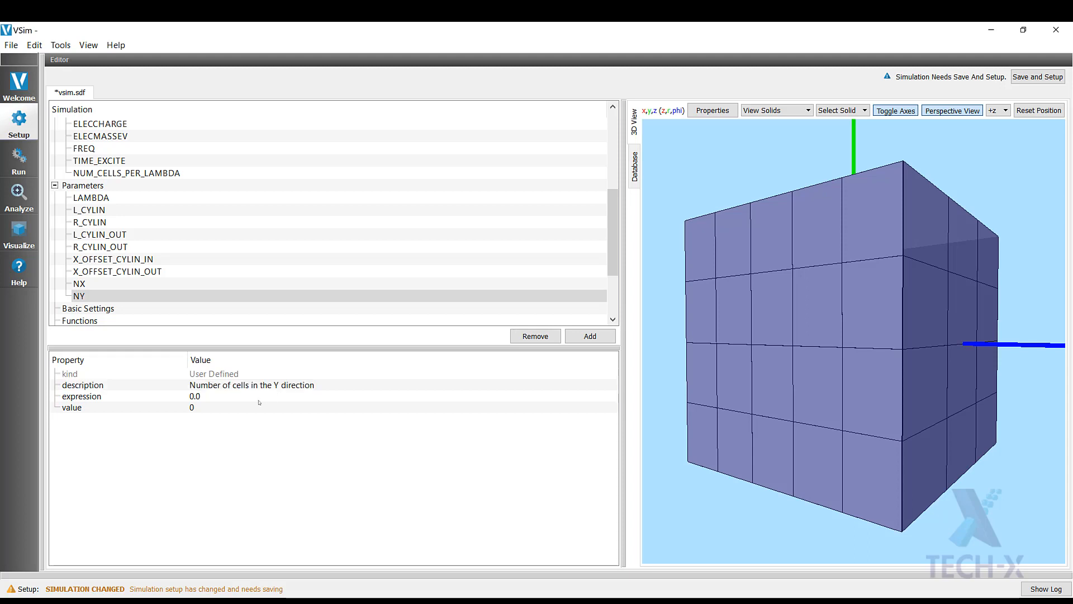
pyautogui.moveTo(233, 414)
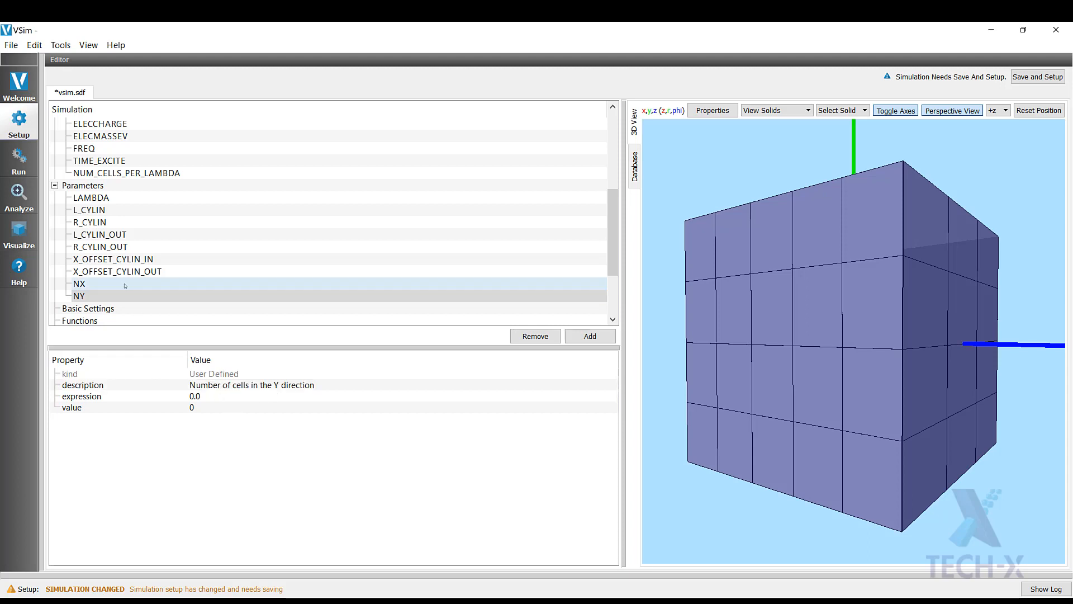
pyautogui.click(78, 283)
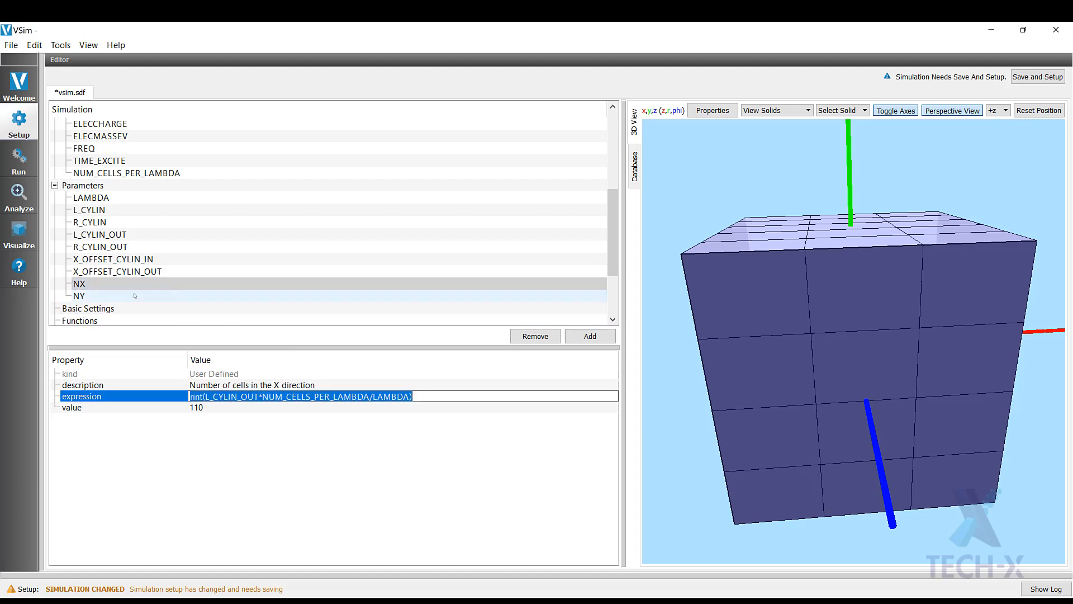
pyautogui.click(78, 295)
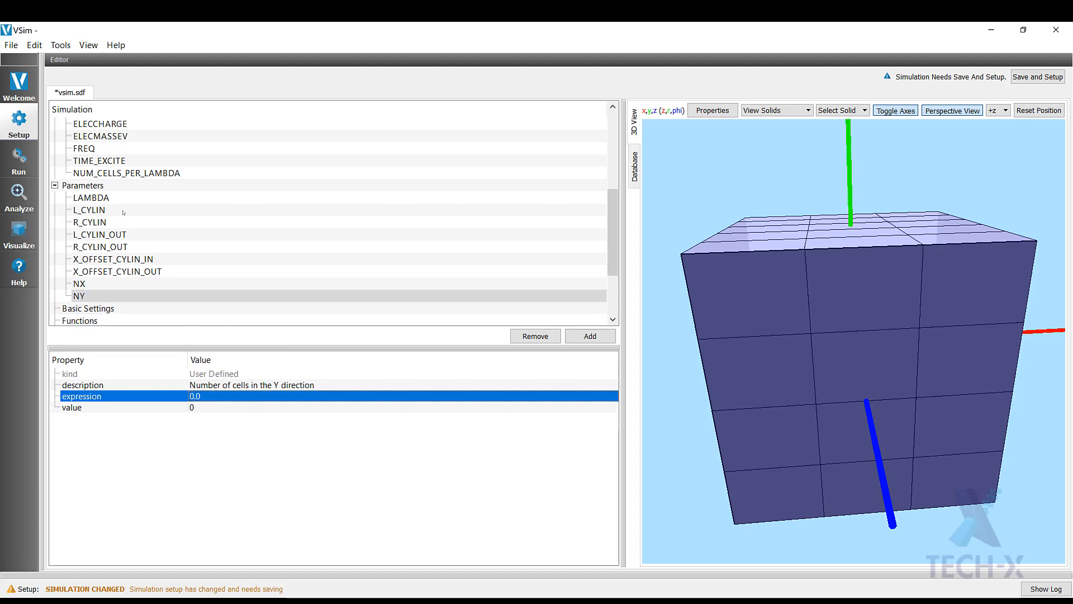
pyautogui.write('rint(L_CYLIN_OUT*NUM_CELLS_PER_LAMBDA/LAMBDA)')
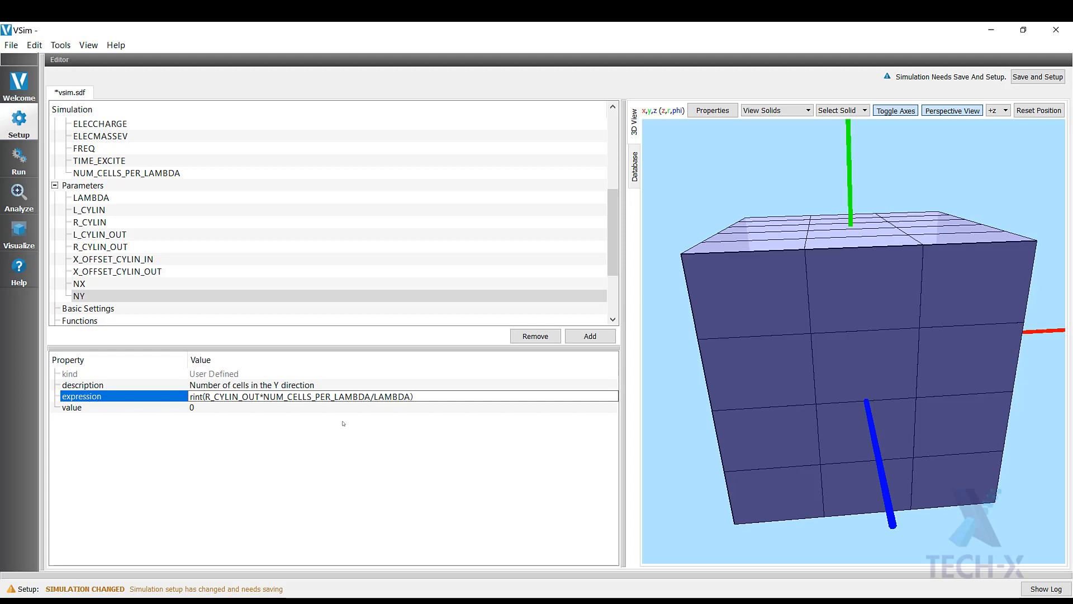
pyautogui.click(79, 295)
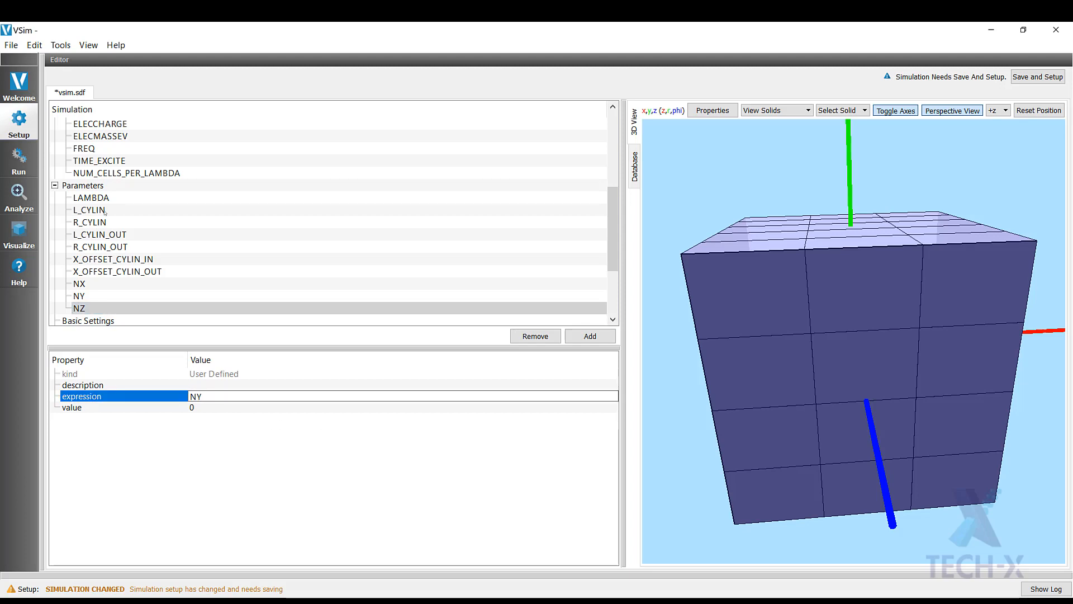
# Set NZ equal to NY, describe it as the number of cells in the Z direction, and add a parameter.
pyautogui.click(79, 309)
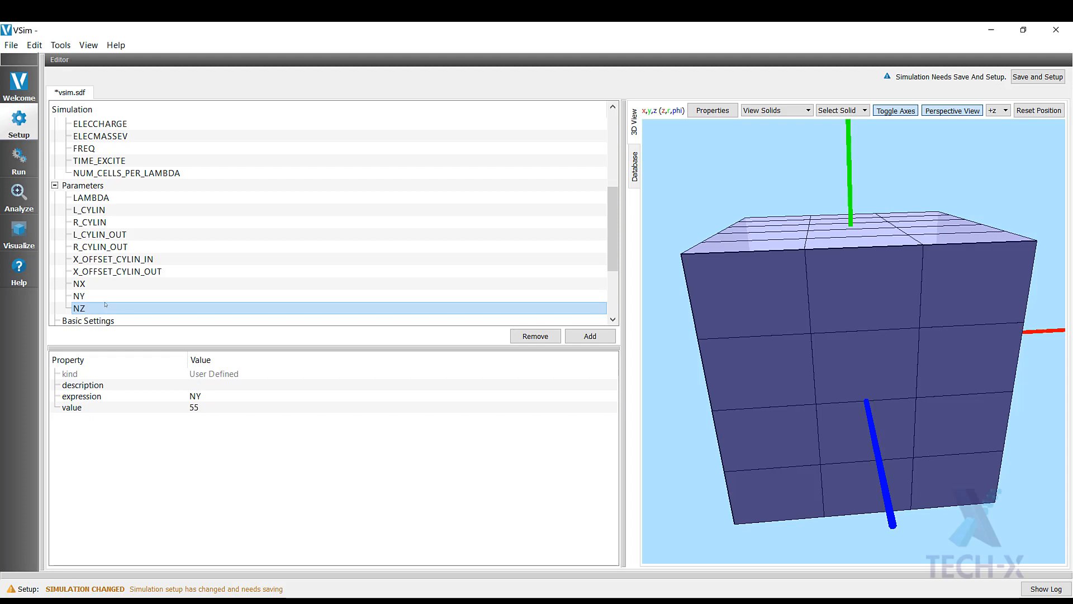
pyautogui.click(82, 385)
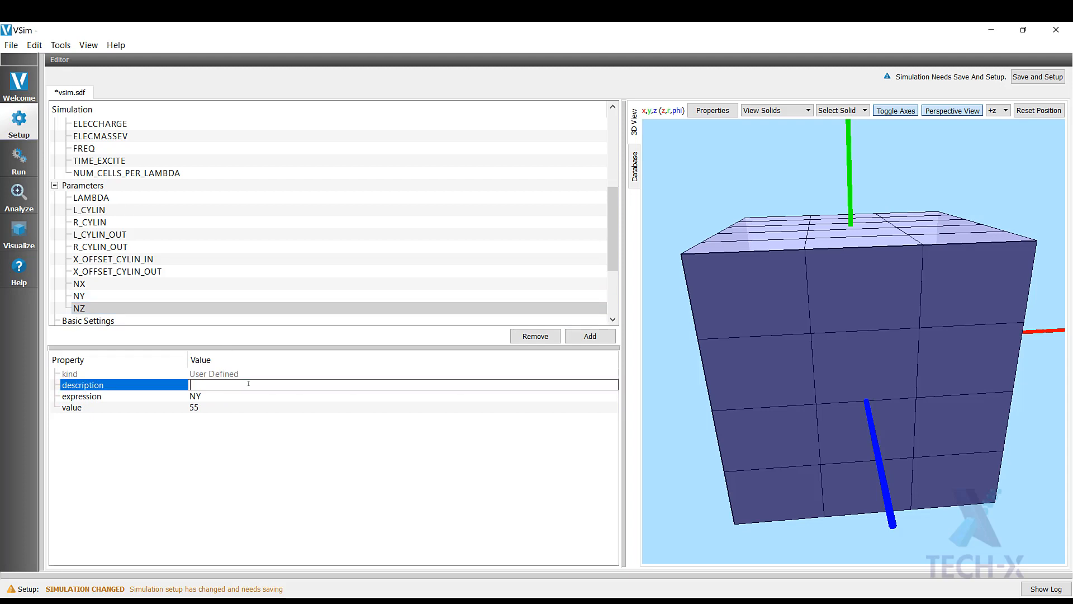
pyautogui.write('Number')
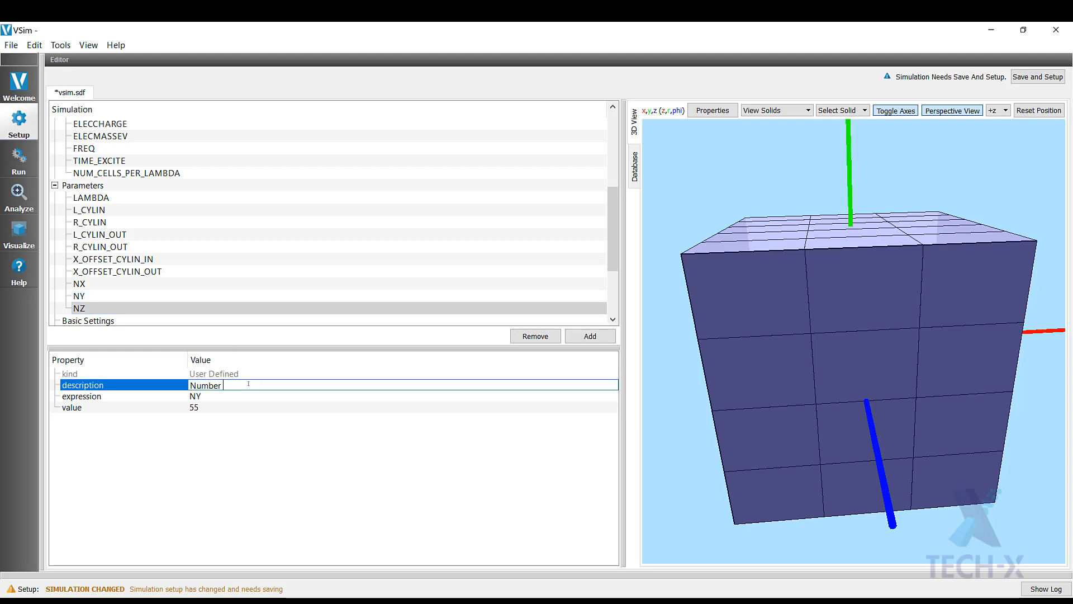
pyautogui.write('of cells in the Z direction')
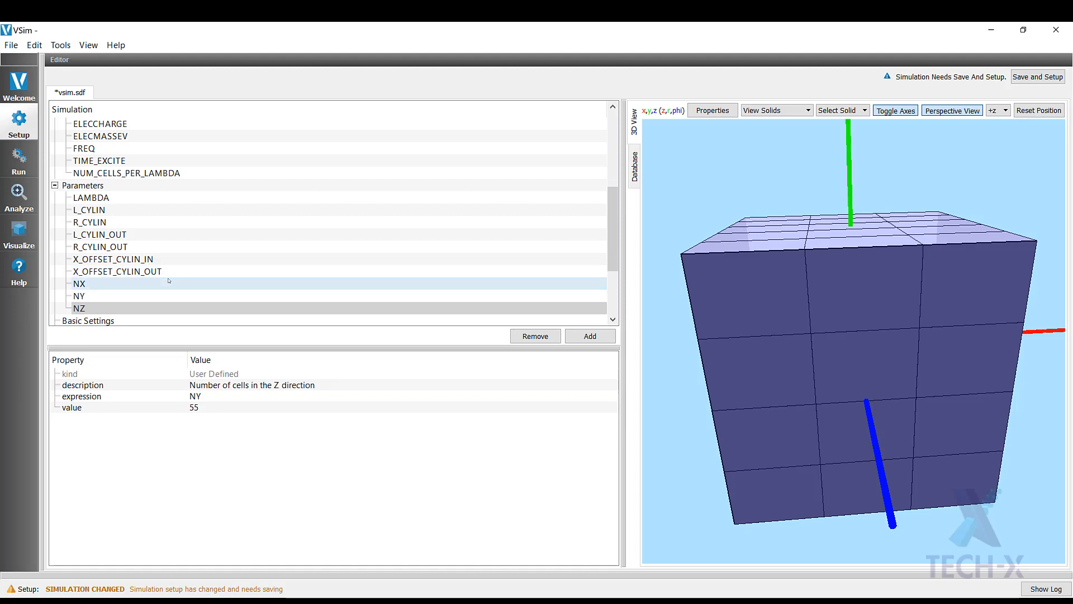
pyautogui.click(589, 336)
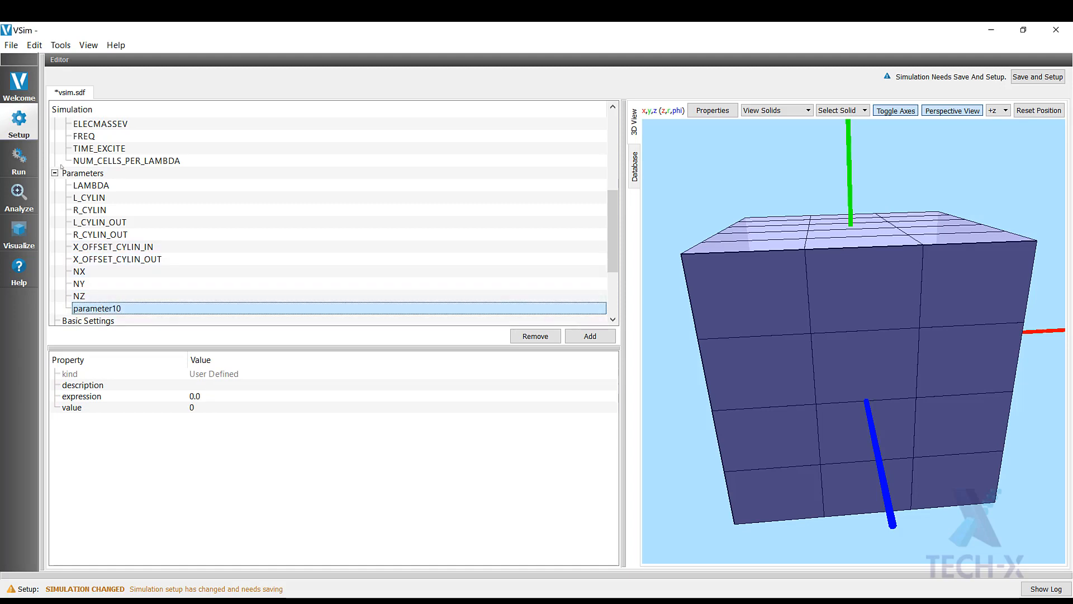
# Name the parameter XminCURR with expression -0.01*2*L_CYLIN.
pyautogui.doubleClick(98, 309)
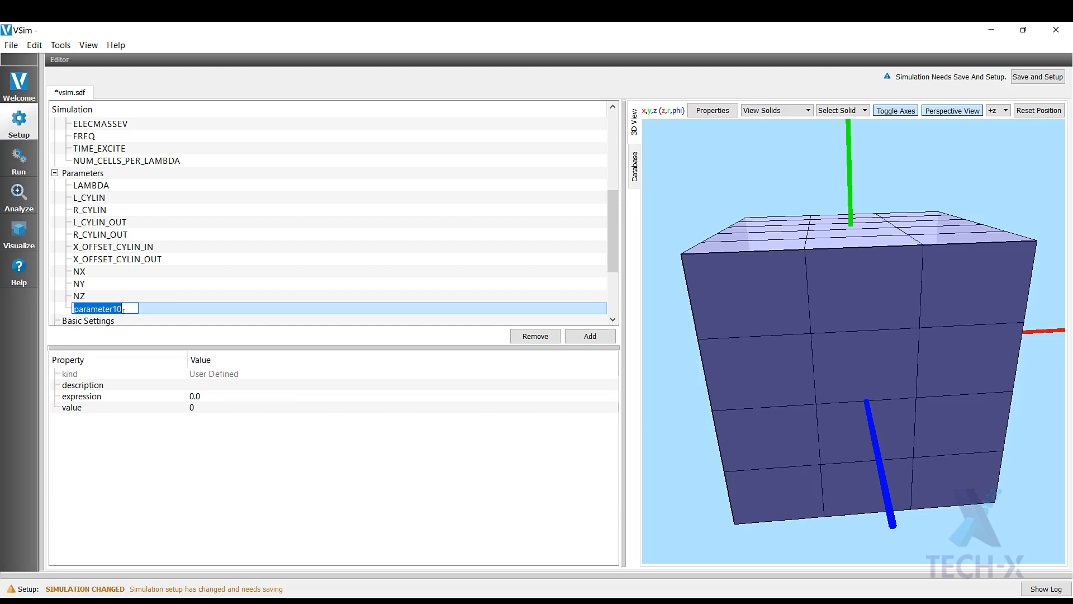
pyautogui.write('Xm')
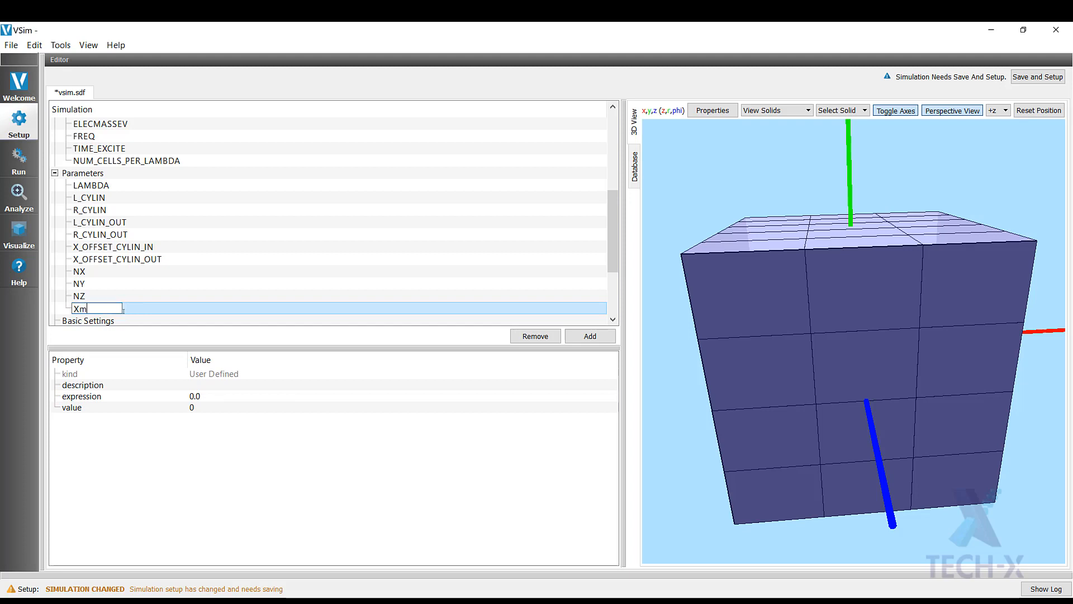
pyautogui.write('inCURR')
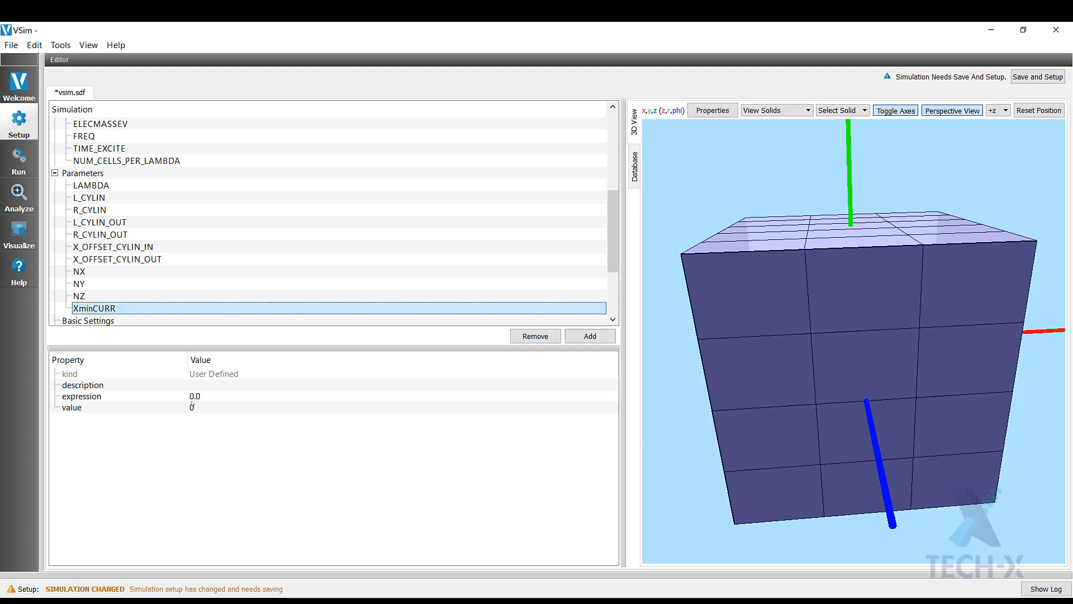
pyautogui.doubleClick(195, 396)
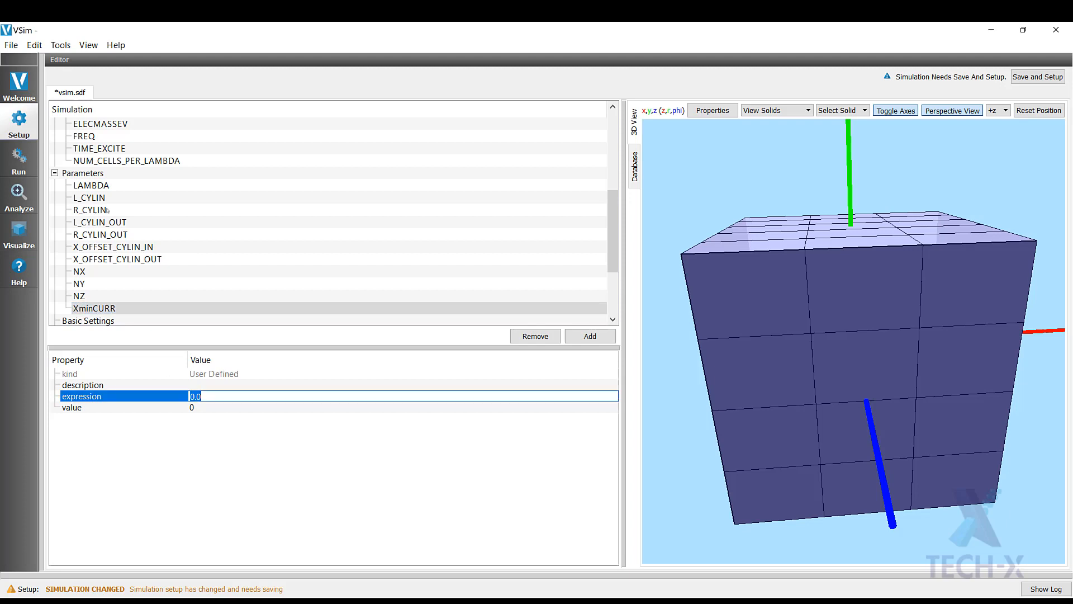
pyautogui.write('-0.')
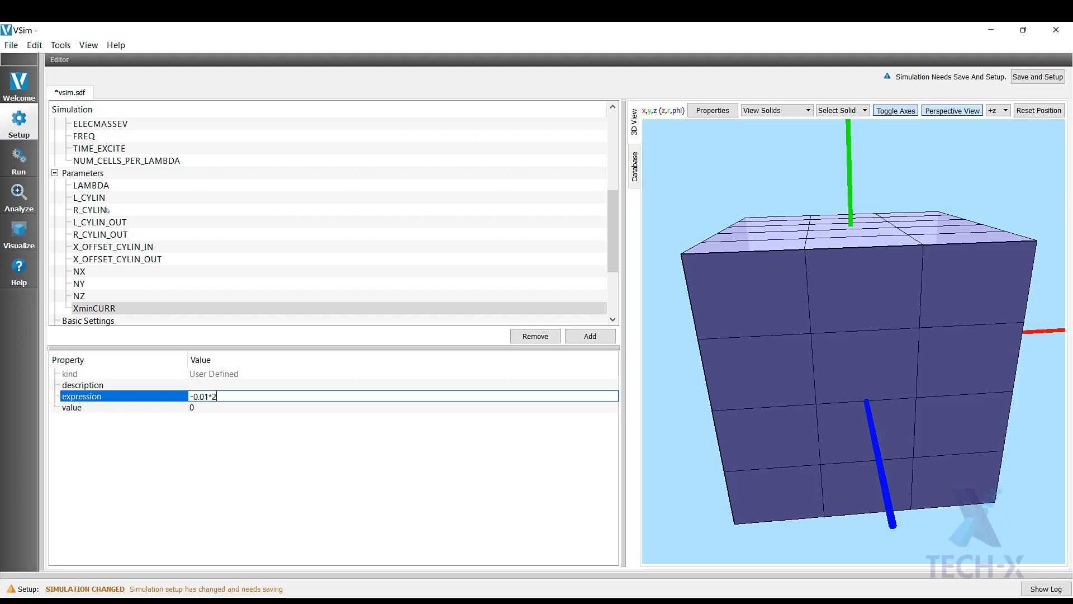
pyautogui.write('*')
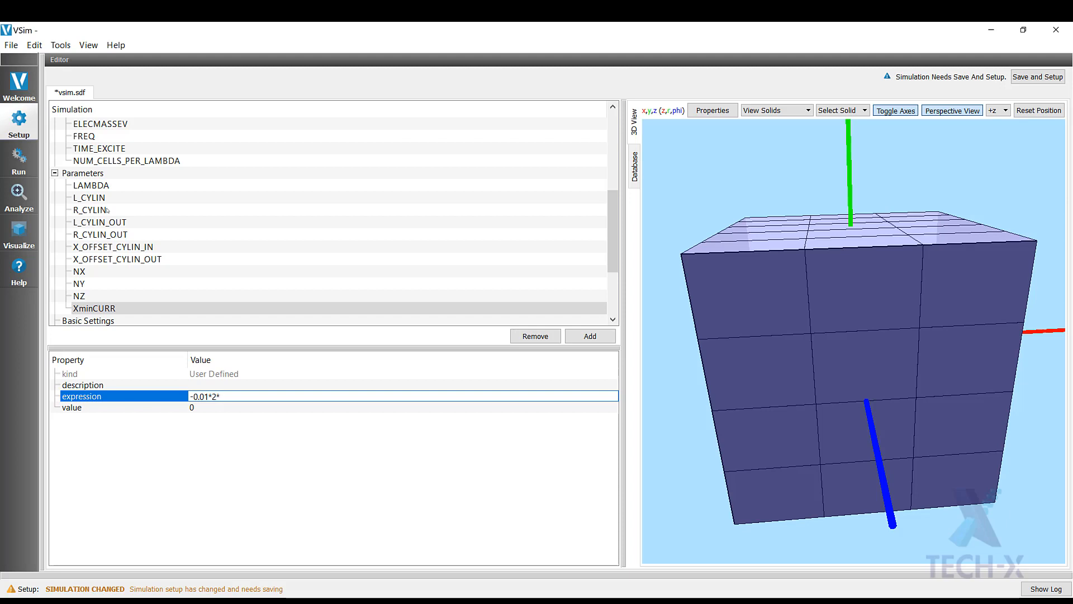
pyautogui.write('L_CYLIN')
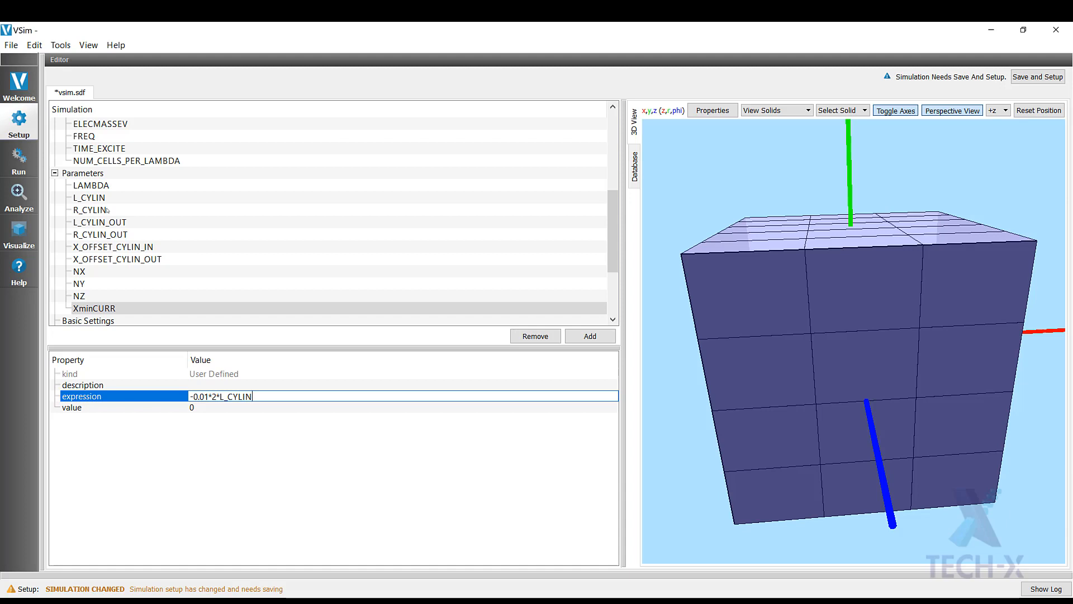
# Add XmaxCURR with expression -XminCURR.
pyautogui.click(589, 335)
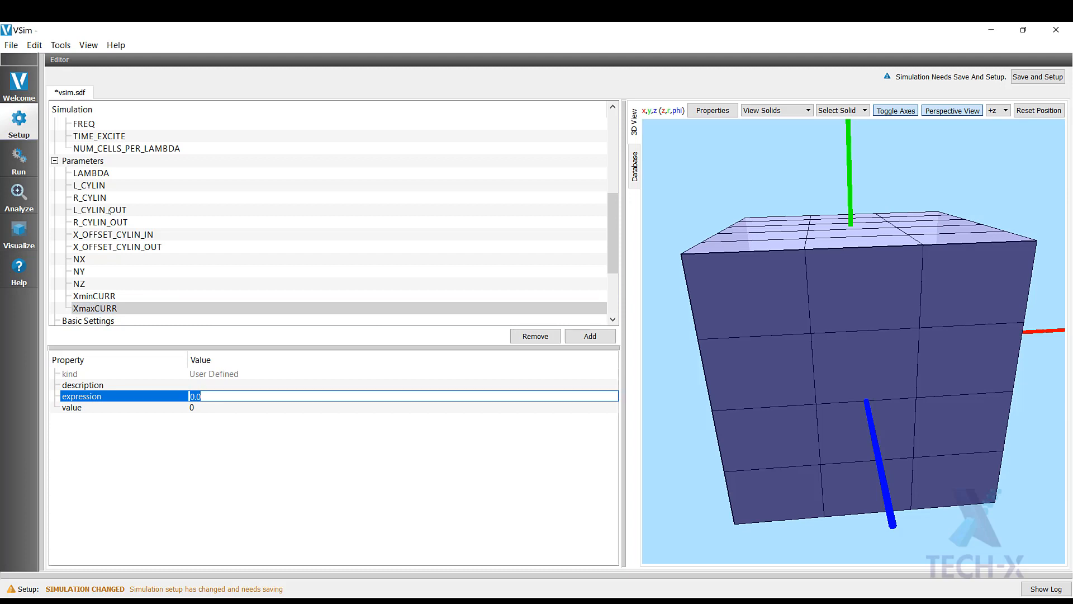
pyautogui.write('-XminCURR')
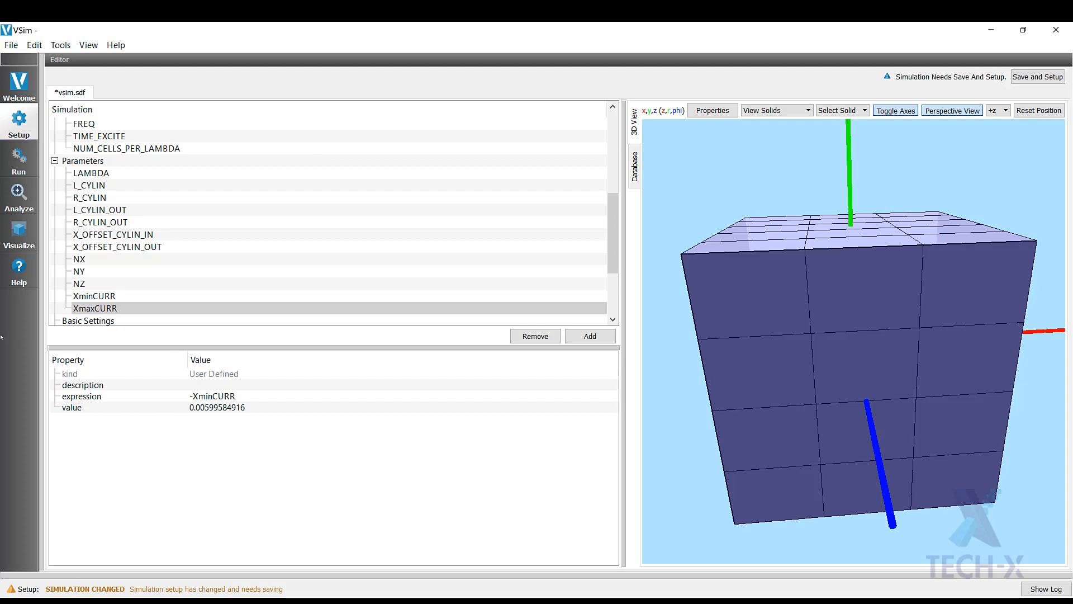
pyautogui.click(94, 308)
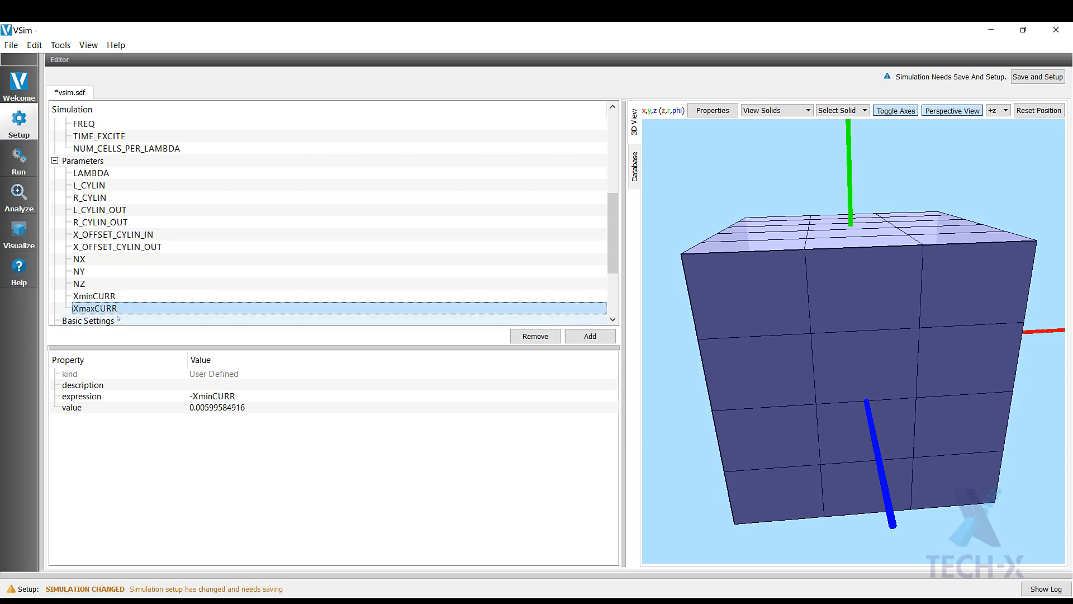
# Add YminCURR with expression -R_CYLIN_OUT.
pyautogui.rightClick(94, 233)
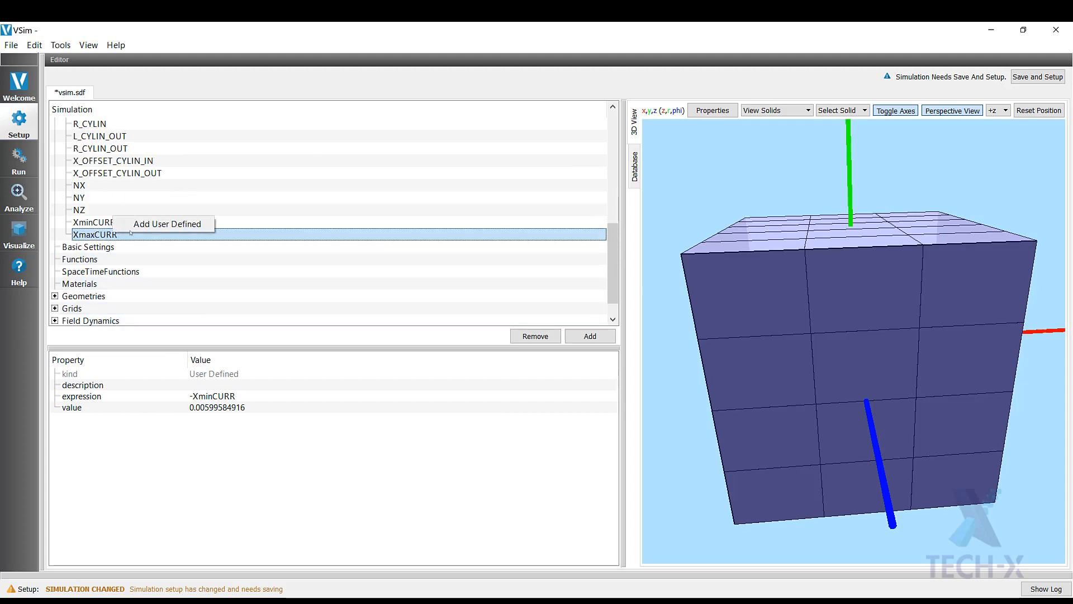
pyautogui.click(165, 224)
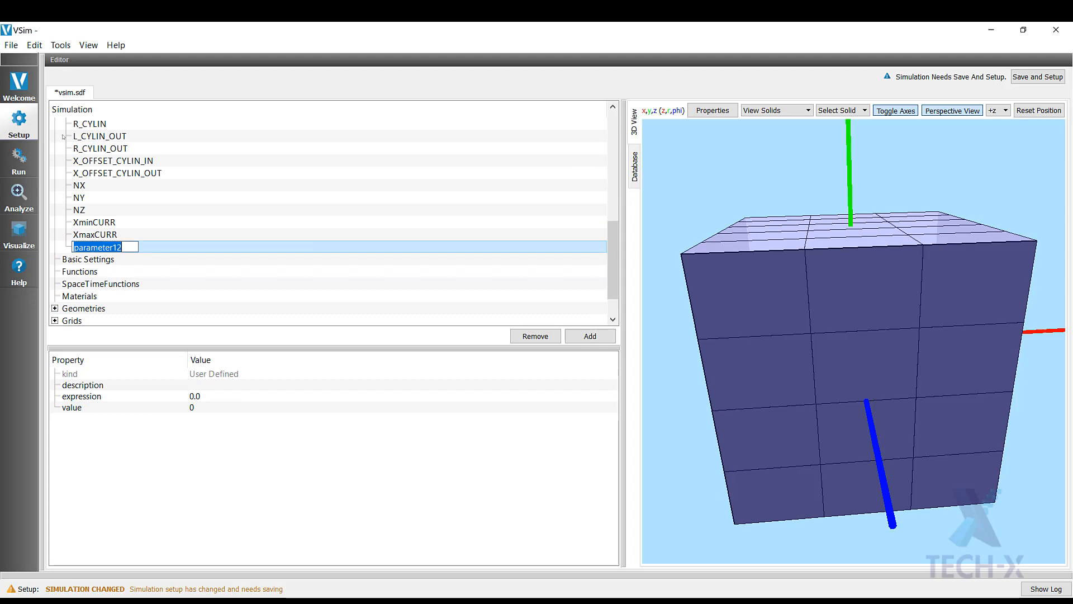
pyautogui.write('YminC')
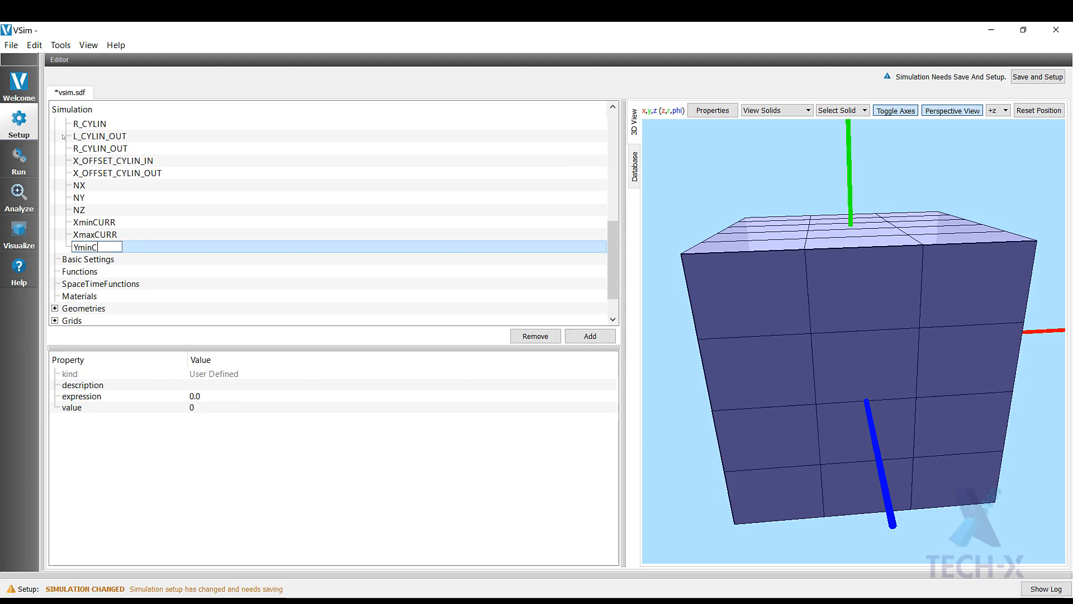
pyautogui.write('URR')
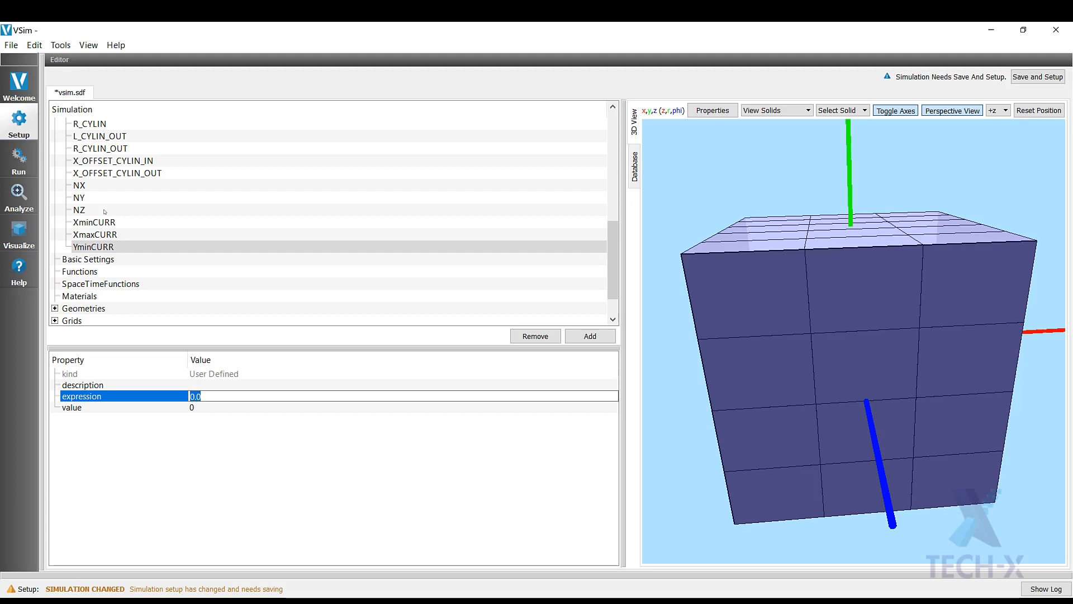
pyautogui.write('-R_CYL')
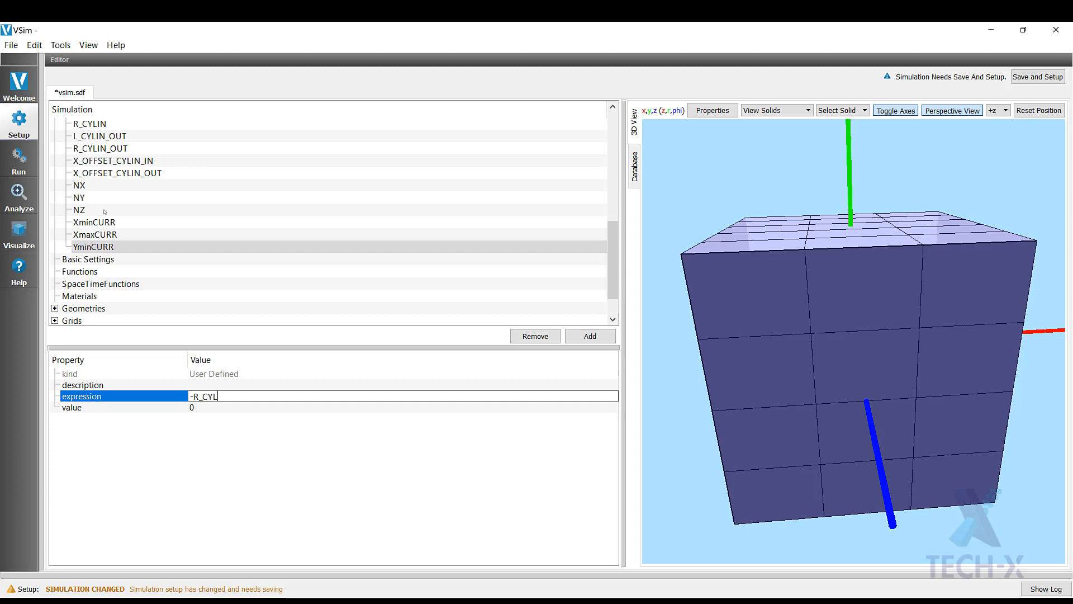
pyautogui.write('IN_OUT')
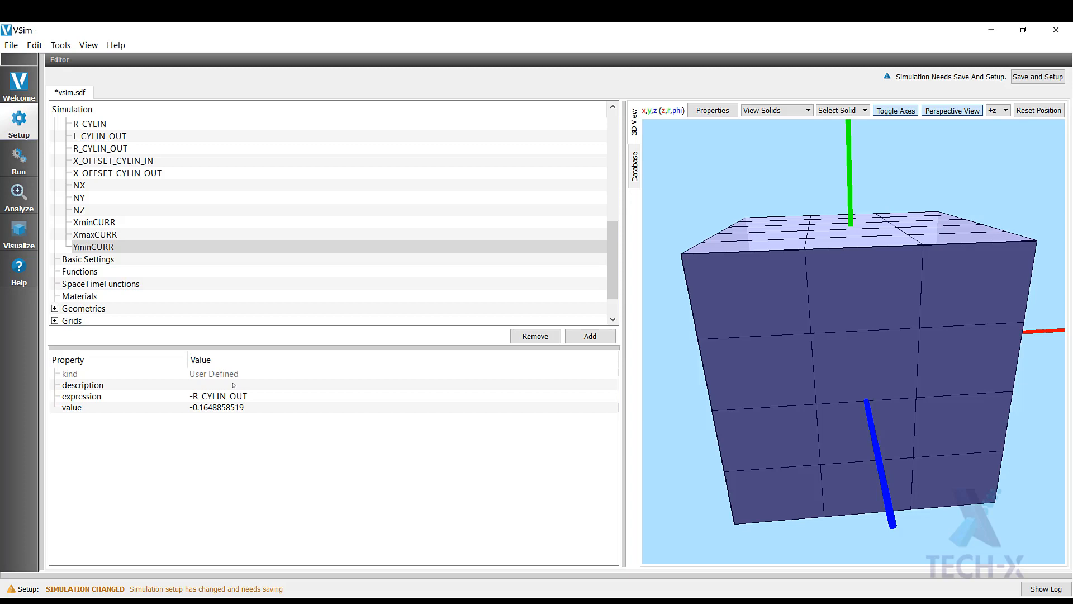
pyautogui.click(94, 246)
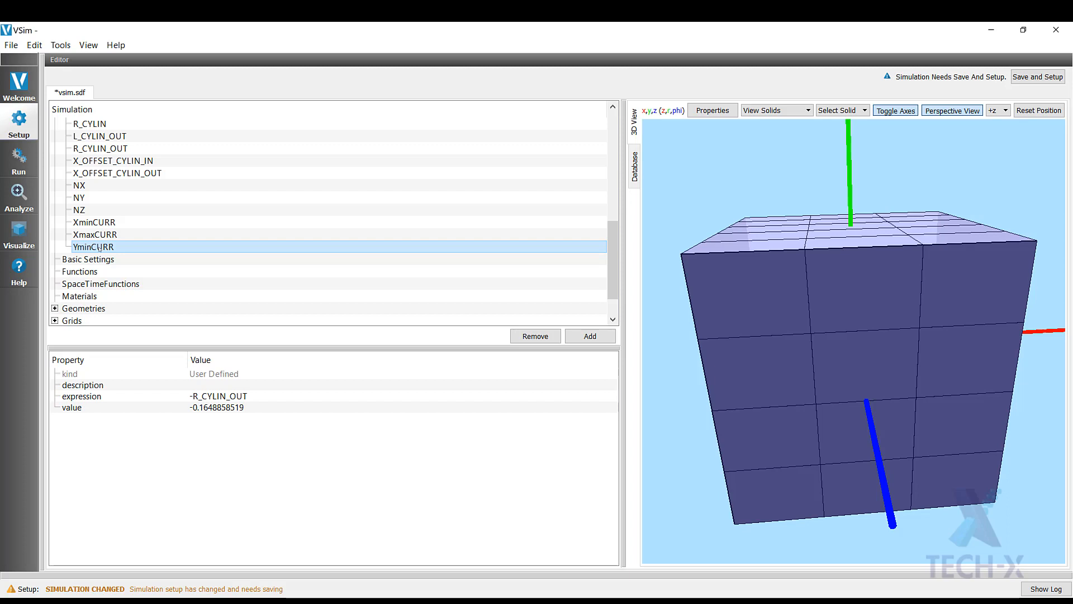
# Add YmaxCURR with expression -YminCURR.
pyautogui.rightClick(94, 246)
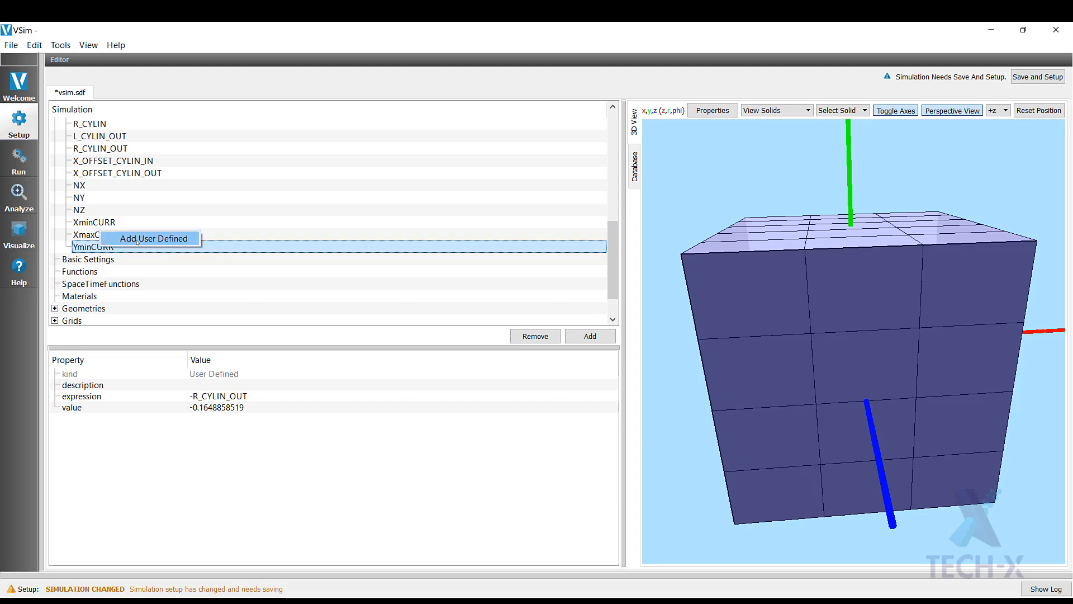
pyautogui.click(153, 239)
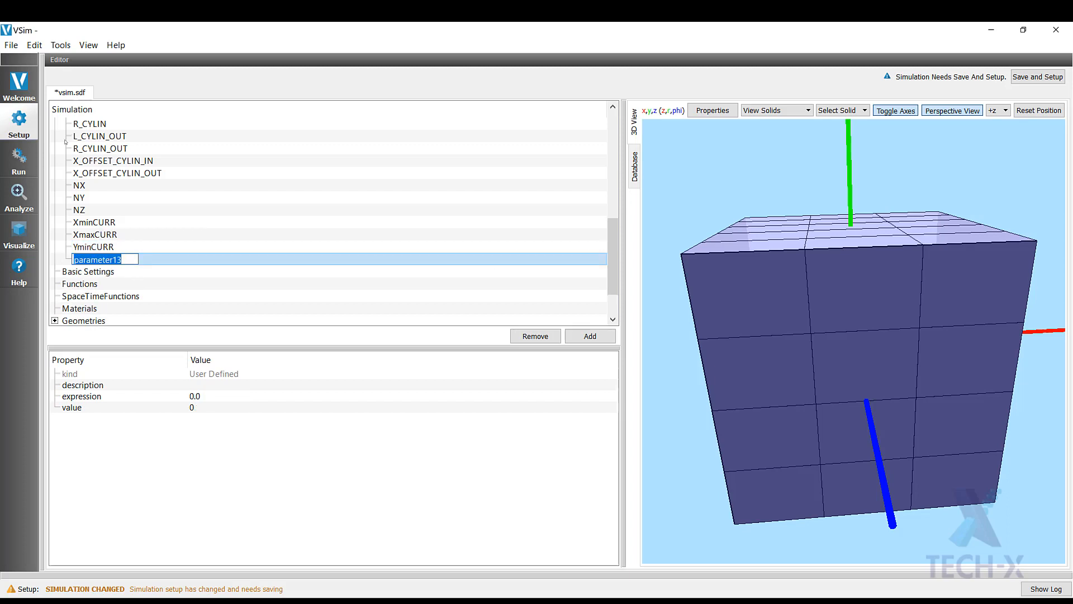
pyautogui.write('Ymax')
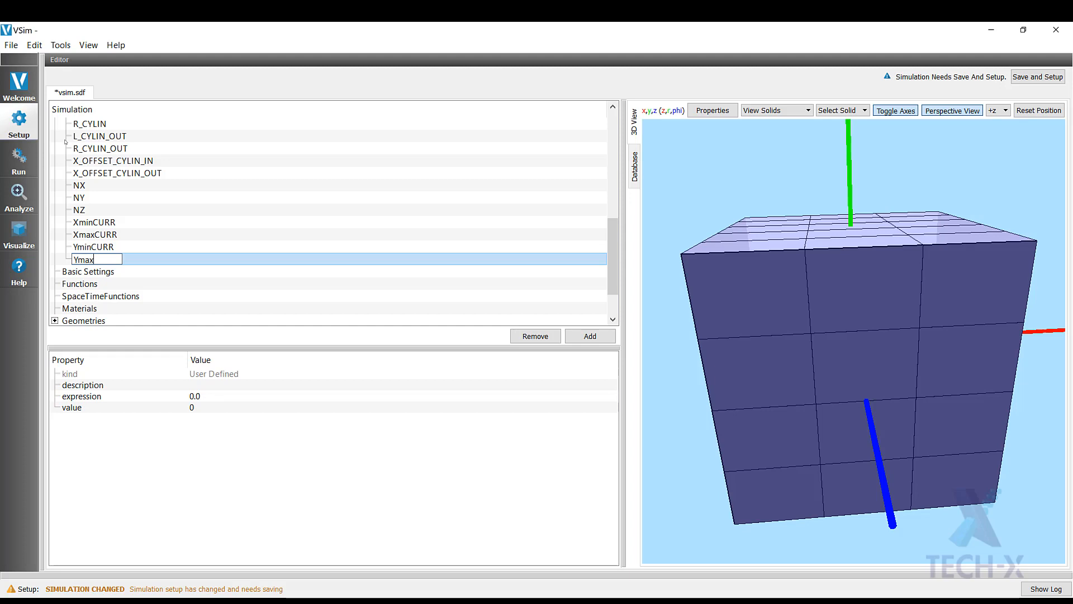
pyautogui.write('CURR')
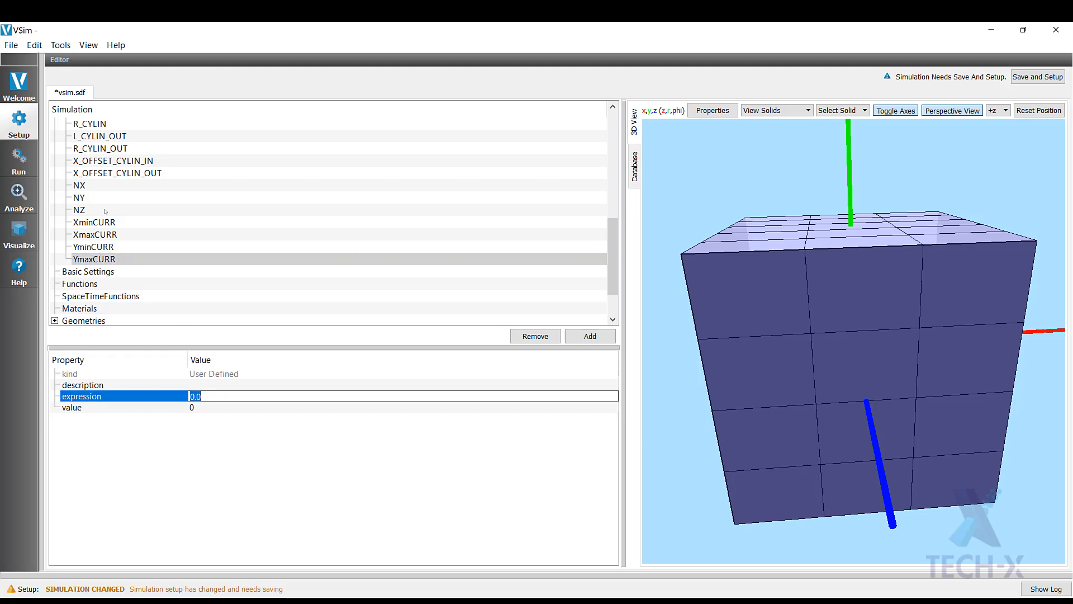
pyautogui.write('-YminCURR')
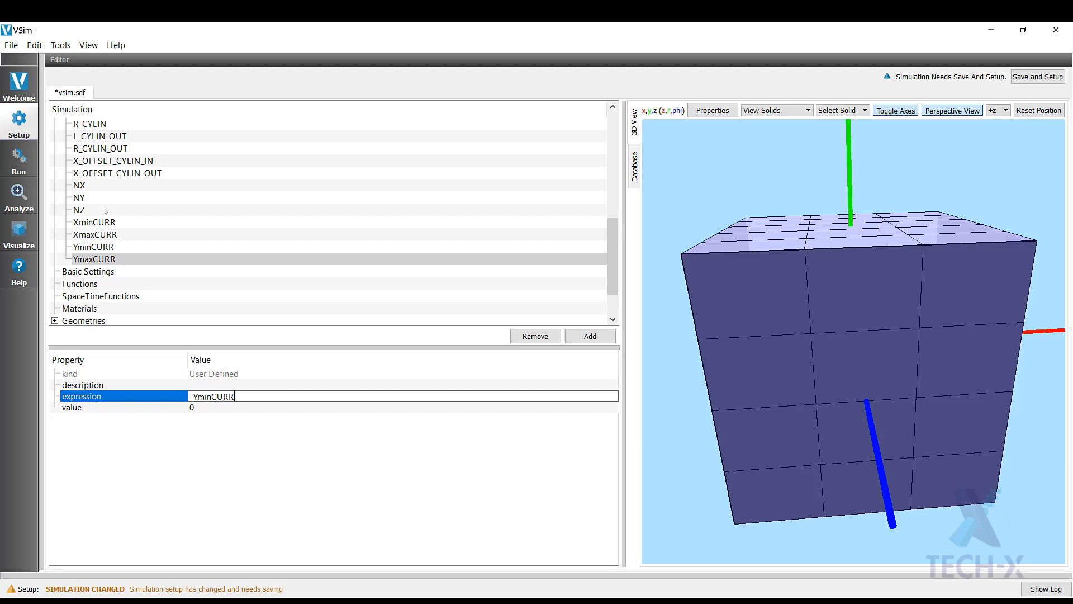
# Add ZminCURR with expression -0.03*2*R_CYLIN, plus ZmaxCURR.
pyautogui.click(589, 335)
pyautogui.write('ZminCURR')
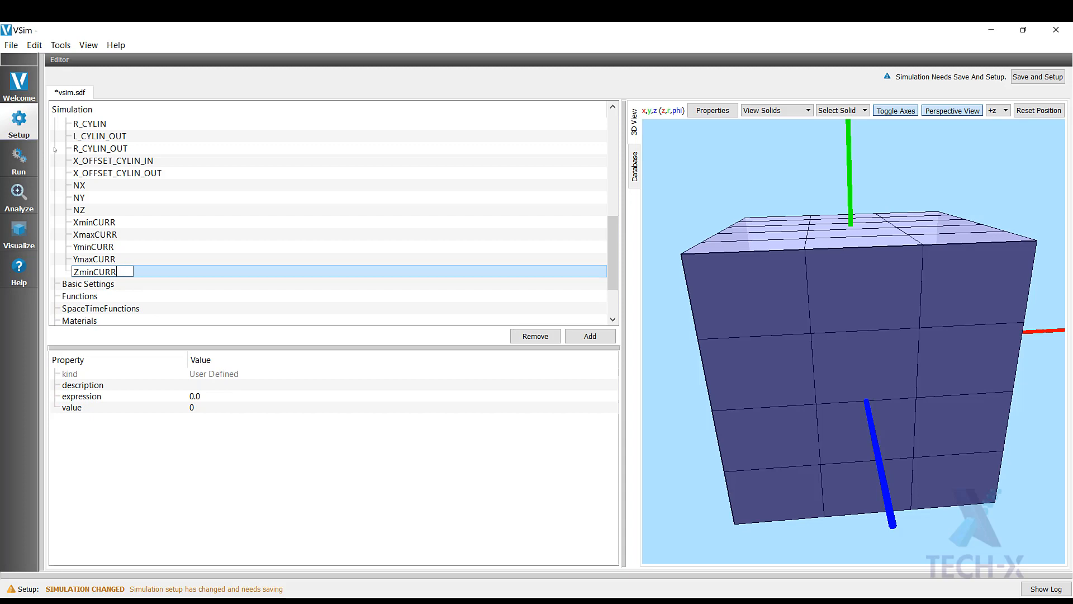
pyautogui.write('-0.03*2*')
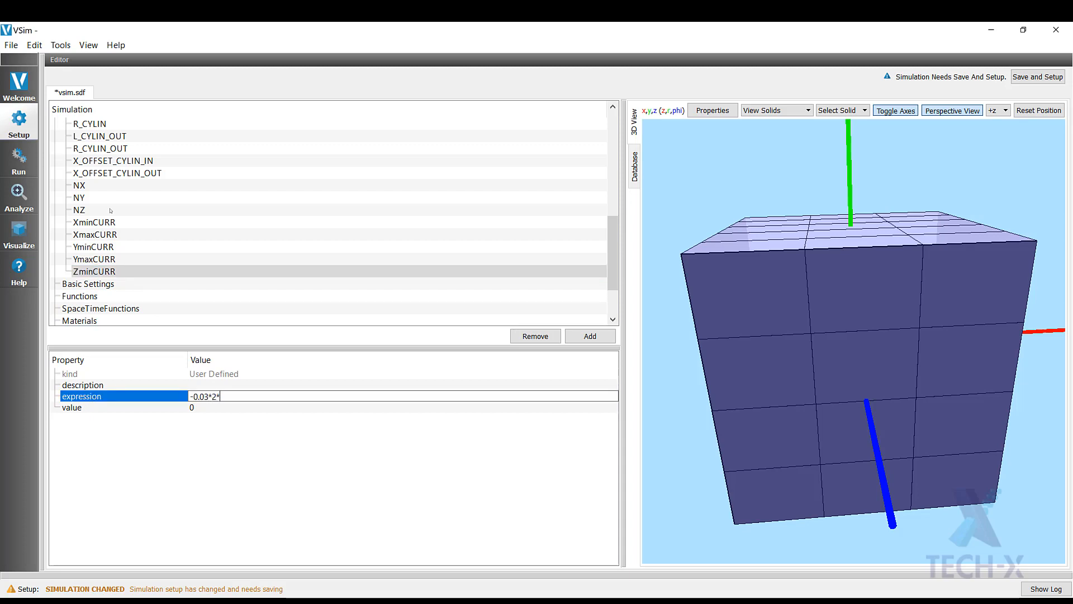
pyautogui.write('R')
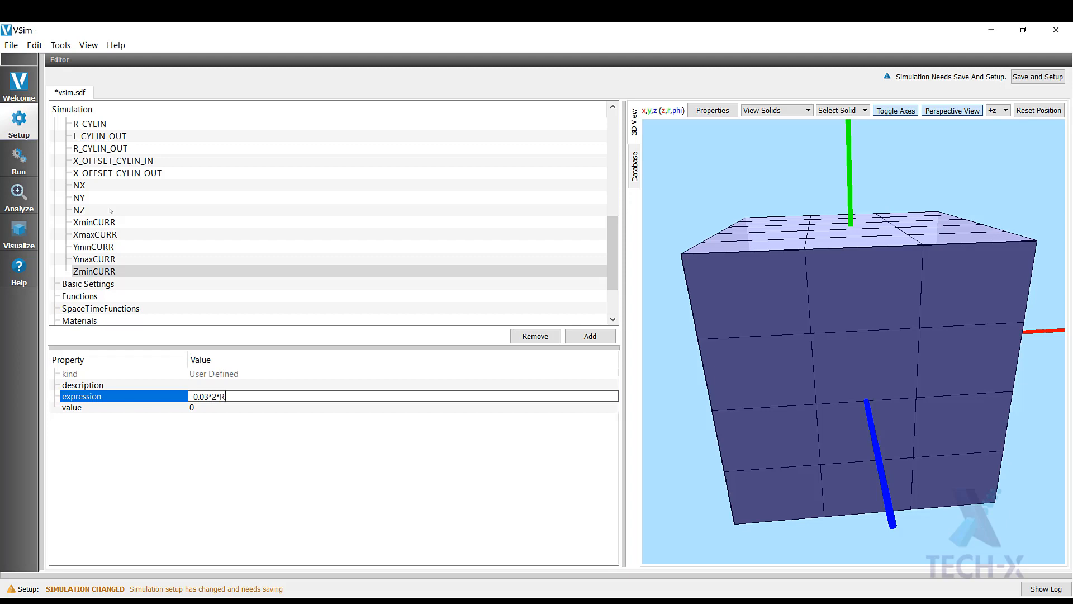
pyautogui.write('_CYLIN')
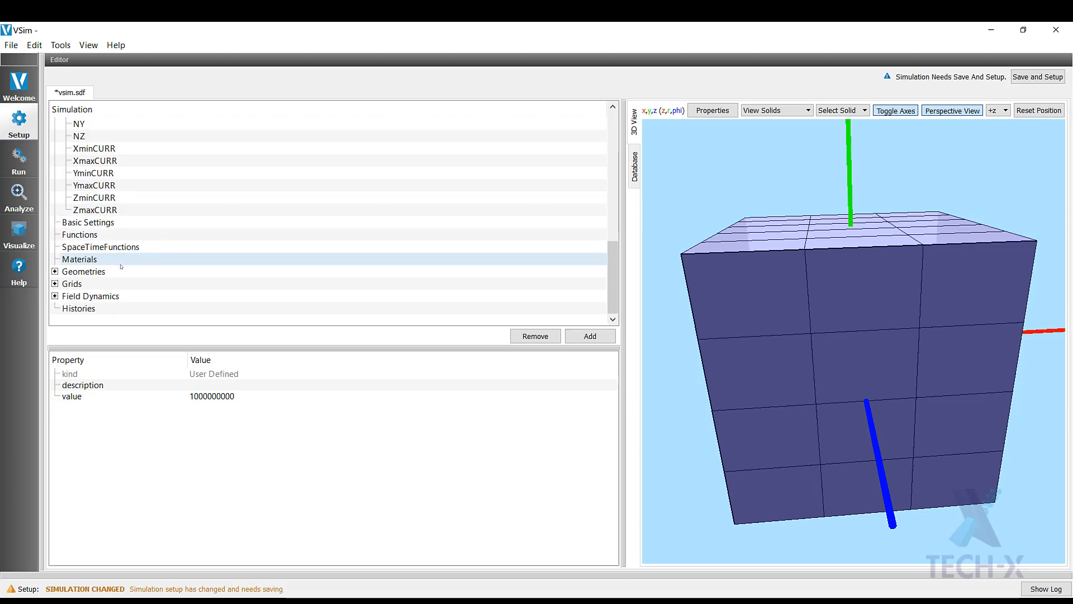
# Add parameter FREQ_LOW with expression FREQ*1.2.
pyautogui.click(589, 335)
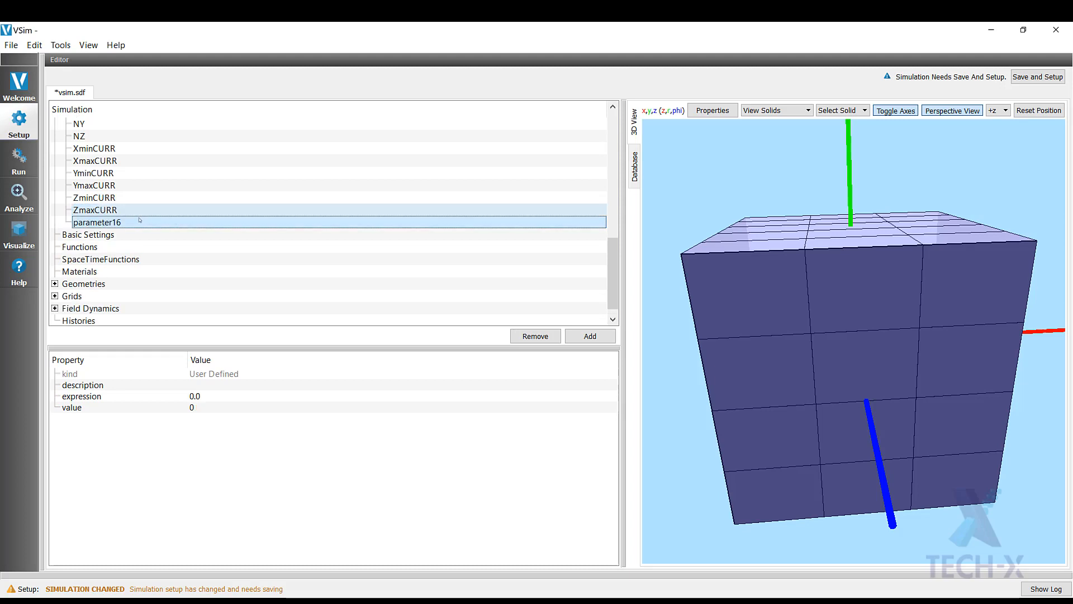
pyautogui.doubleClick(97, 222)
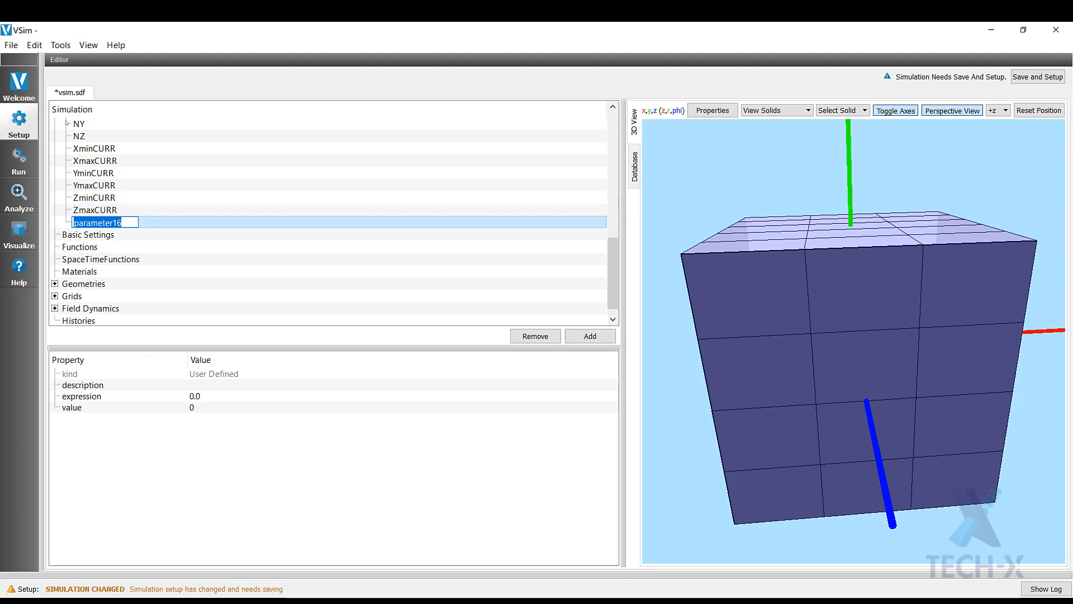
pyautogui.write('FREQ')
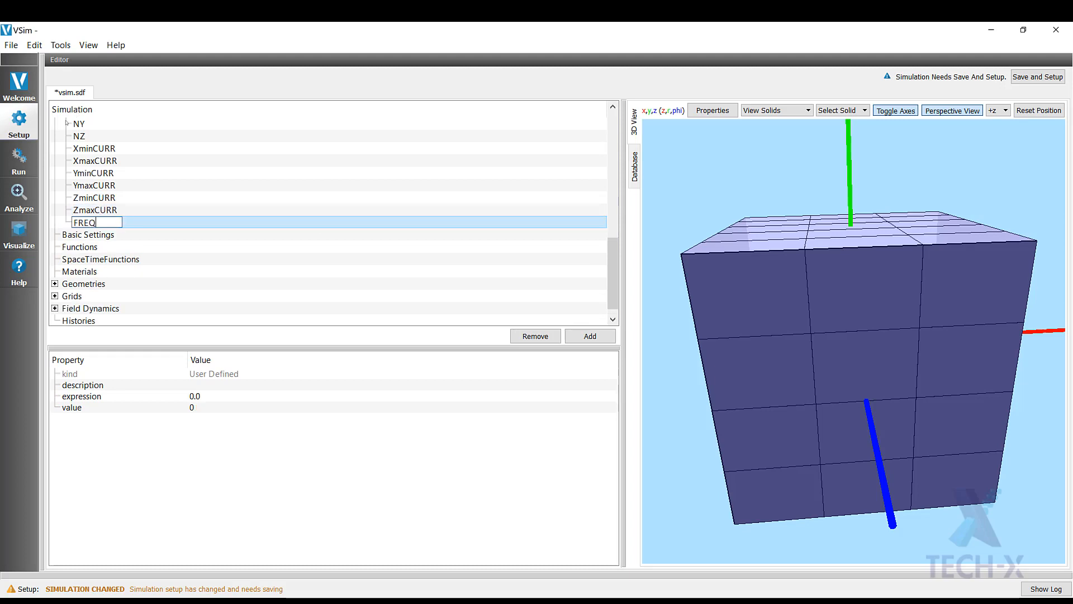
pyautogui.write('_LOW')
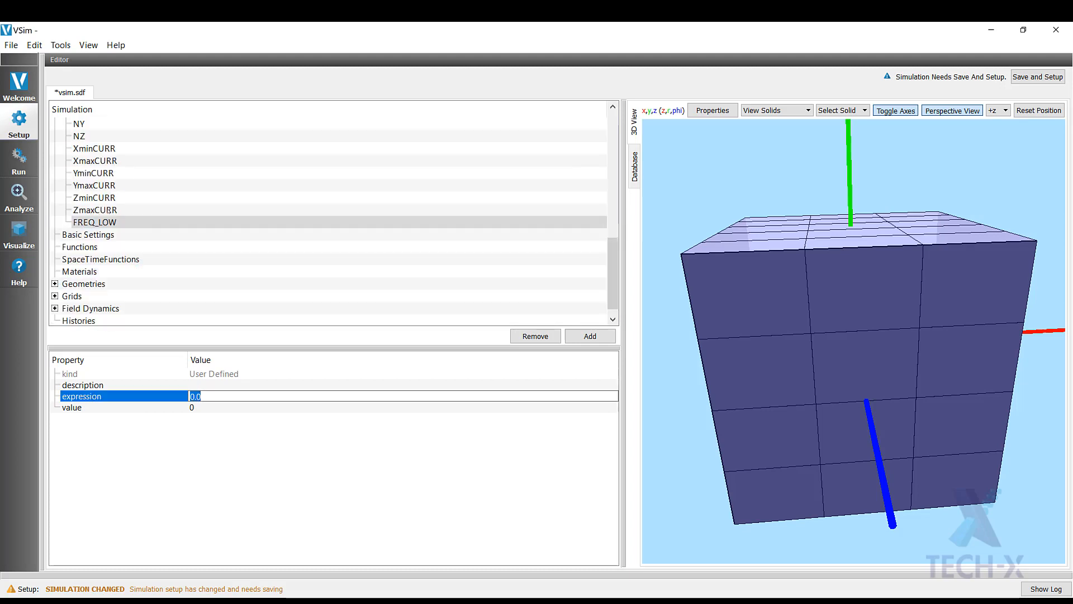
pyautogui.write('FREQ')
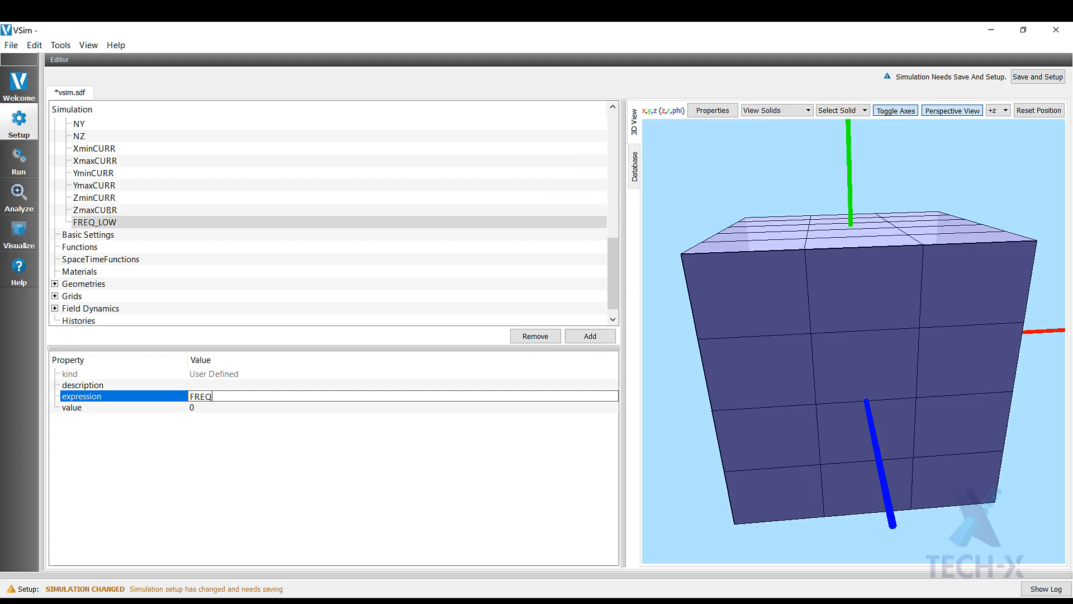
pyautogui.write('*1.2')
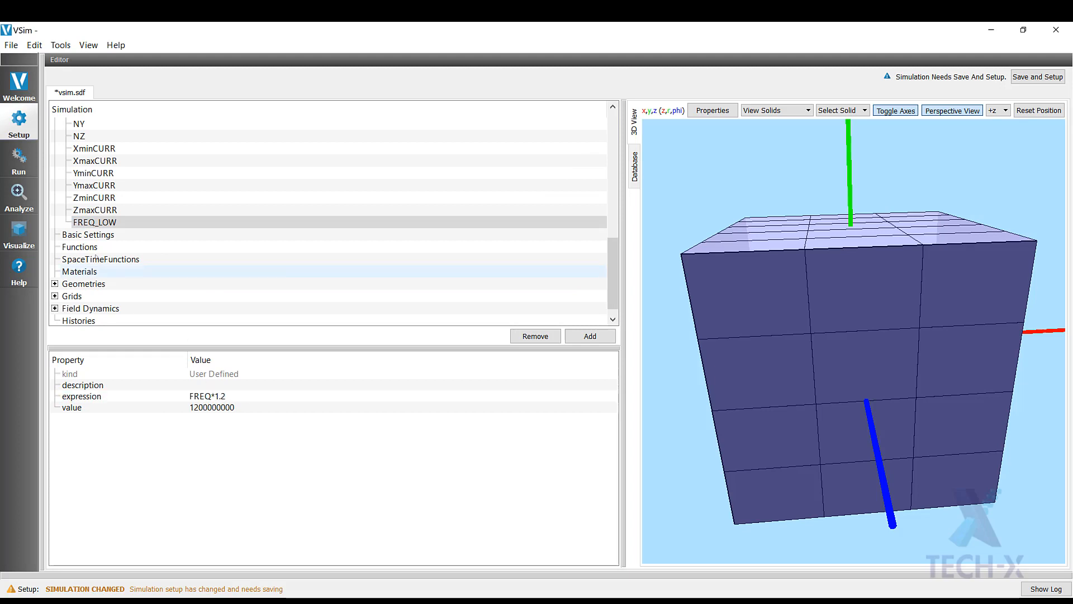
# Add parameter FREQ_HIGH with expression FREQ*1.4.
pyautogui.click(590, 336)
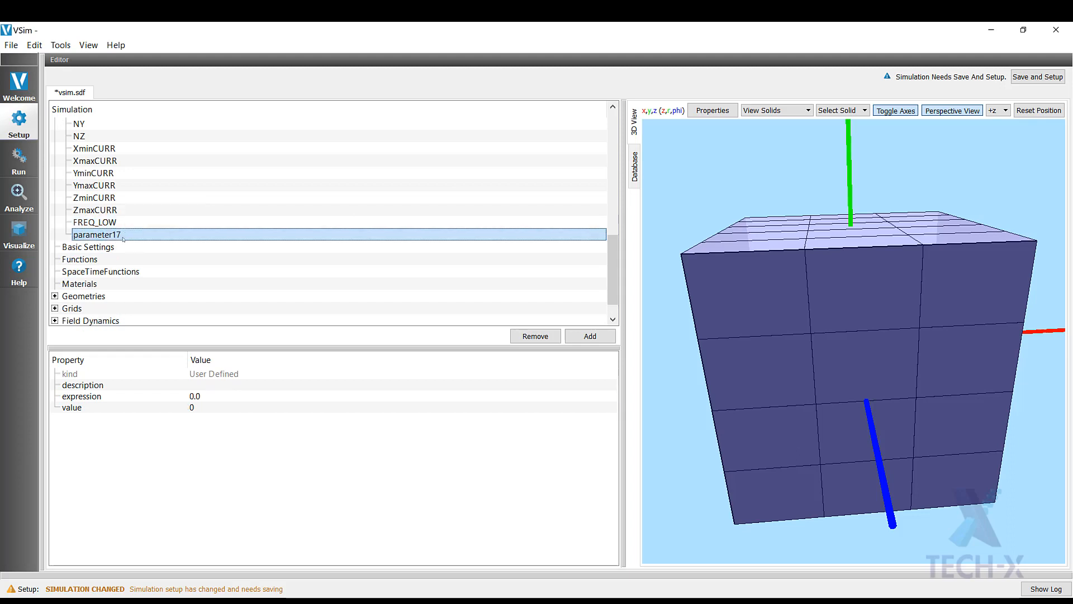
pyautogui.write('FREQ')
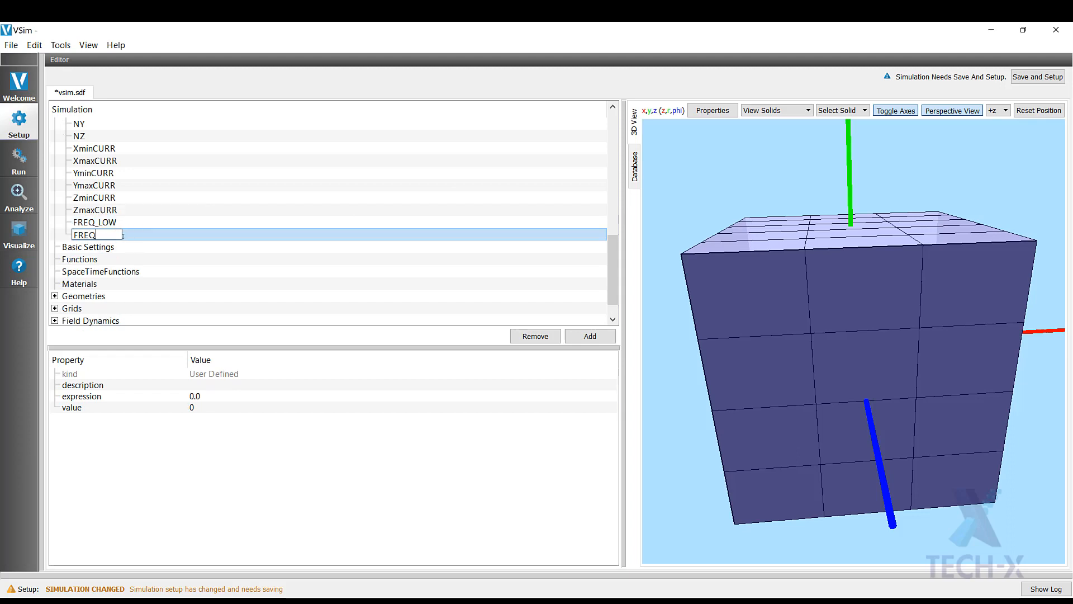
pyautogui.write('_HIGH')
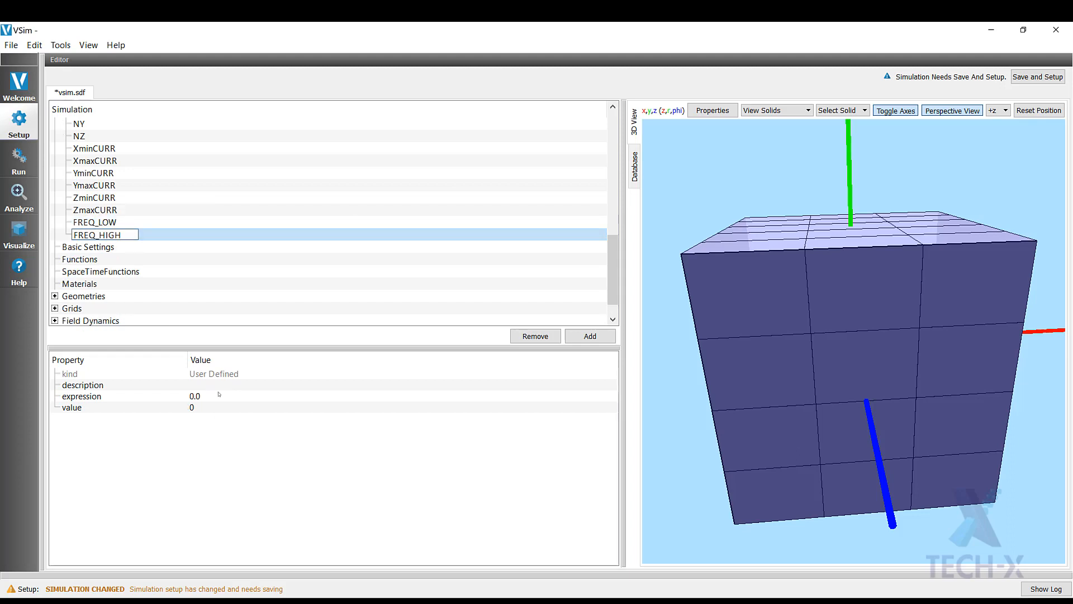
pyautogui.write('FREQ*1.4')
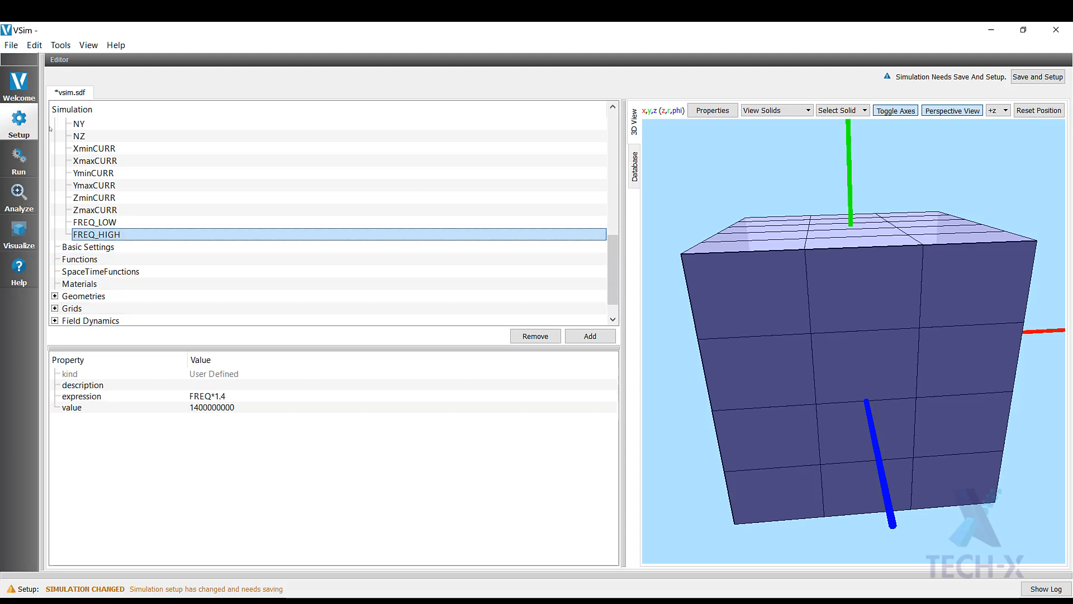
# Add parameter FREQ_DELTA with expression (FREQ_HIGH-FREQ_LOW)/4, evaluating to 50000000.
pyautogui.click(589, 337)
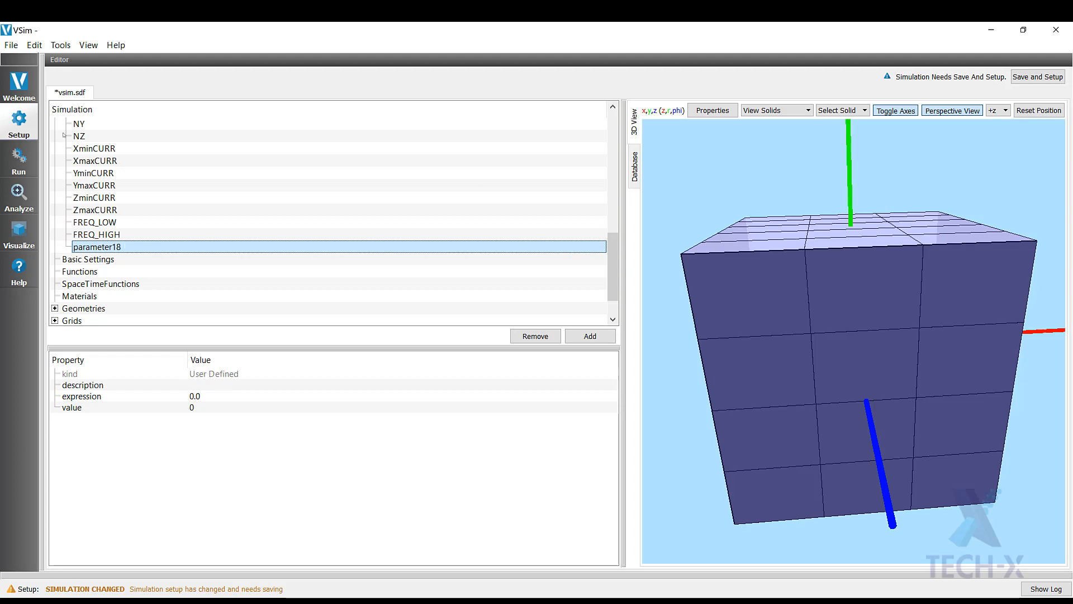
pyautogui.doubleClick(96, 246)
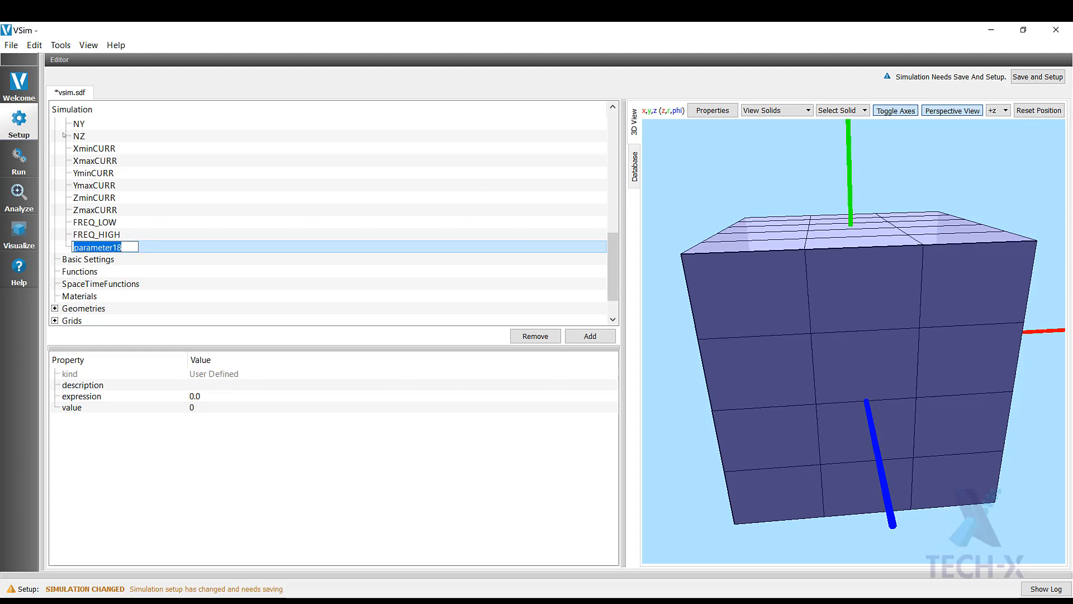
pyautogui.write('FREQ_DELTA')
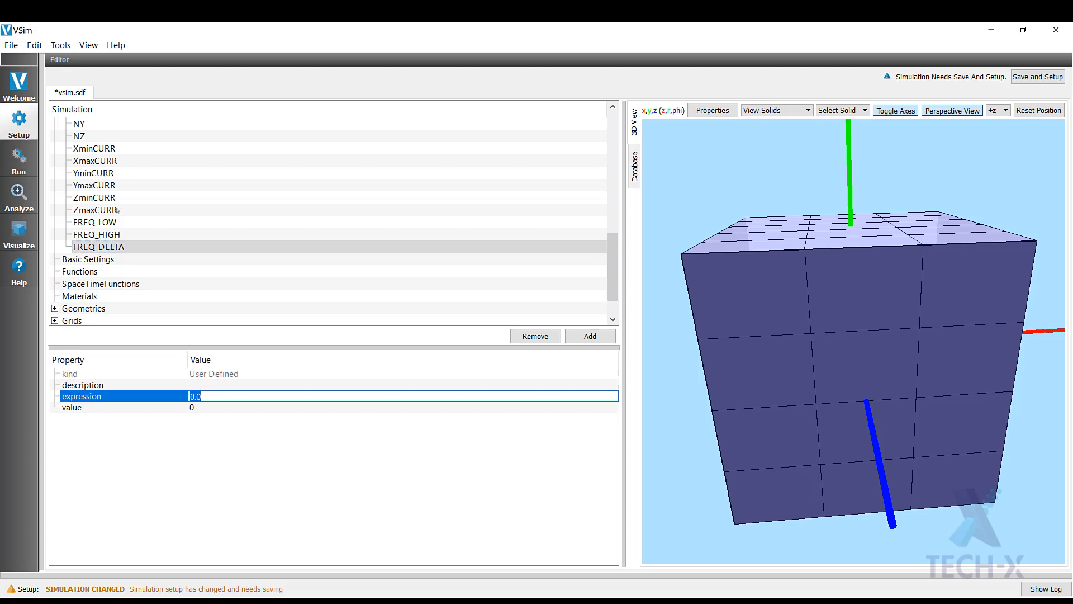
pyautogui.write('FREQ_HIGH')
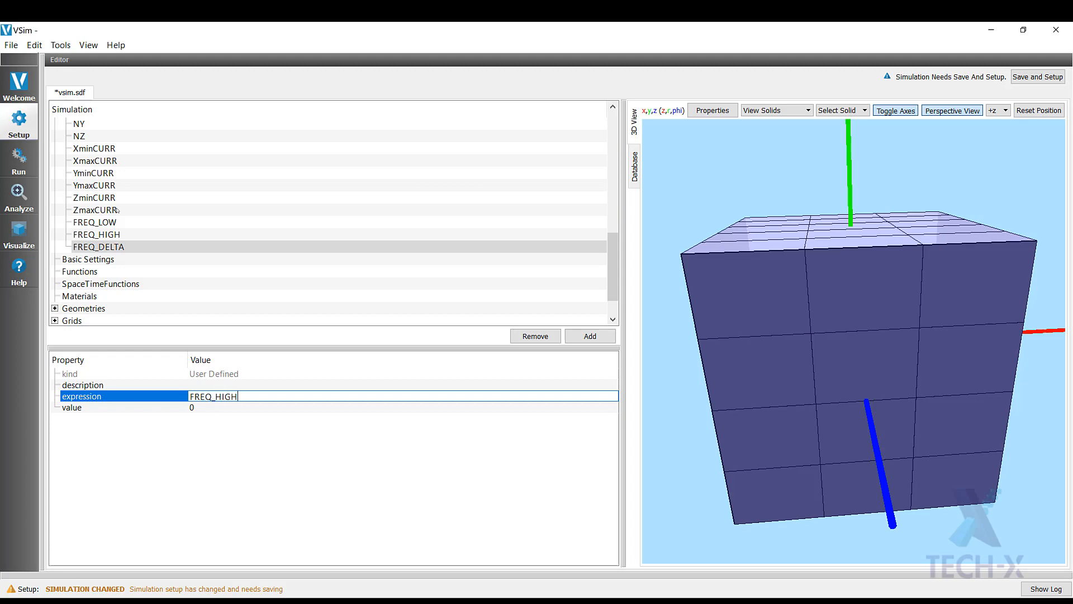
pyautogui.write('-FREQ_')
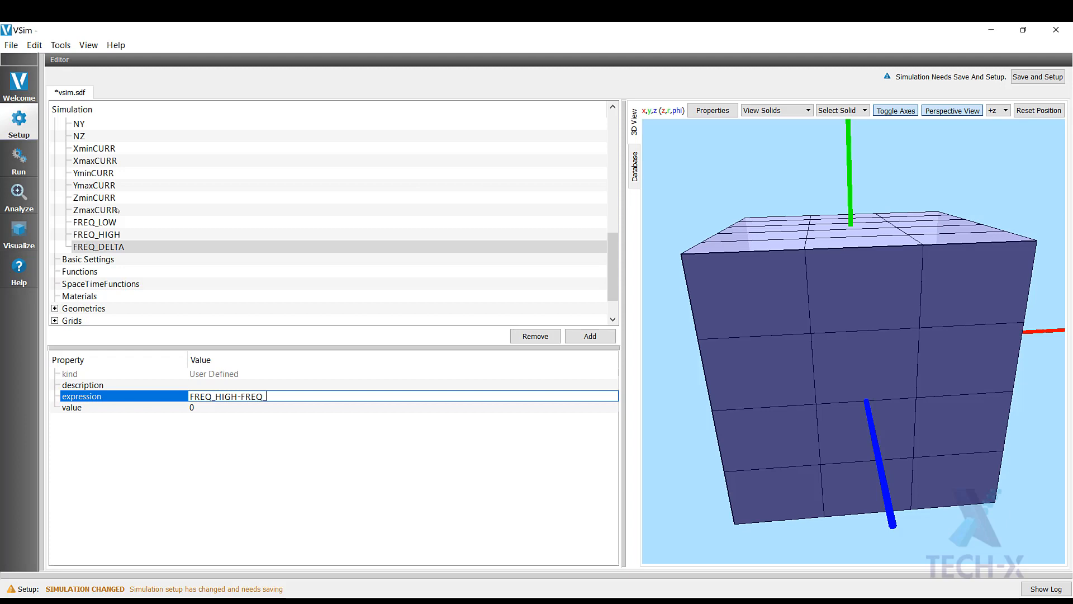
pyautogui.write('LOW')
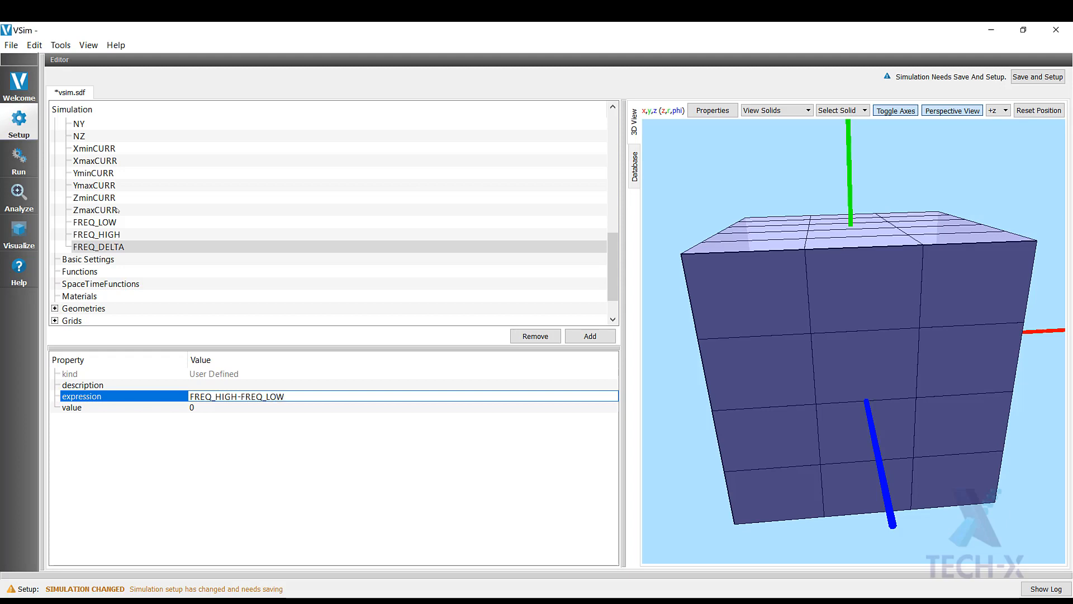
pyautogui.write('(FREQ_HIGH-FREQ_LOW)')
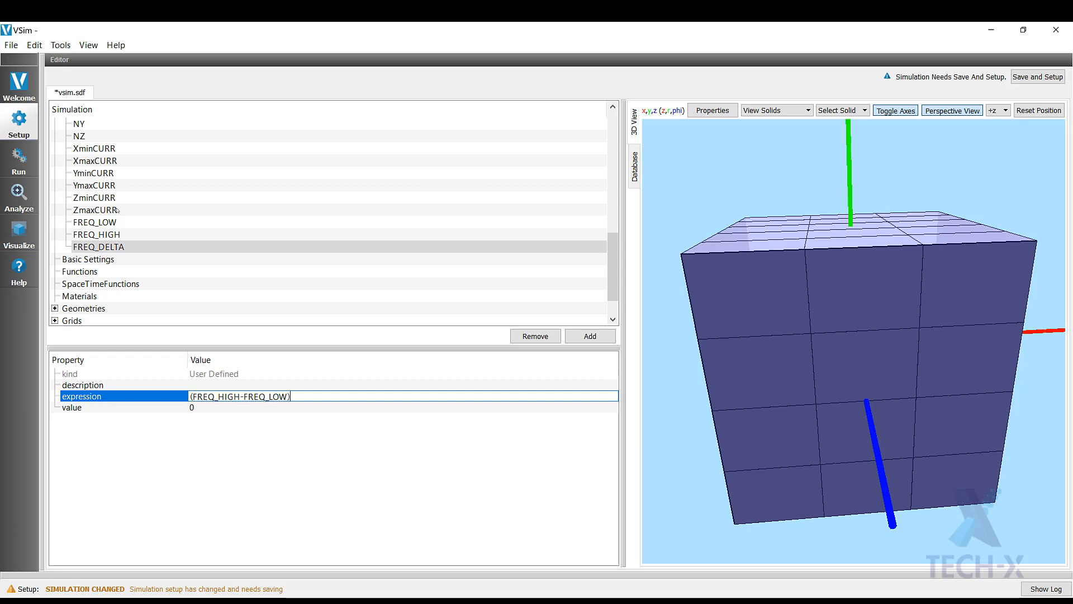
pyautogui.write('/4')
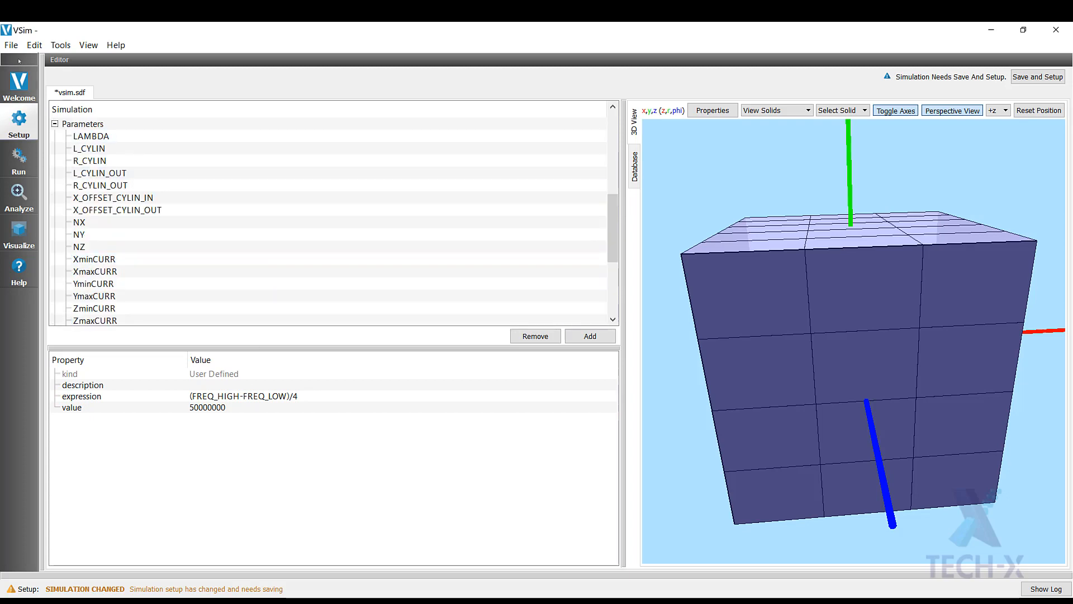
# Save the simulation as vsim.sdf into a new CylindricalCavity folder.
pyautogui.click(11, 45)
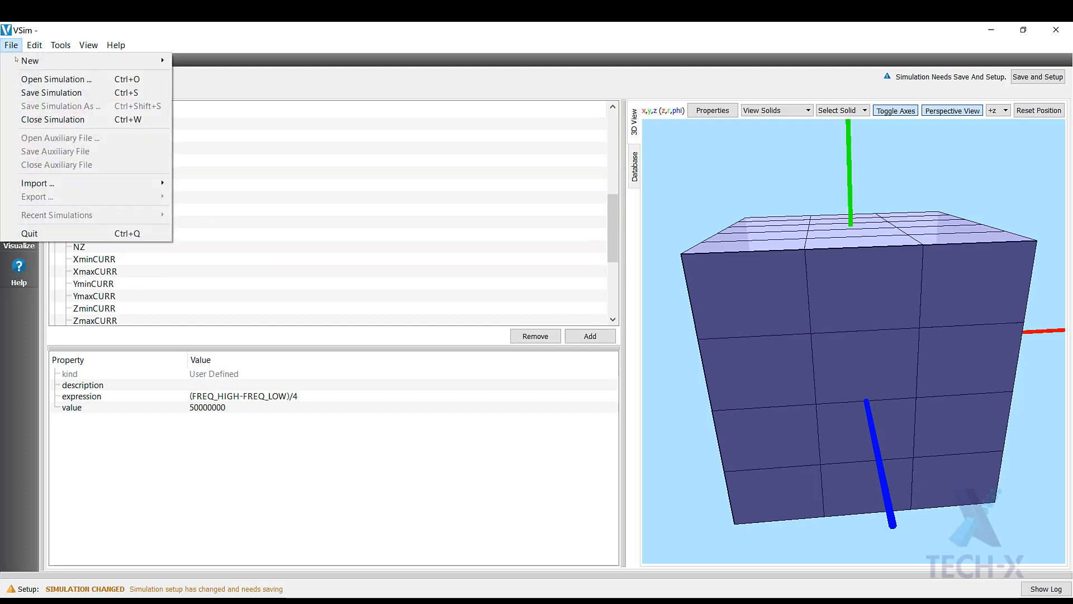
pyautogui.click(60, 106)
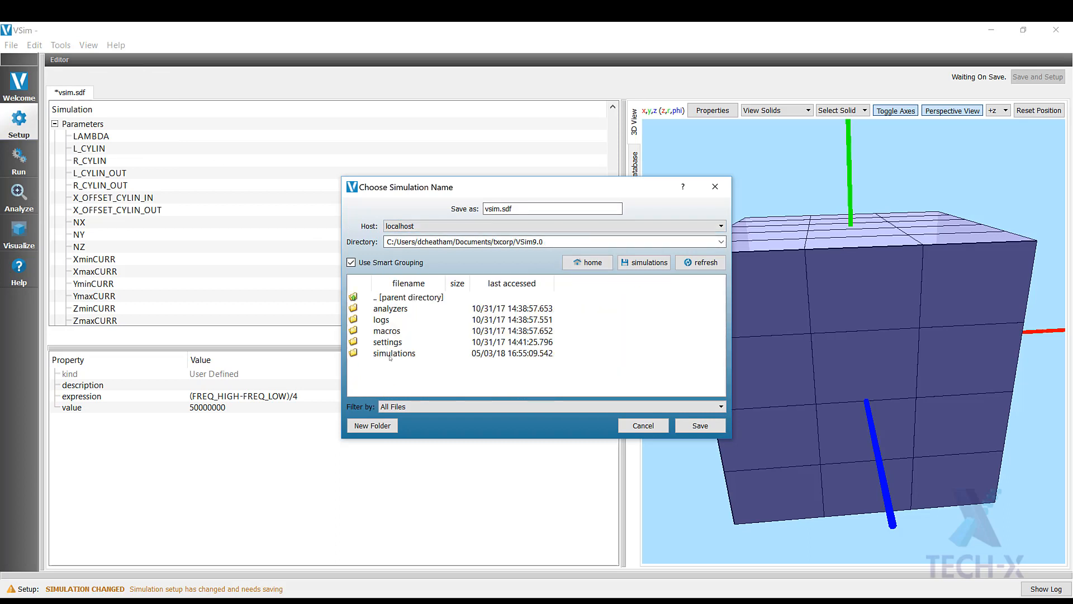
pyautogui.click(372, 425)
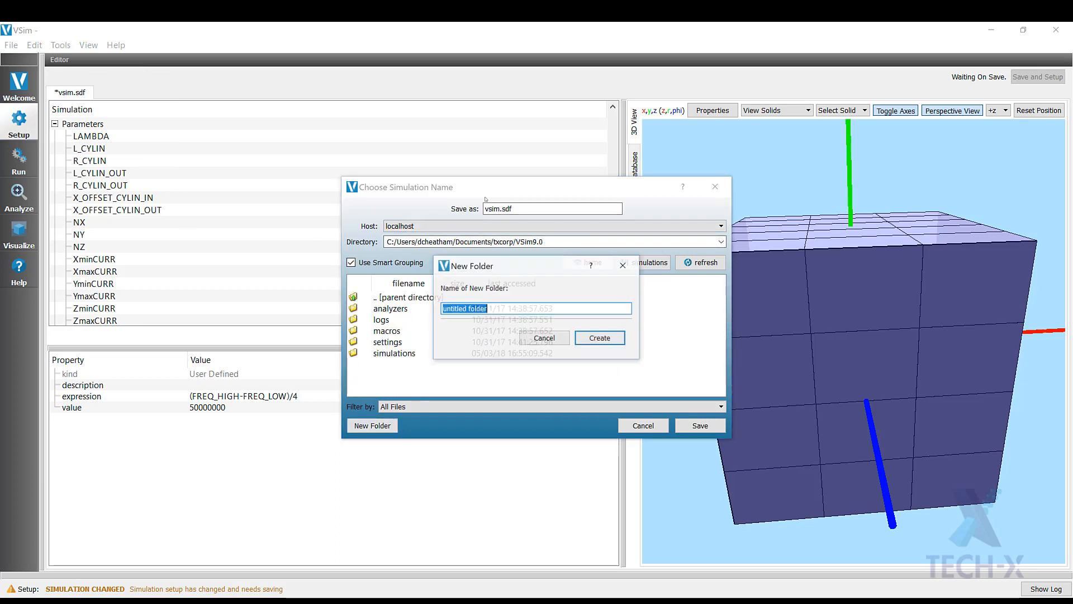
pyautogui.write('CylindricalCavi')
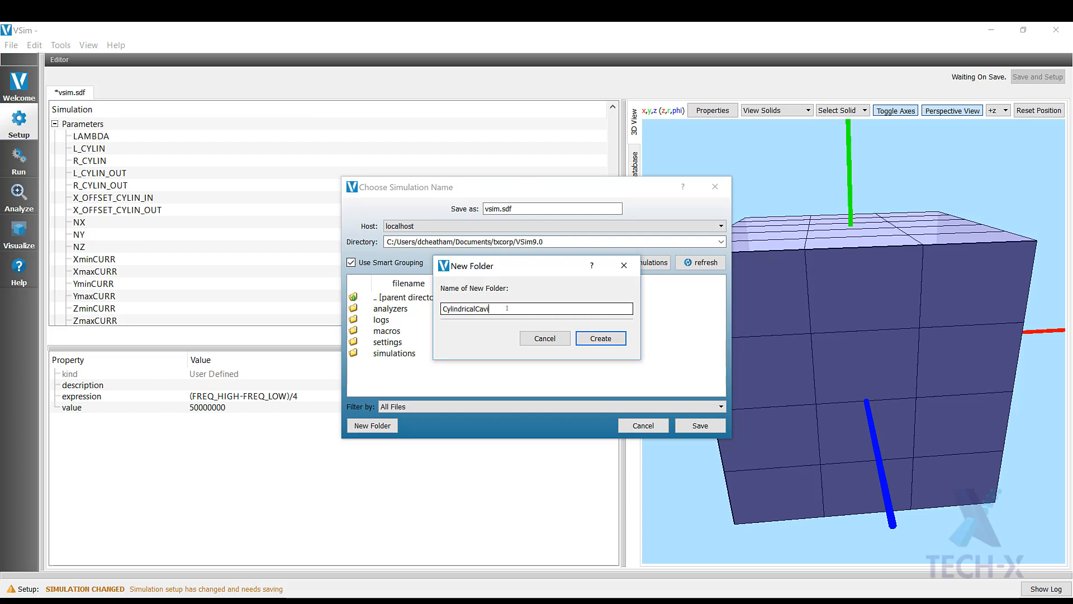
pyautogui.click(601, 338)
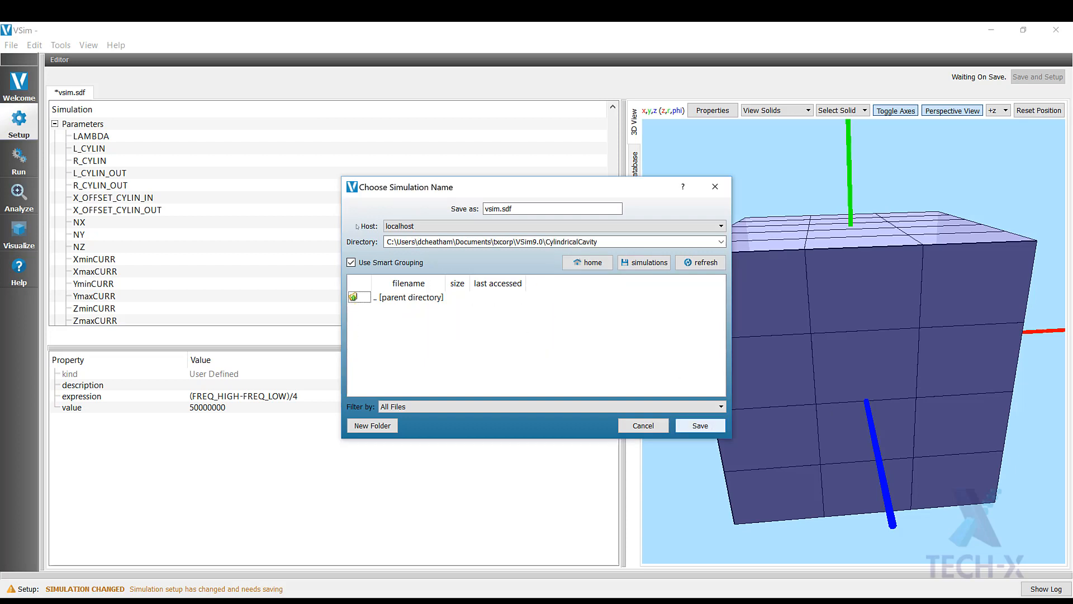
pyautogui.click(699, 425)
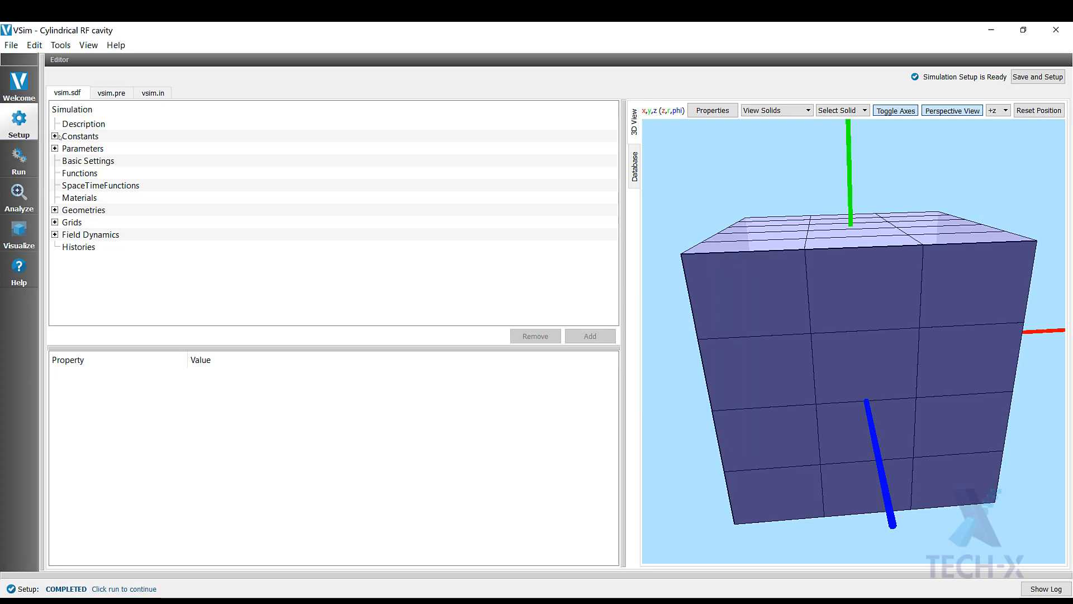
# Set Basic Settings to 110 steps with 55 steps between dumps, then Save and Setup.
pyautogui.click(83, 124)
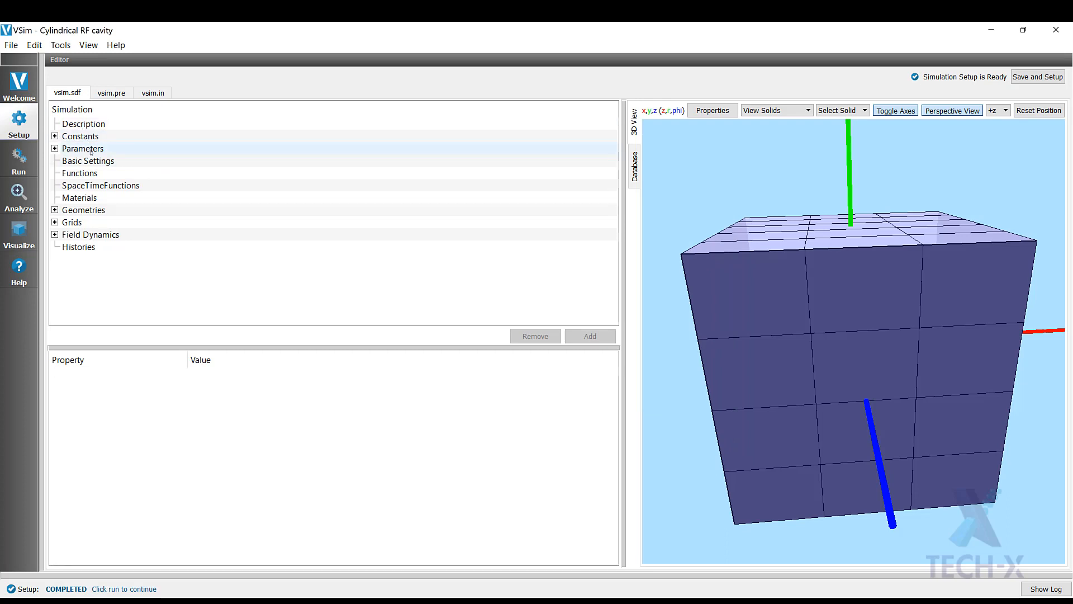
pyautogui.click(88, 159)
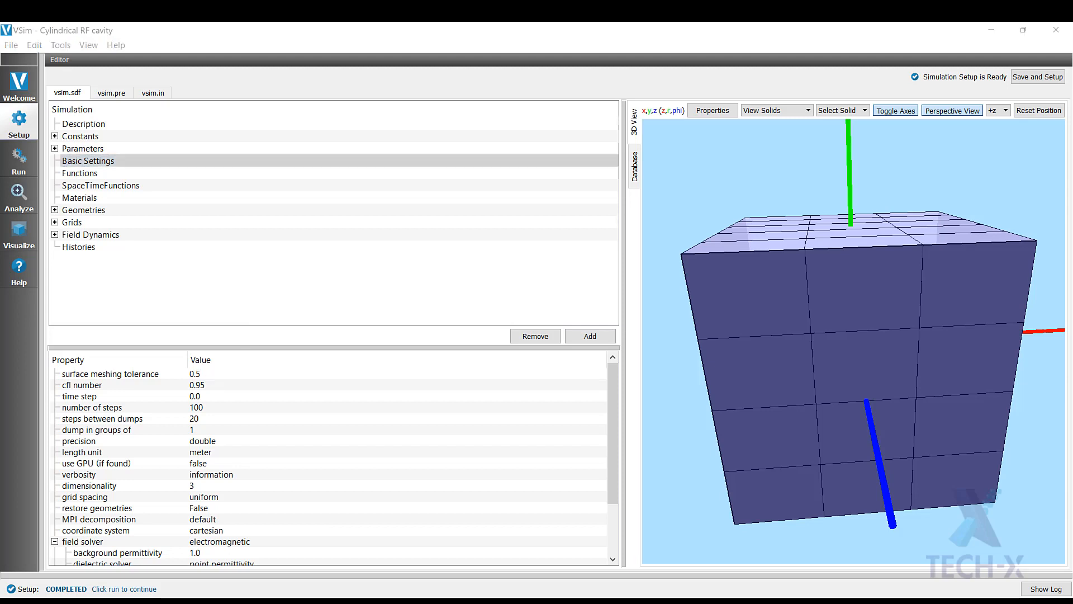
pyautogui.moveTo(216, 411)
pyautogui.write('110')
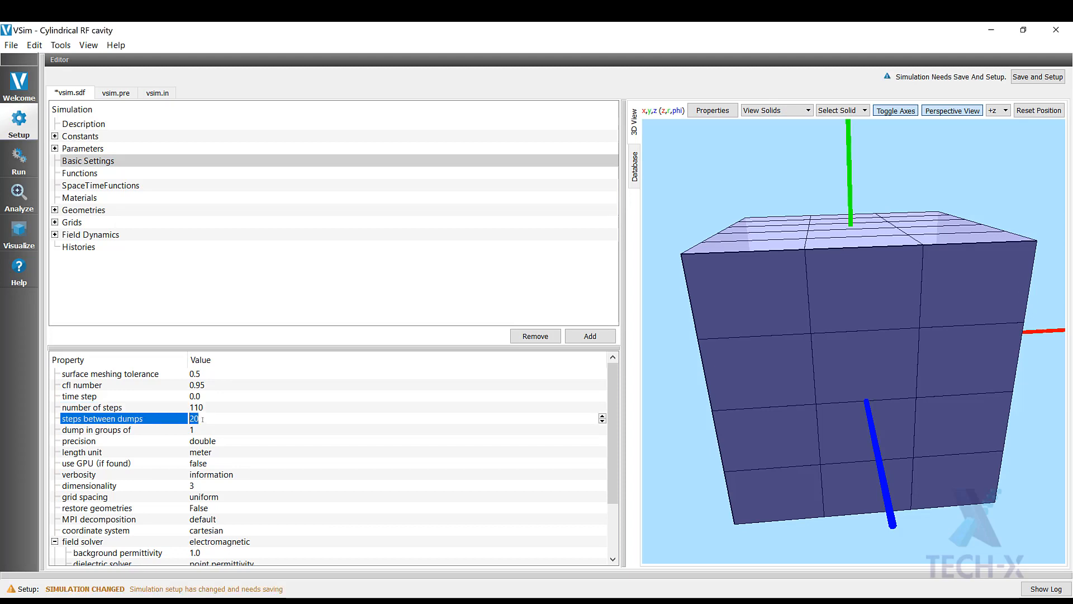
pyautogui.write('5')
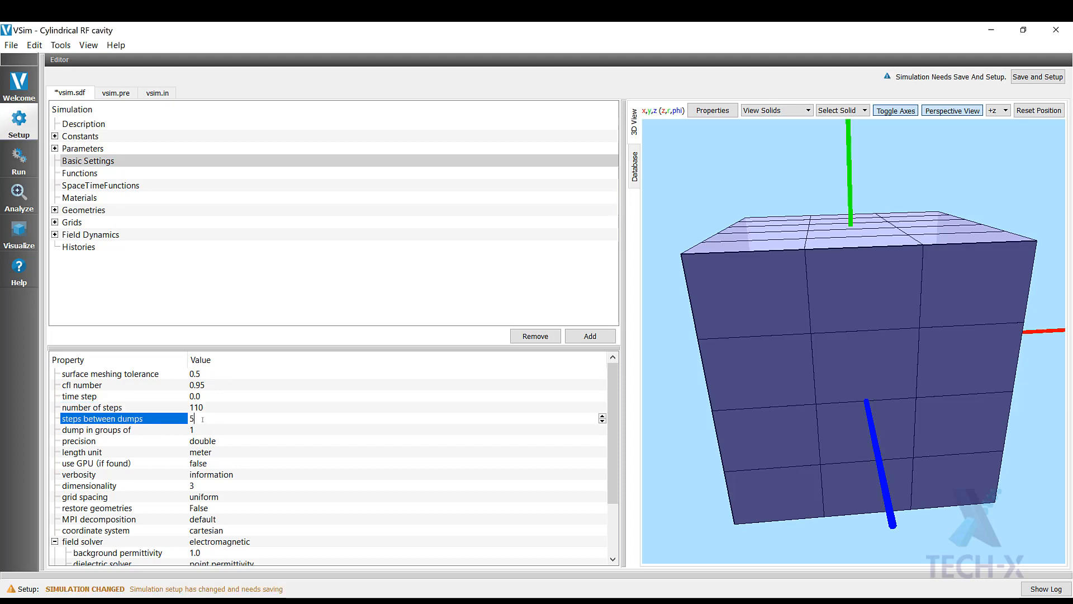
pyautogui.write('5')
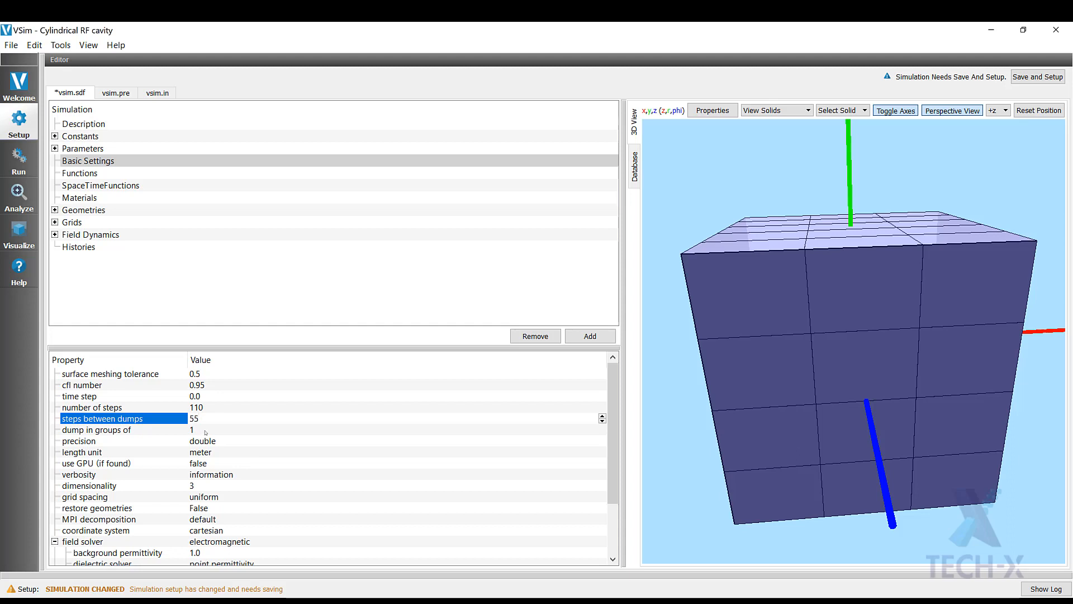
pyautogui.click(78, 440)
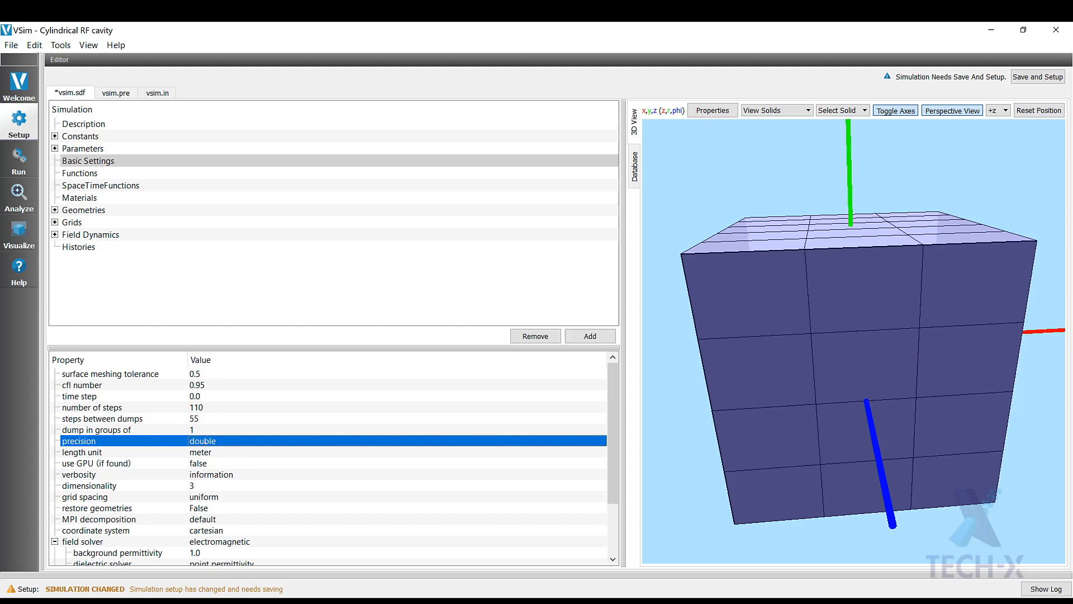
pyautogui.click(395, 440)
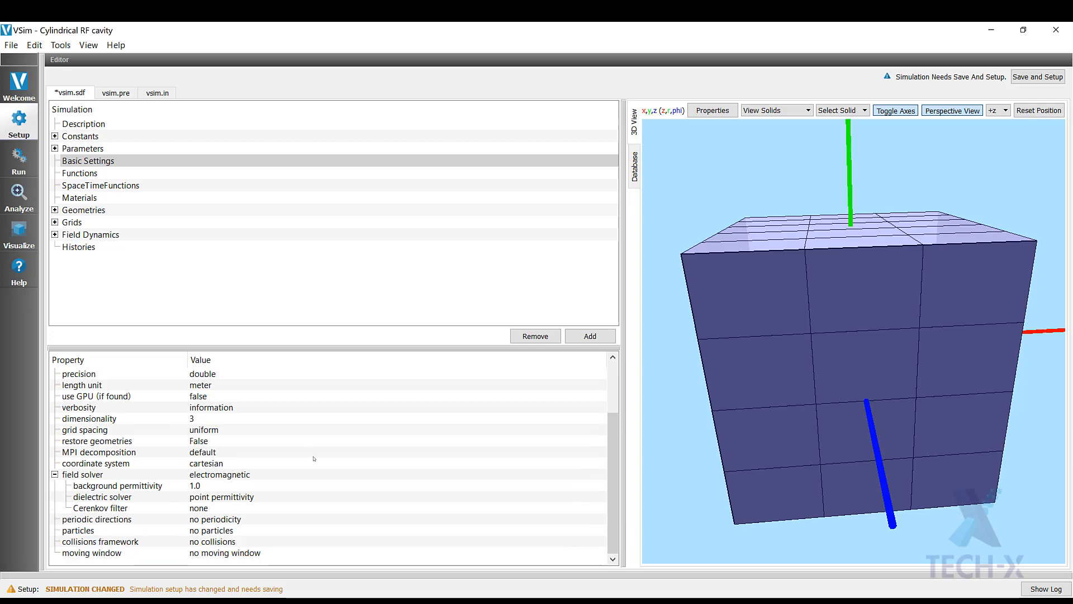
pyautogui.click(1037, 76)
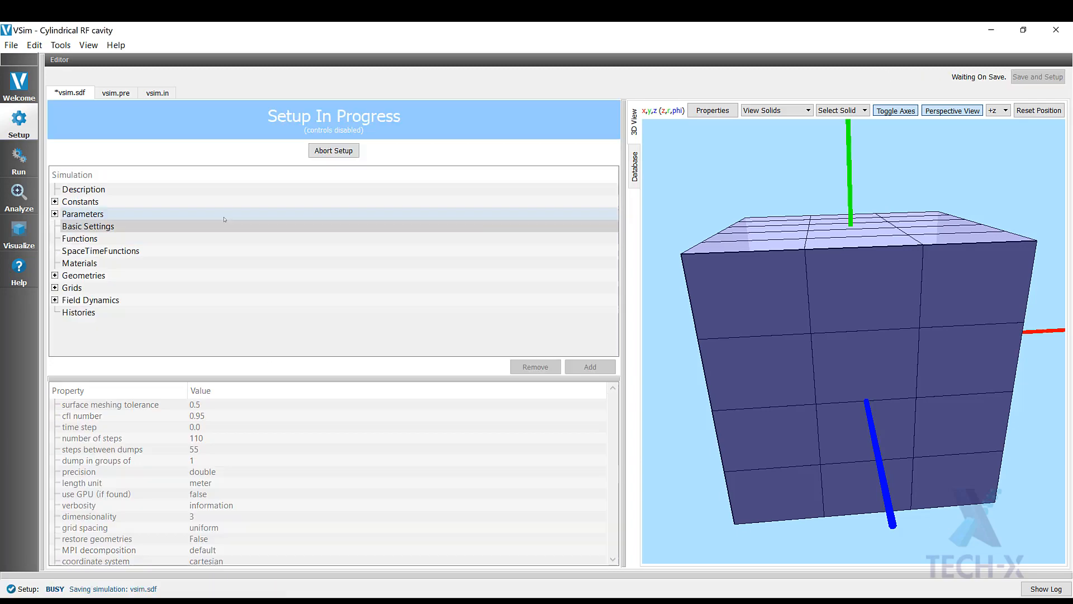